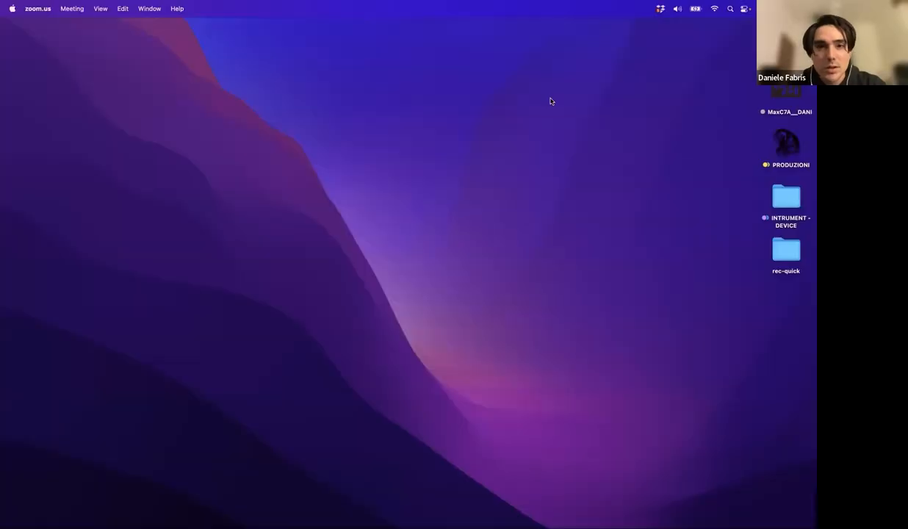
mouse_move(469, 66)
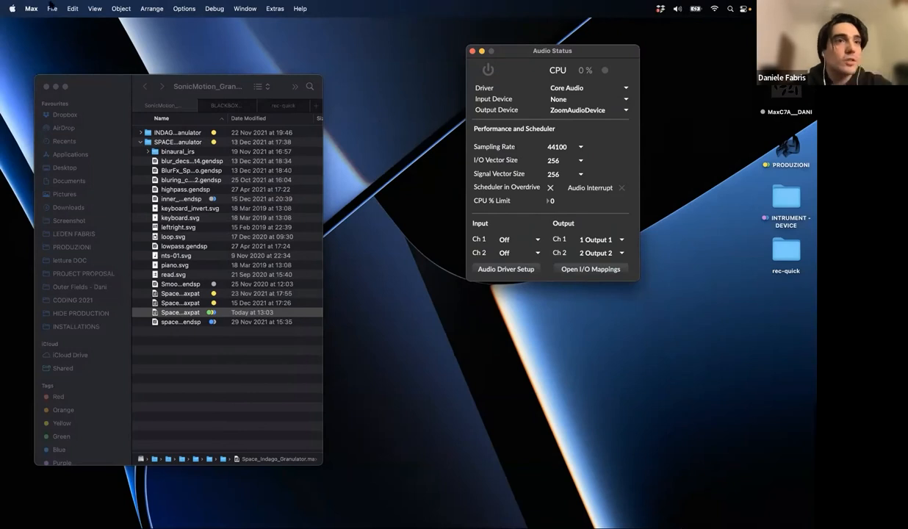
click(50, 9)
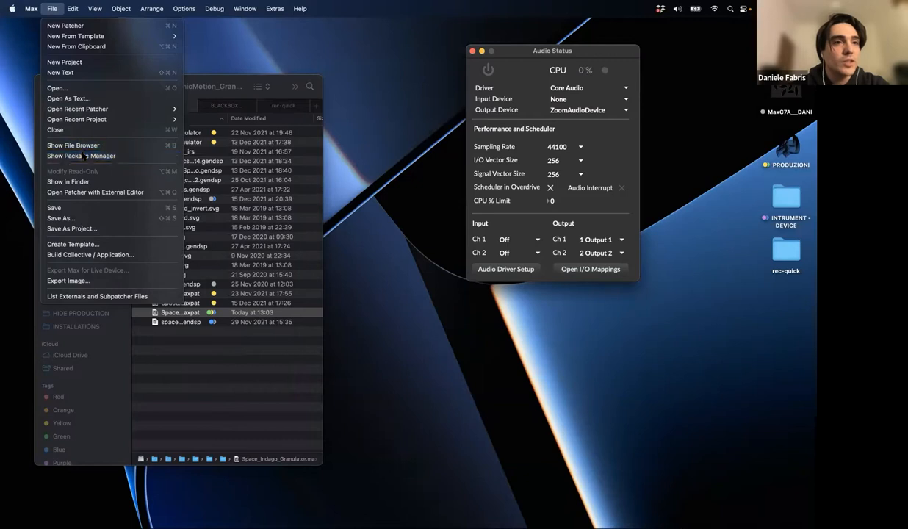
click(81, 156)
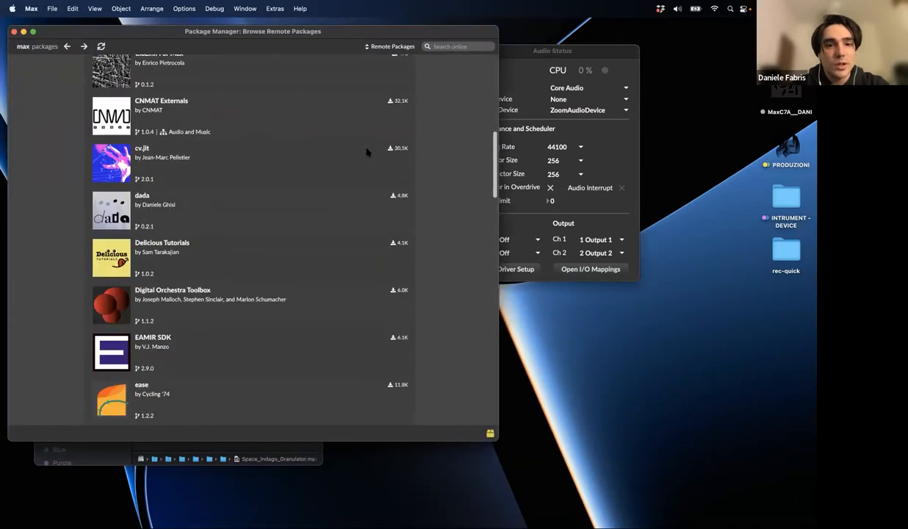
scroll(down, 3)
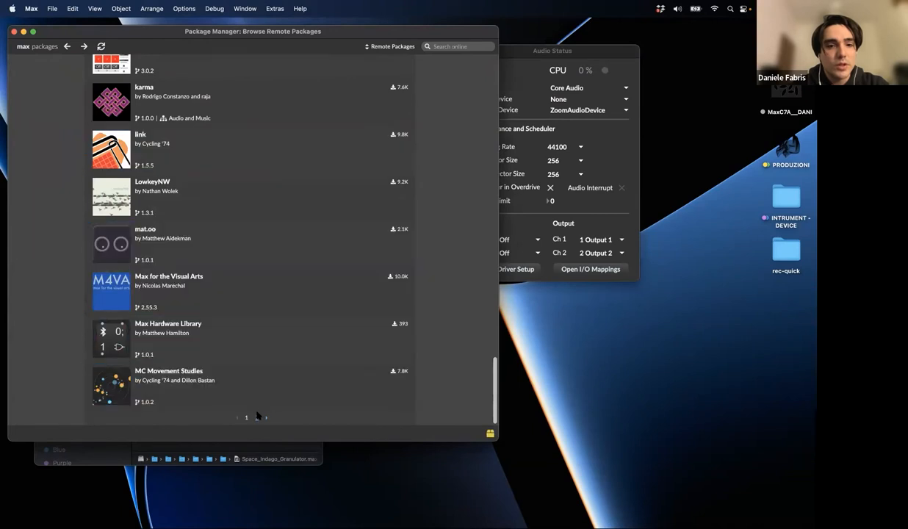
scroll(down, 3)
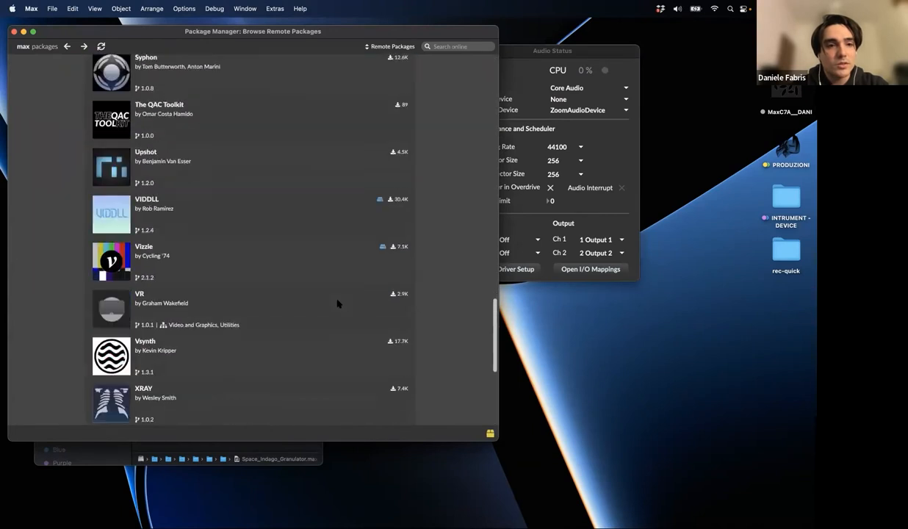
scroll(down, 3)
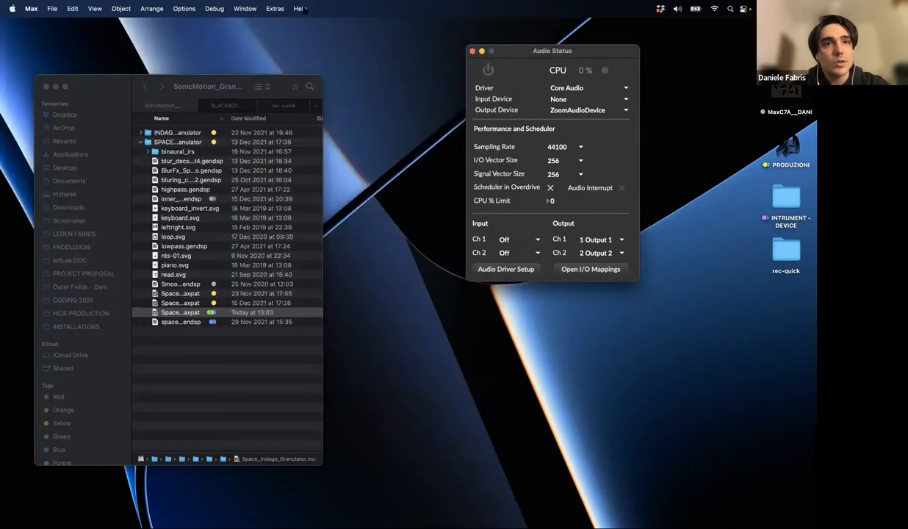
Step: Launch the XY coordinates generator pack overview from the Extras launchers
click(274, 9)
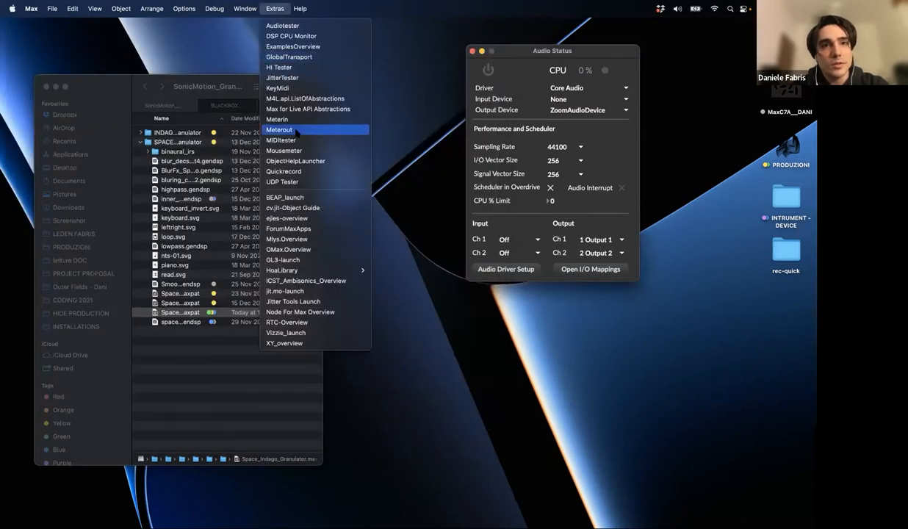
mouse_move(283, 344)
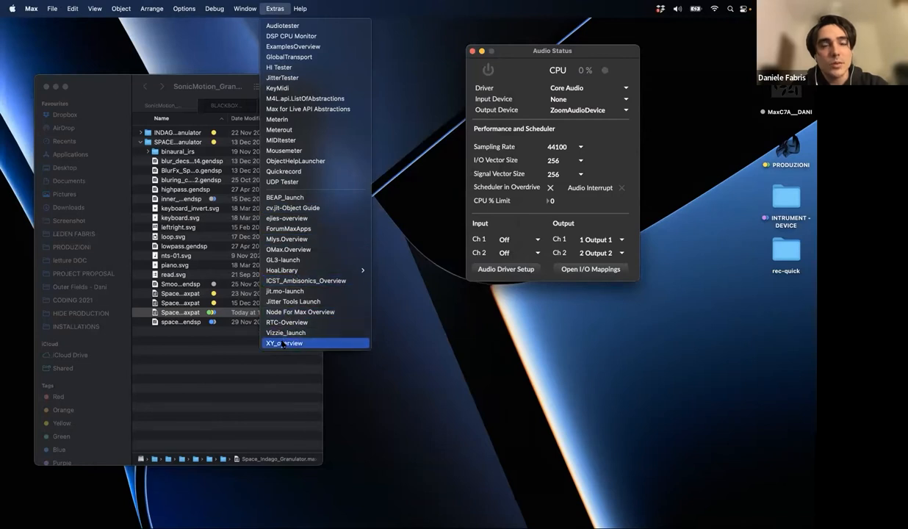
click(285, 344)
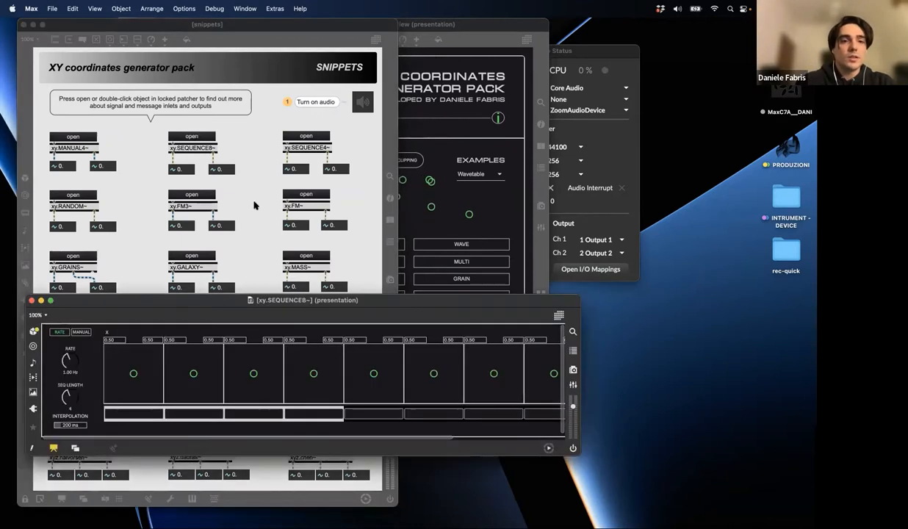
Step: Bring up the xy.FM snippet modules and turn audio on so their outputs show live values
drag(306, 300, 412, 332)
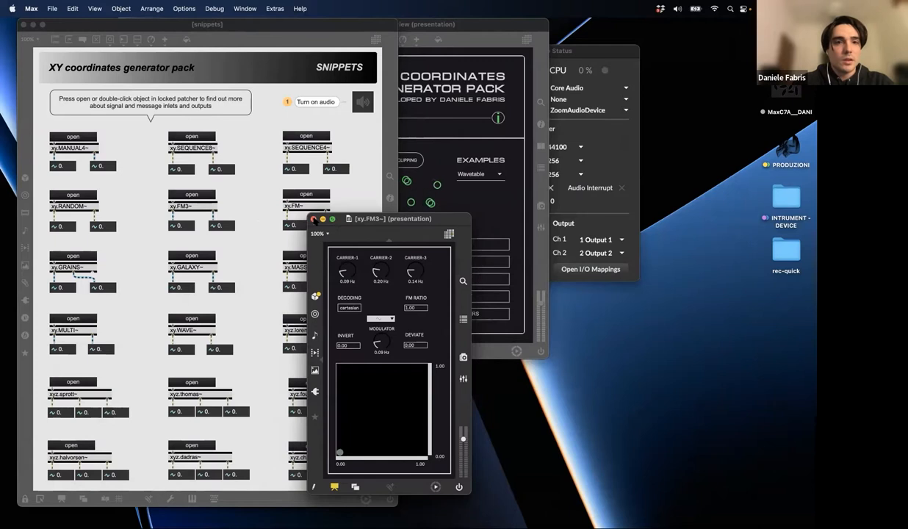
click(313, 218)
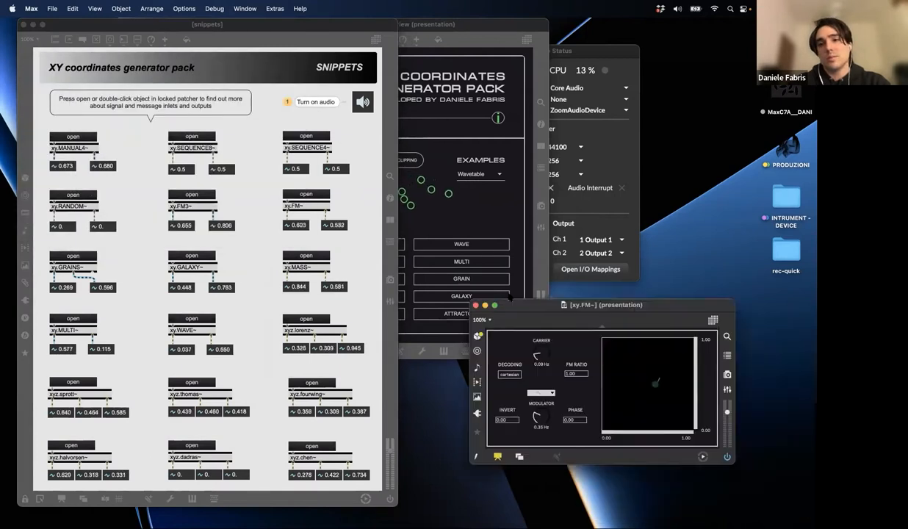
drag(606, 304, 540, 288)
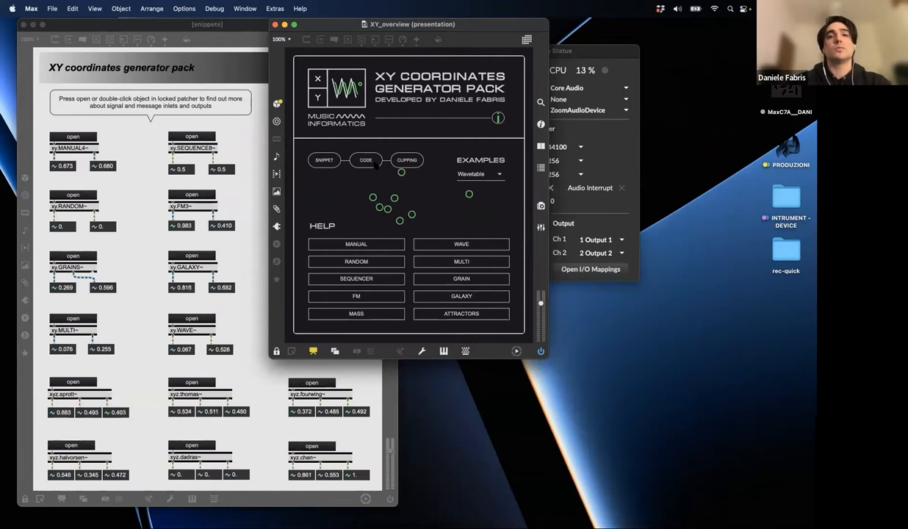
Step: Focus the XY overview and drop down its Examples menu
click(366, 159)
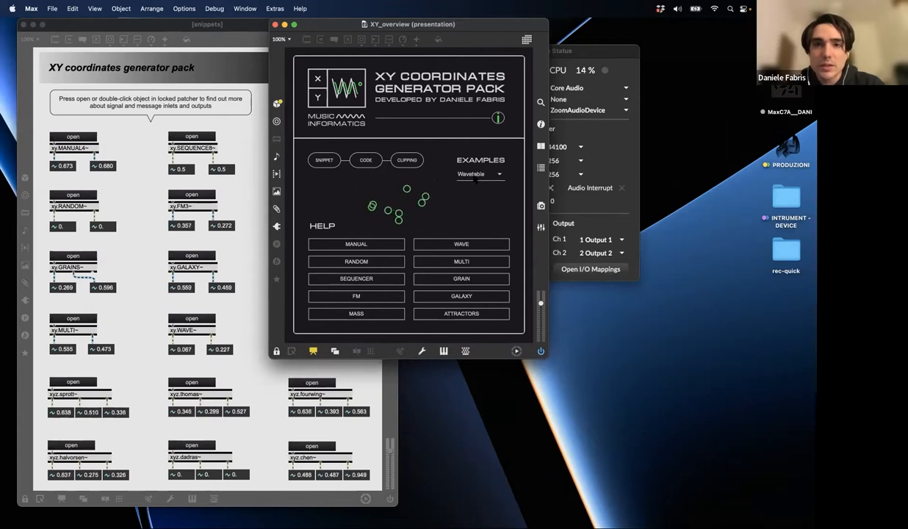
click(479, 174)
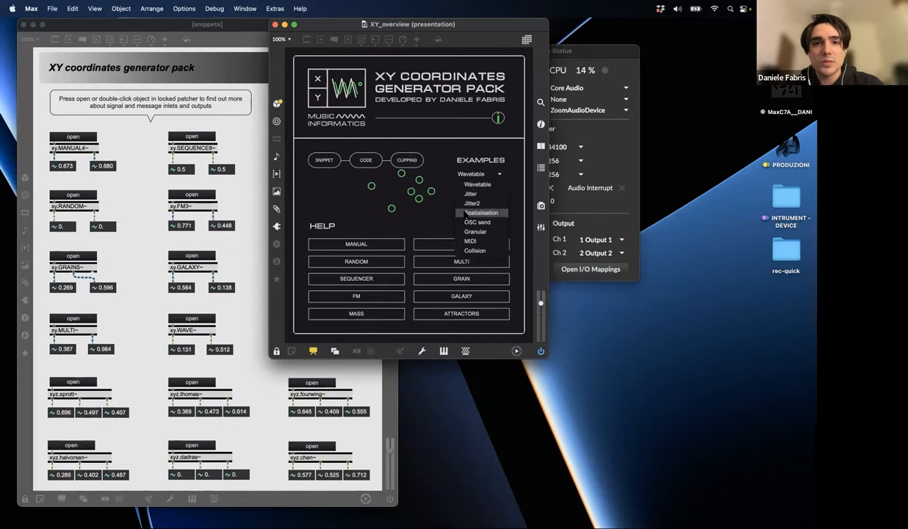
Step: Choose the Spatialisation example, then switch to the Granular example
click(481, 213)
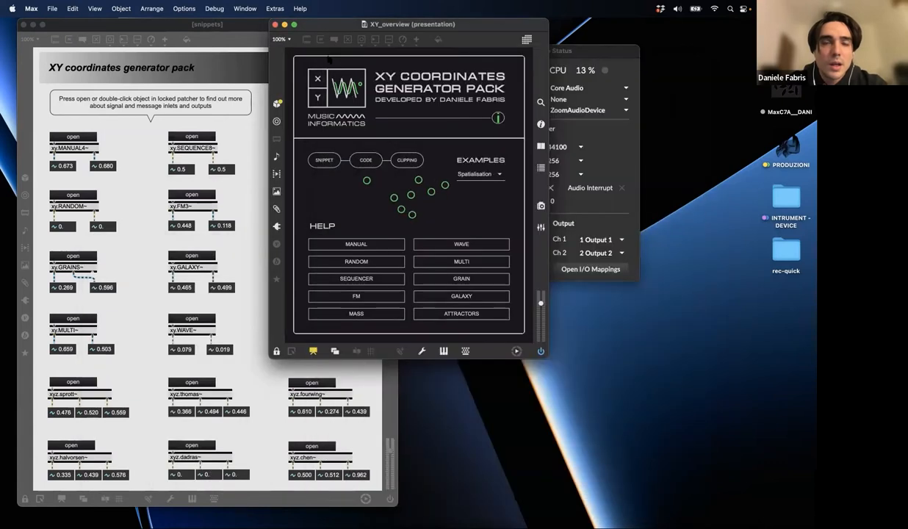
click(479, 174)
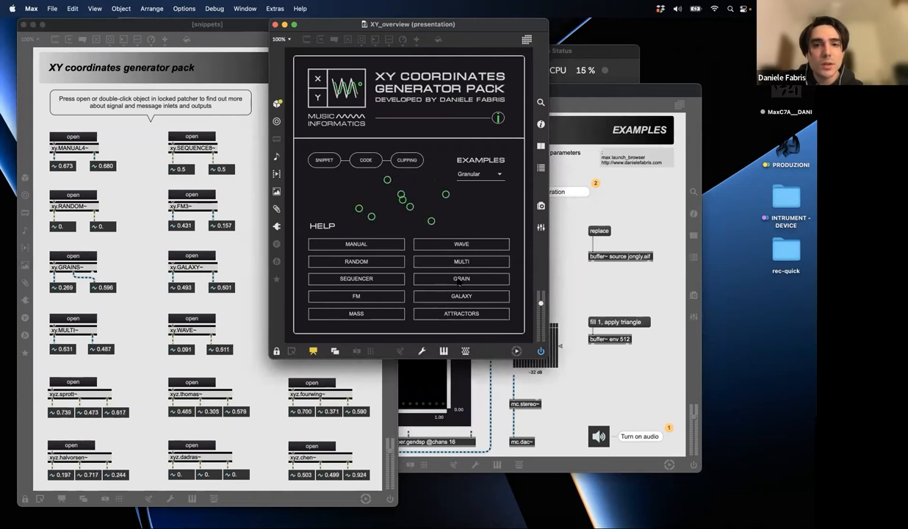
Step: Show the xy.grains~ help patch and bring the XY Granular example patcher forward
click(462, 278)
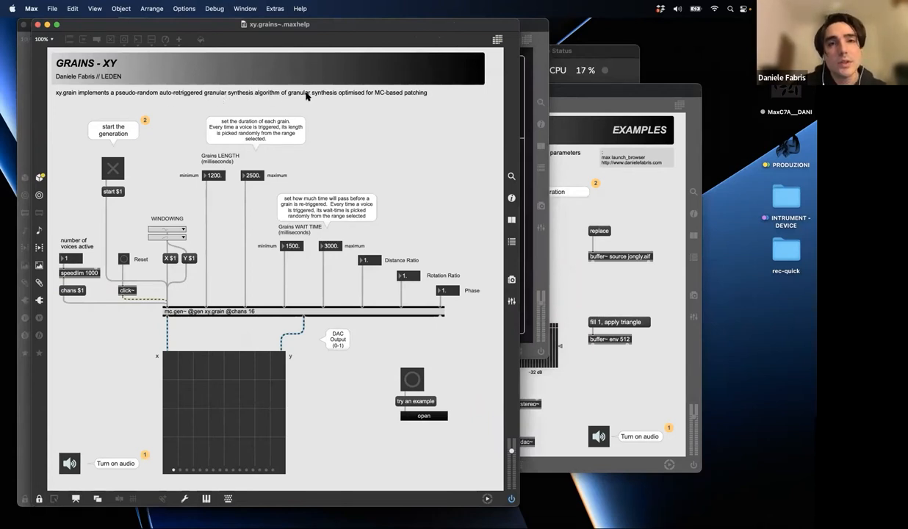
mouse_move(607, 197)
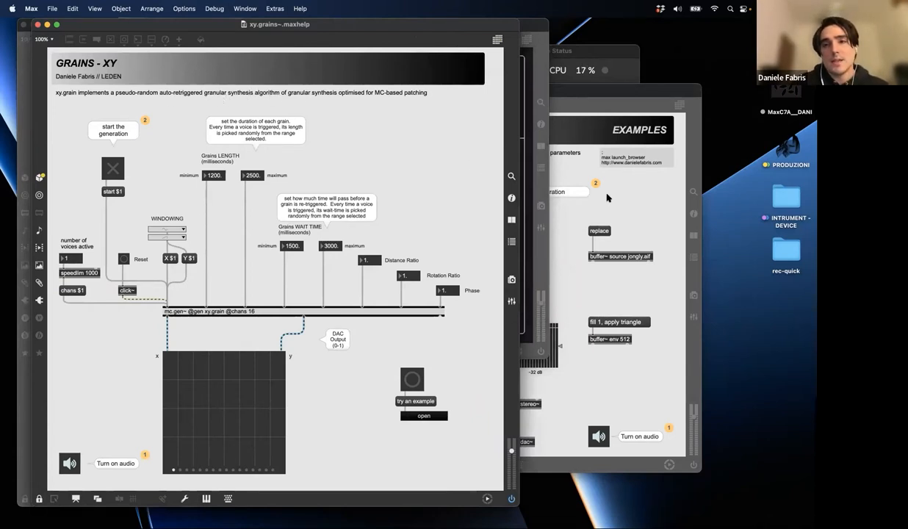
click(423, 414)
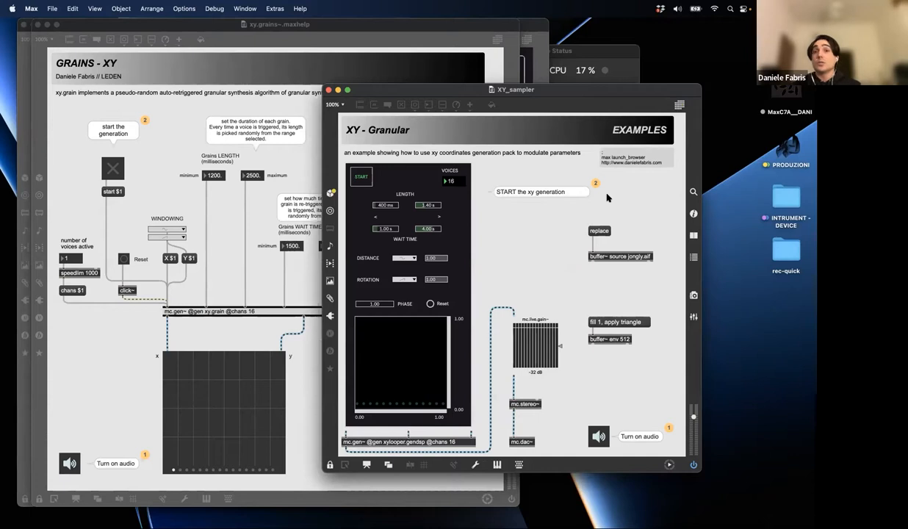
mouse_move(617, 310)
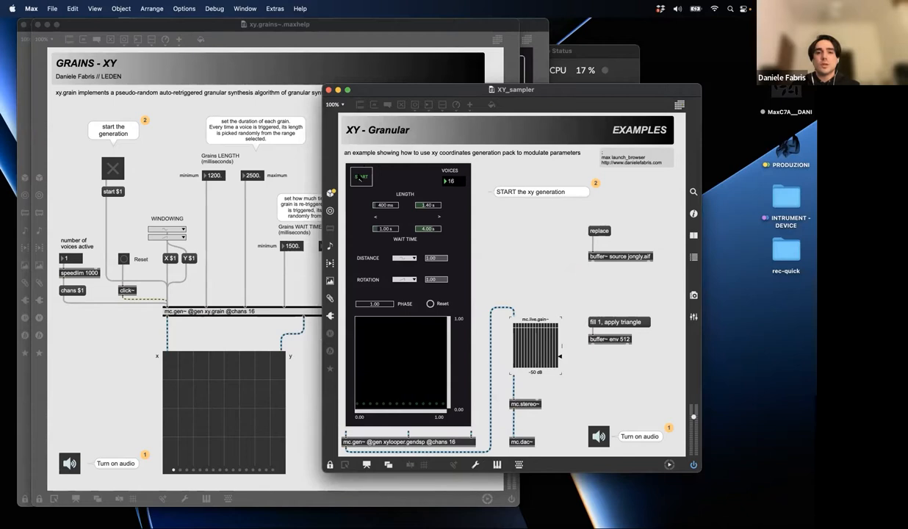
Step: Start the XY generation running in the Granular example
click(361, 177)
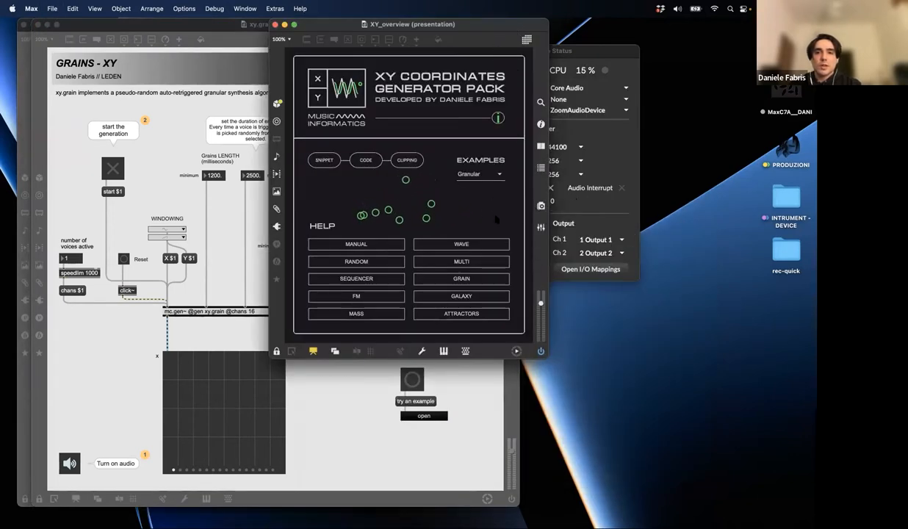
Step: Choose the Wavetable example, view its vector and MC wavetable tabs, then return to the overview
click(480, 173)
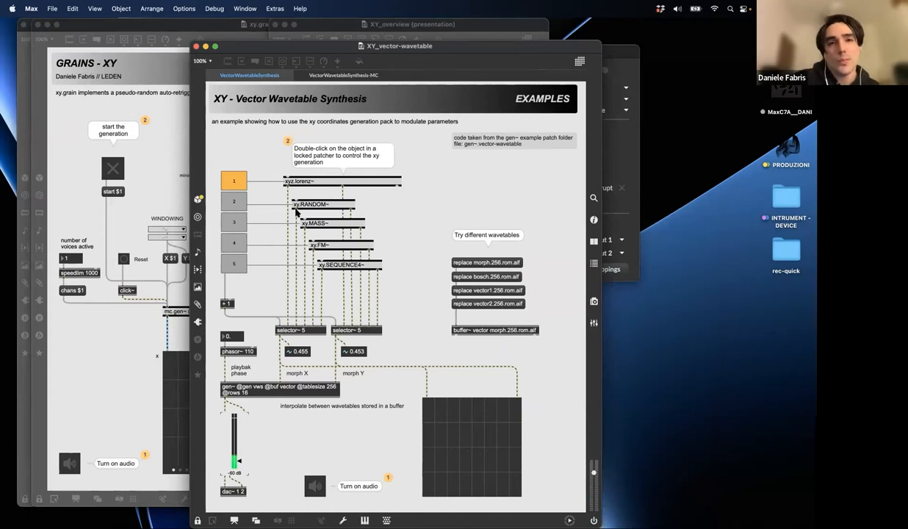
mouse_move(297, 369)
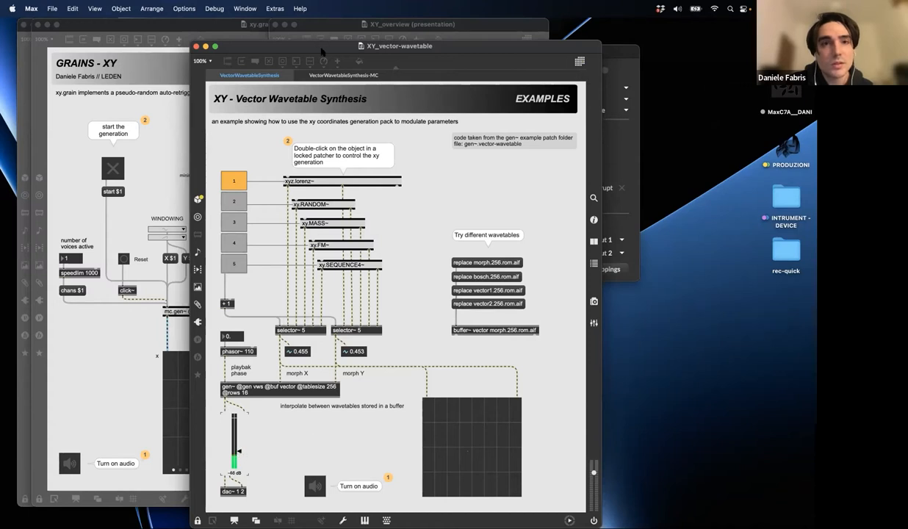
click(344, 75)
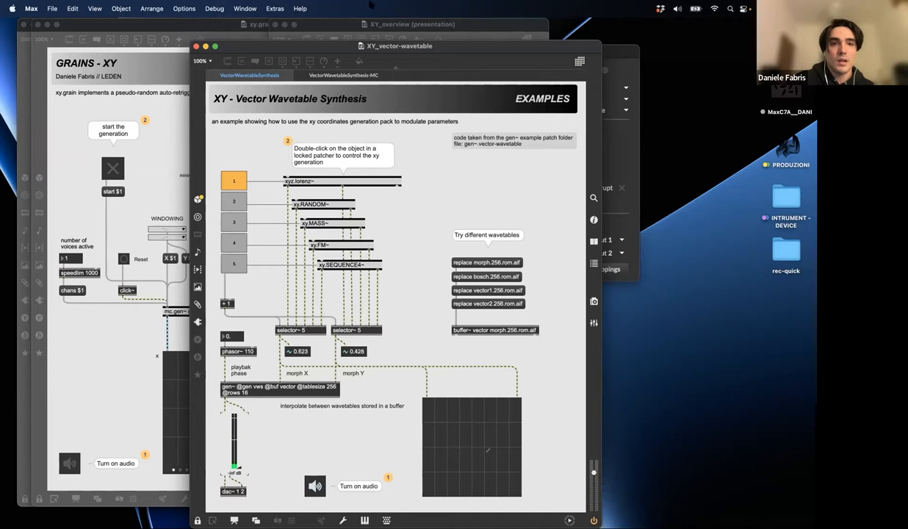
click(344, 75)
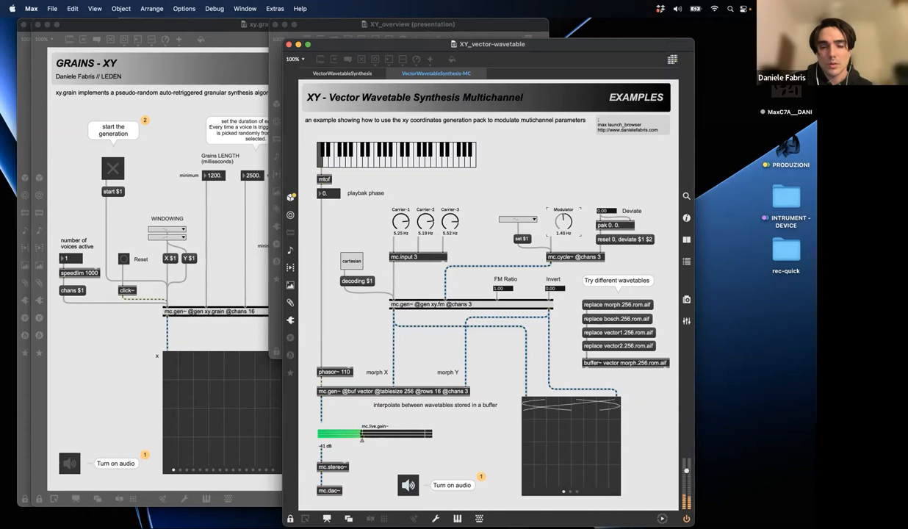
drag(564, 220, 564, 228)
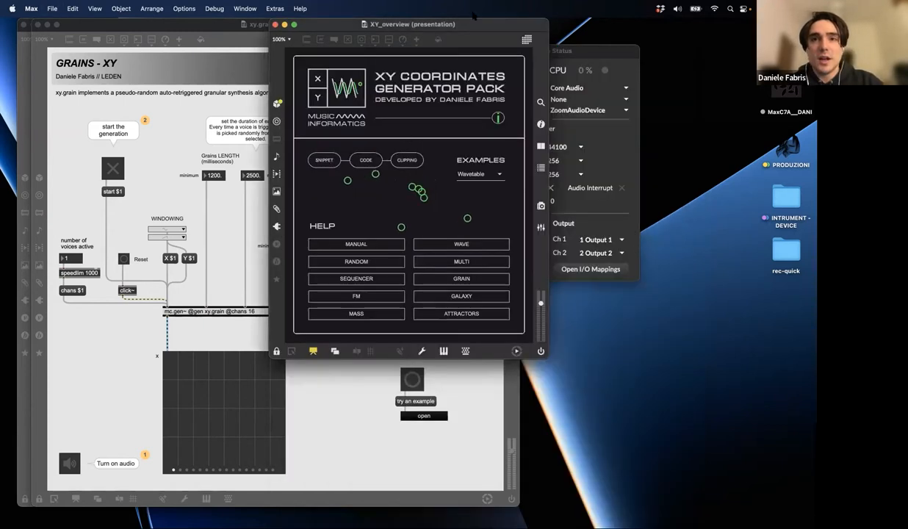
Step: Choose the Jitter example from the Examples menu, then drop the menu down again
click(480, 173)
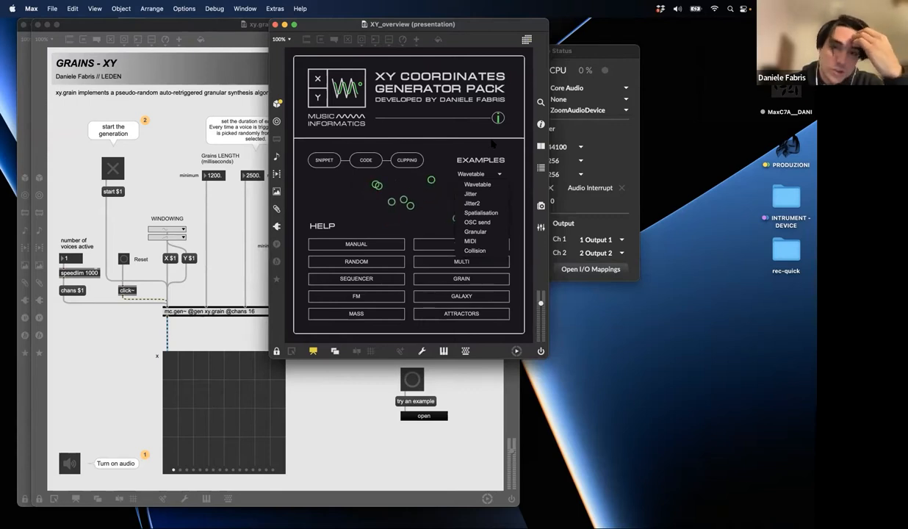
click(472, 194)
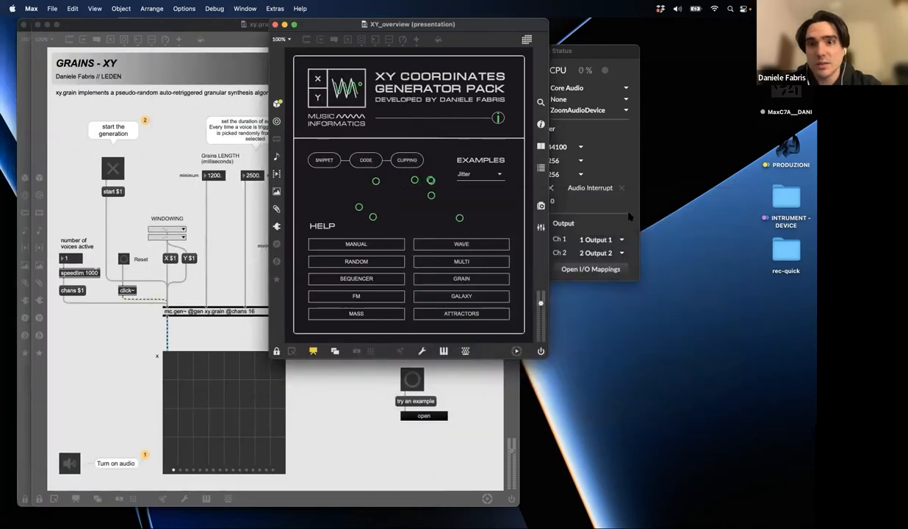
click(479, 174)
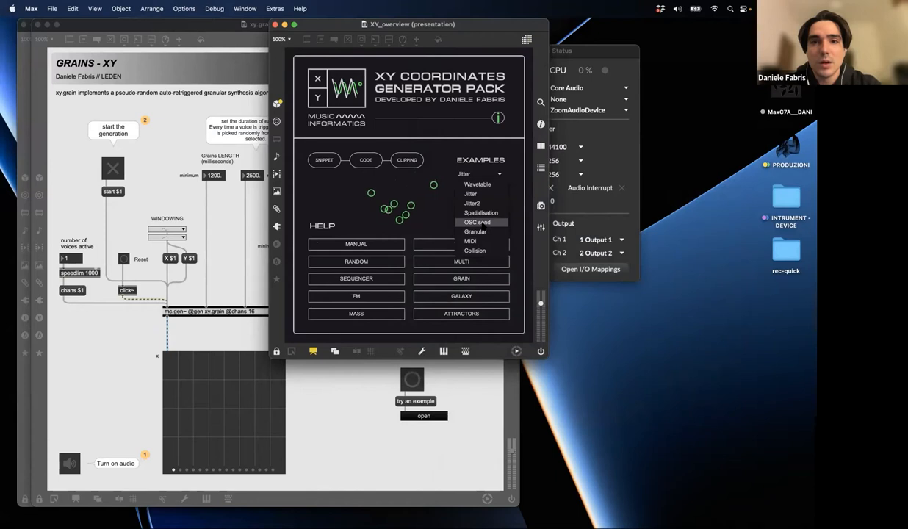
click(477, 222)
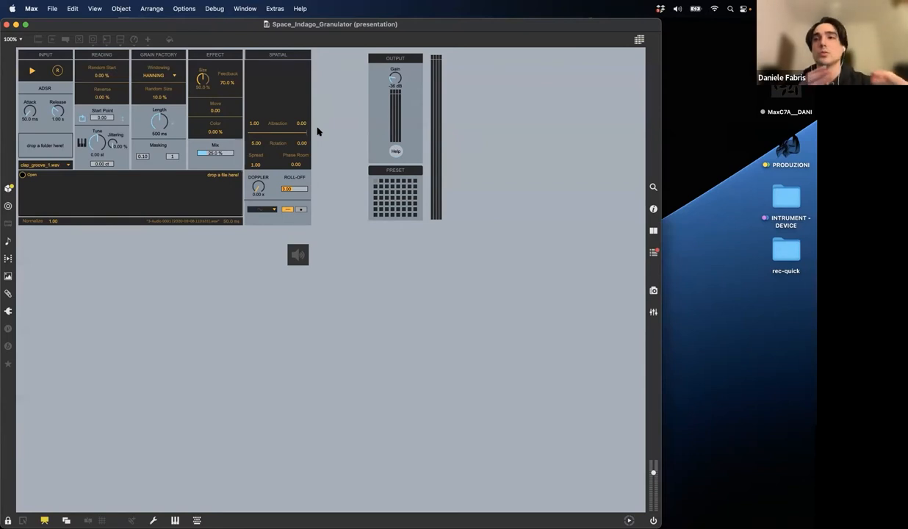
mouse_move(278, 70)
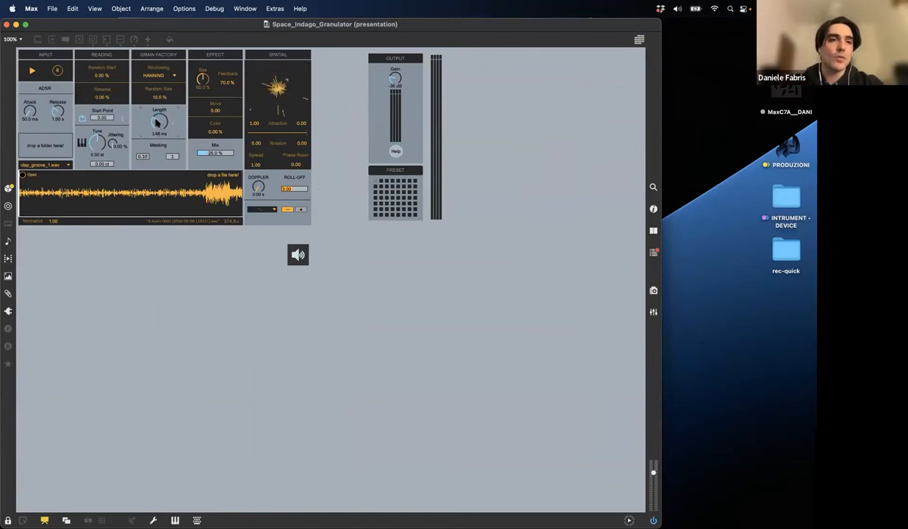
click(32, 70)
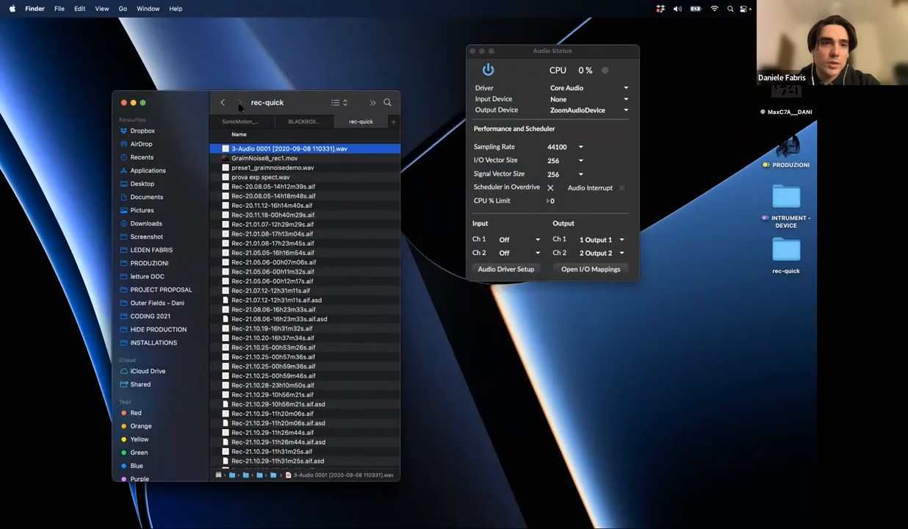
Step: From the BLACKBOX - H4 folder, launch the HIDE_BLACK BOX 0.1 maxpat
click(302, 120)
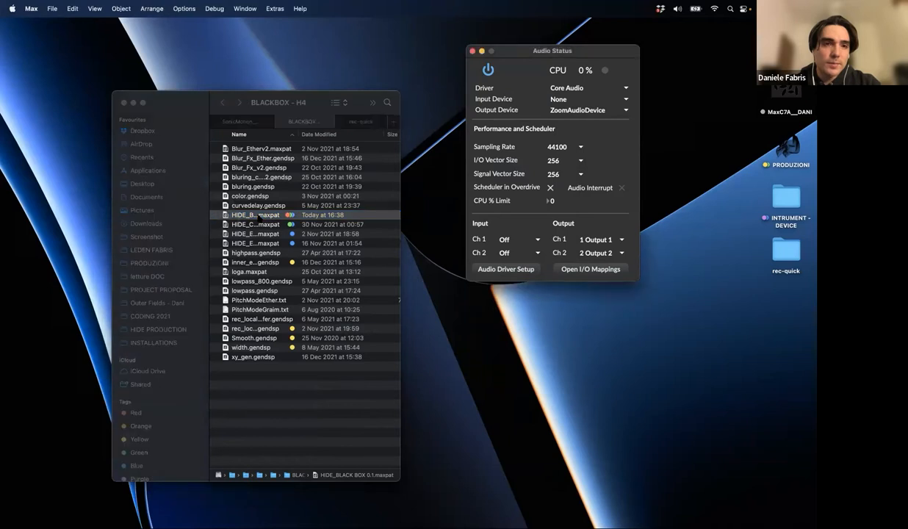
double_click(258, 214)
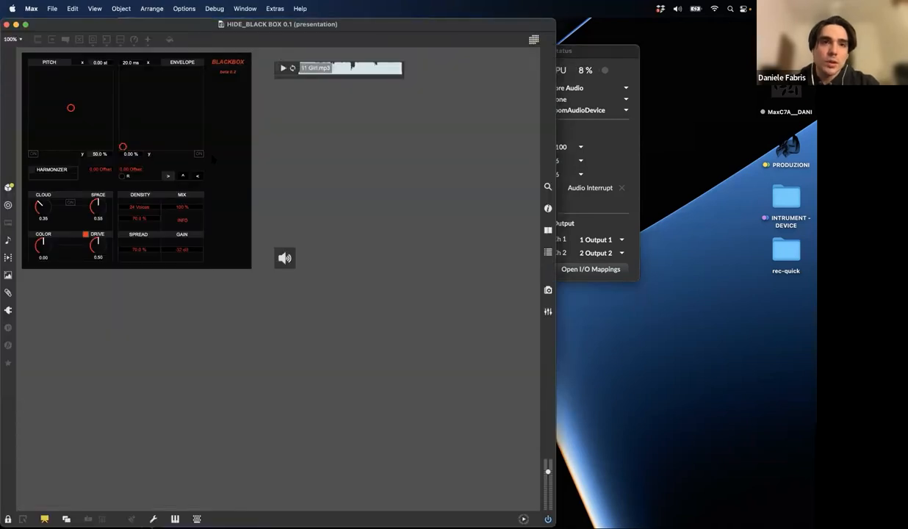
mouse_move(266, 188)
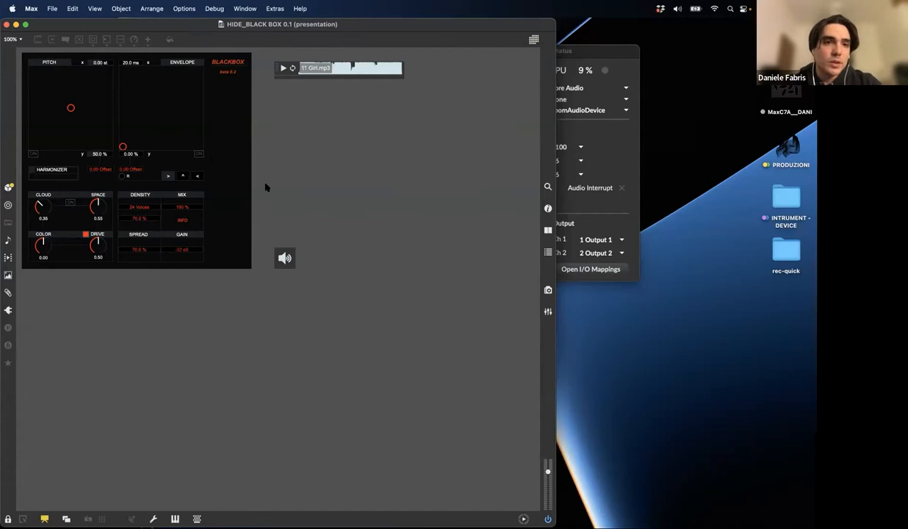
mouse_move(426, 119)
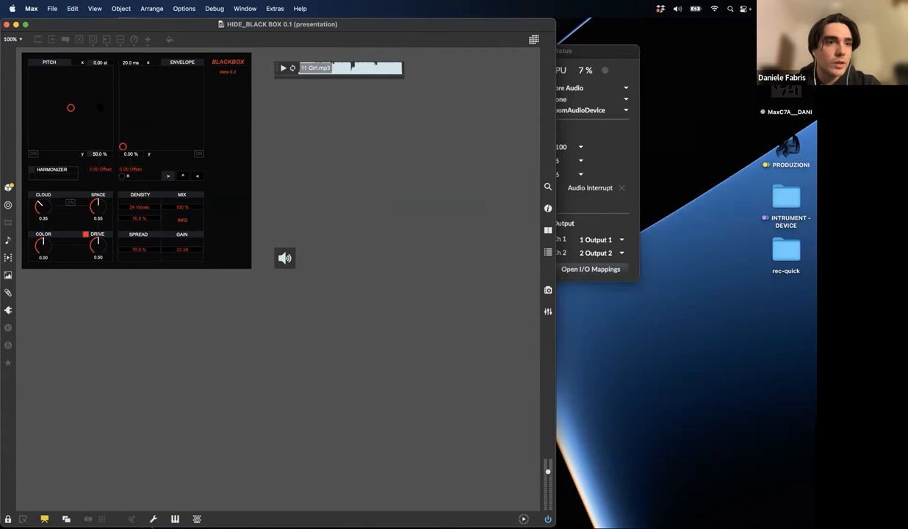
Step: Drag the Pitch and Envelope XY pad points to new values while the sound plays
drag(71, 109, 43, 111)
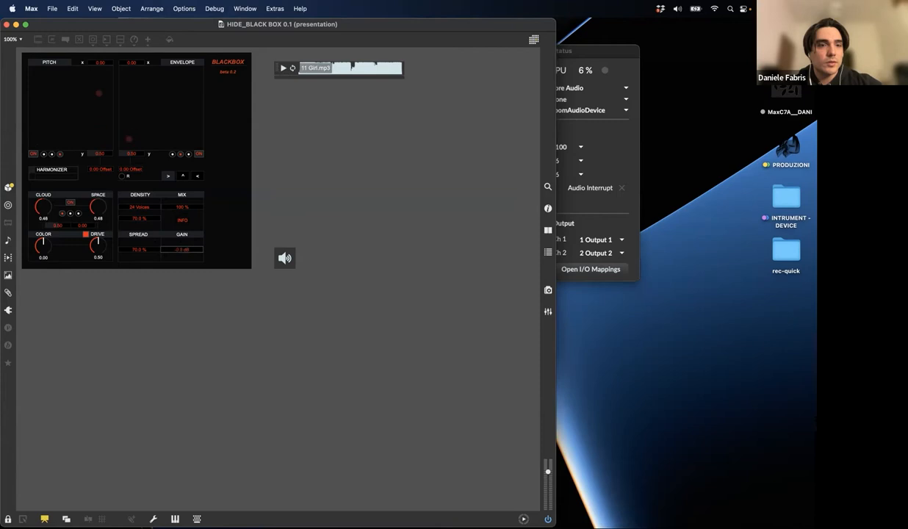
click(284, 68)
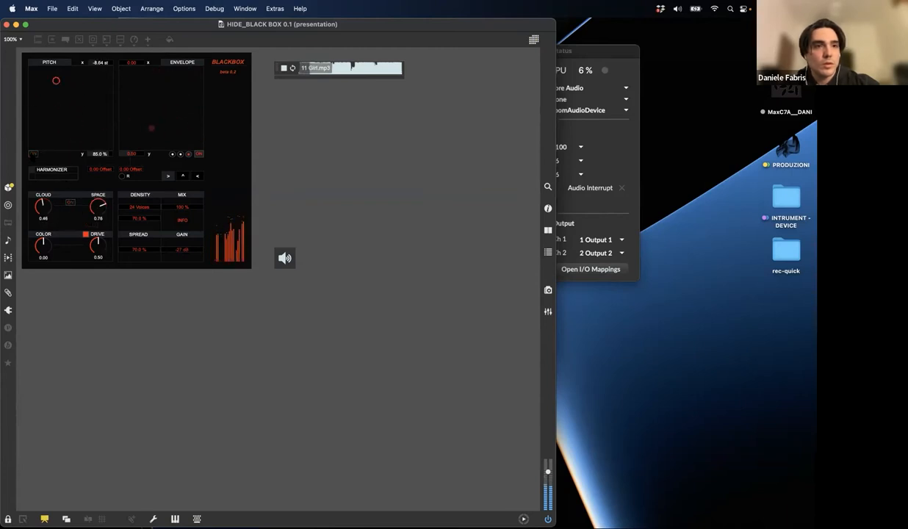
drag(152, 128, 188, 116)
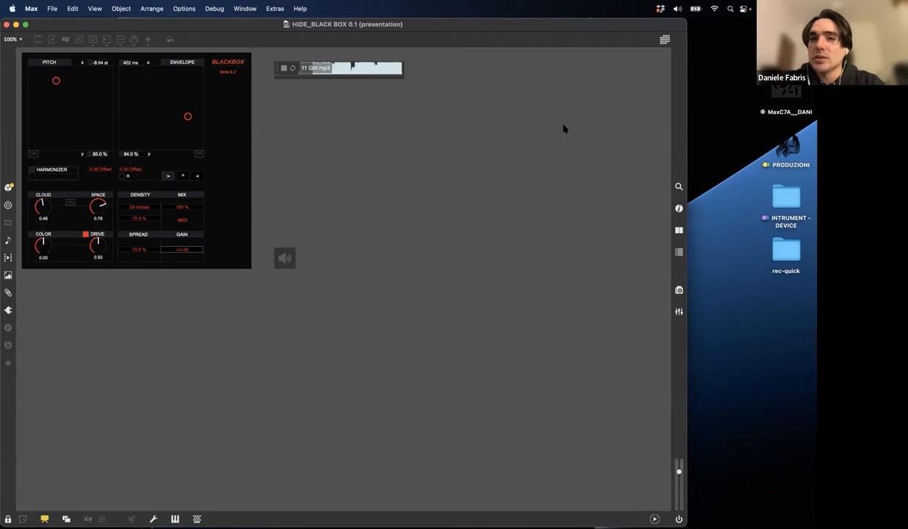
mouse_move(556, 136)
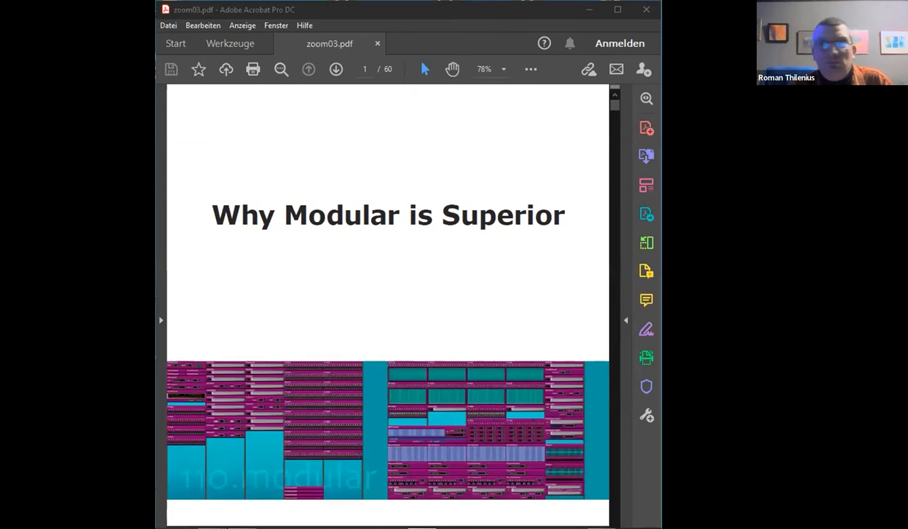
mouse_move(647, 156)
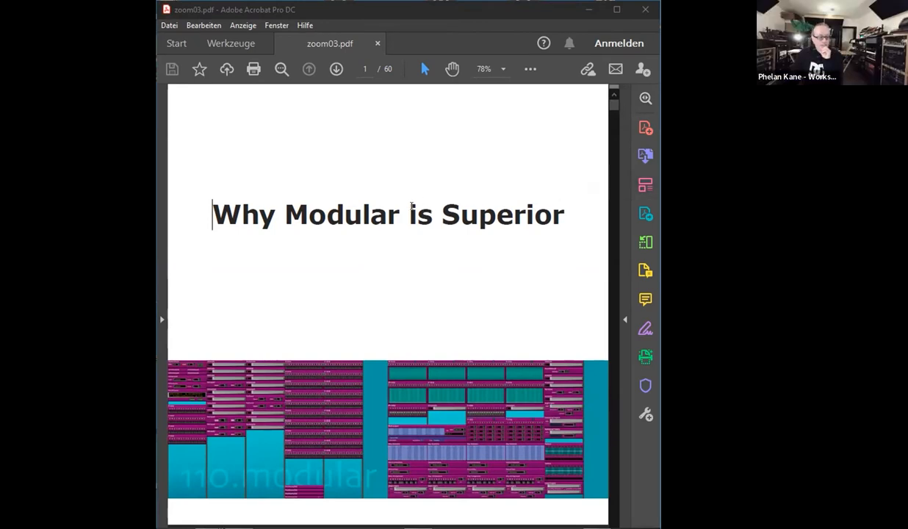
mouse_move(645, 156)
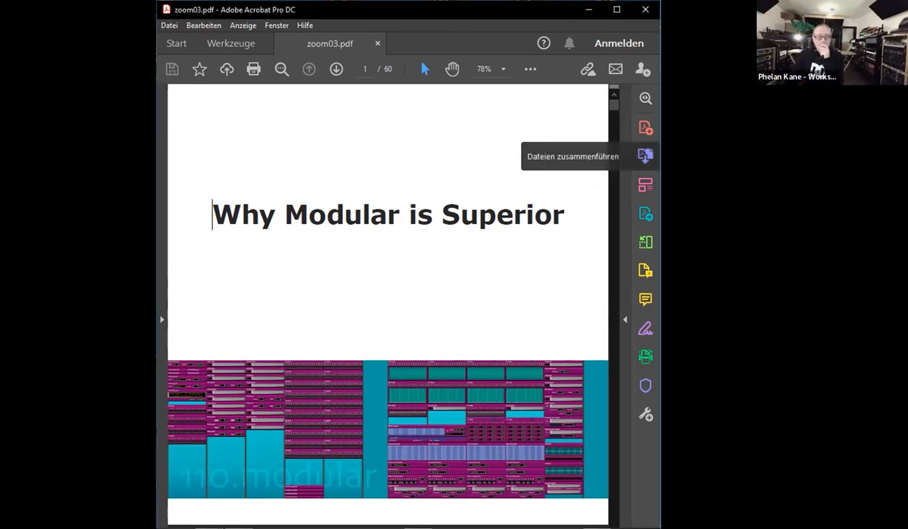
Step: Scroll a little further down the 'Why Modular is Superior' title slide
scroll(down, 3)
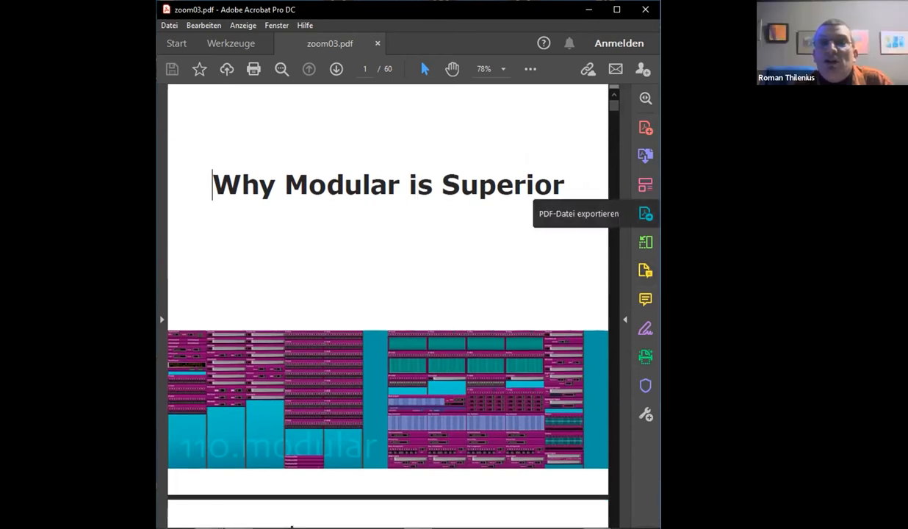
mouse_move(482, 169)
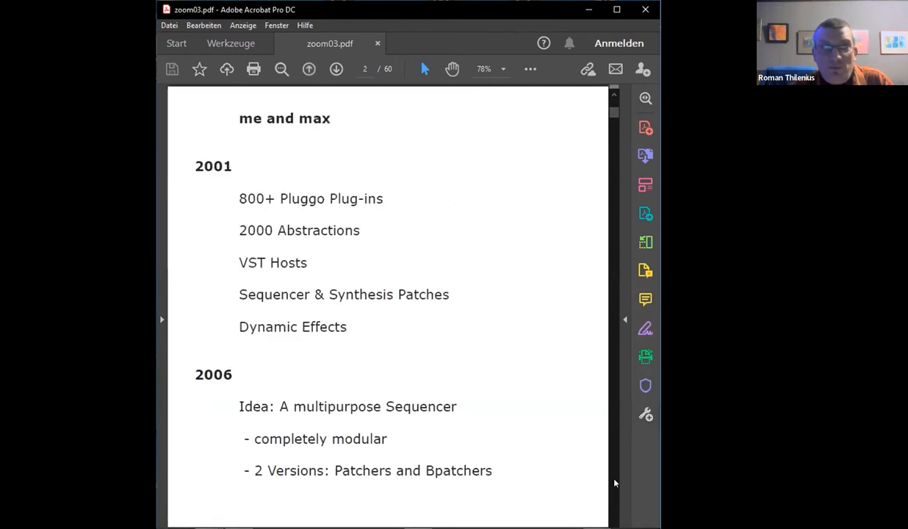
mouse_move(549, 470)
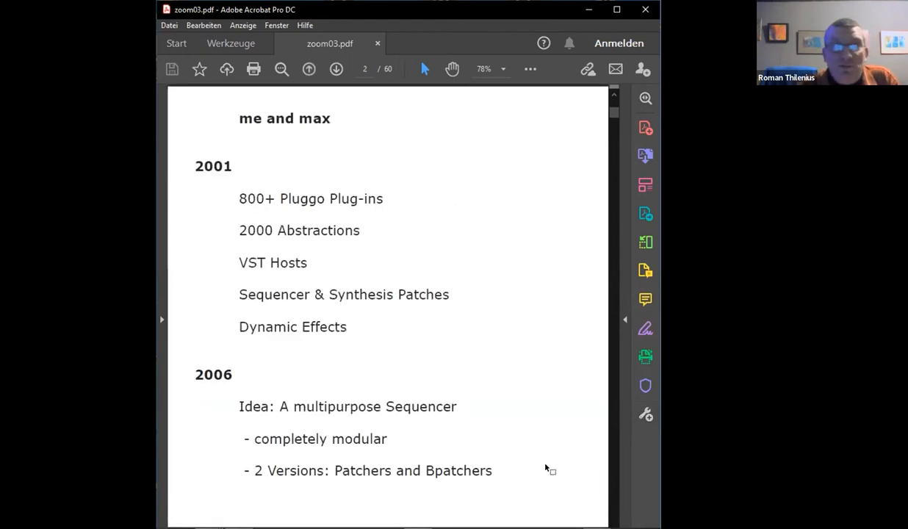
mouse_move(478, 307)
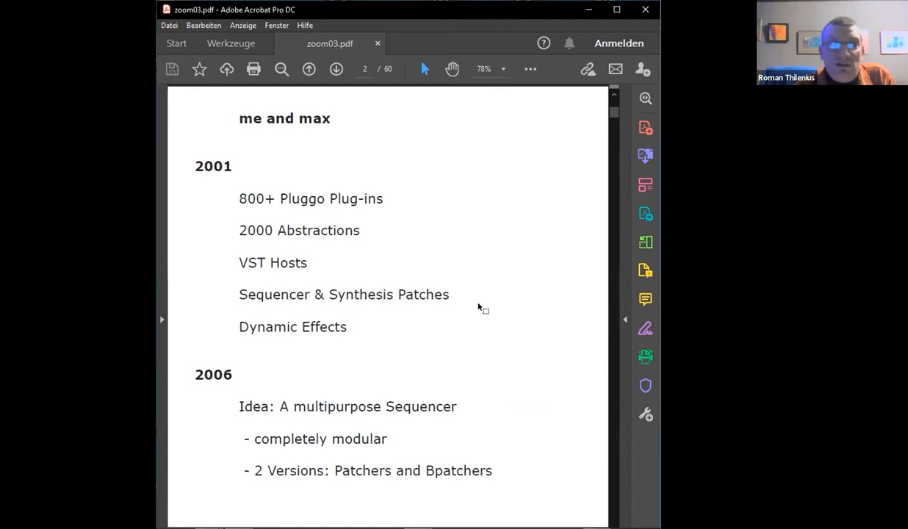
Step: Jump to page 6, the 'dedicated VST hosts' slide with the myPPG interface
click(360, 230)
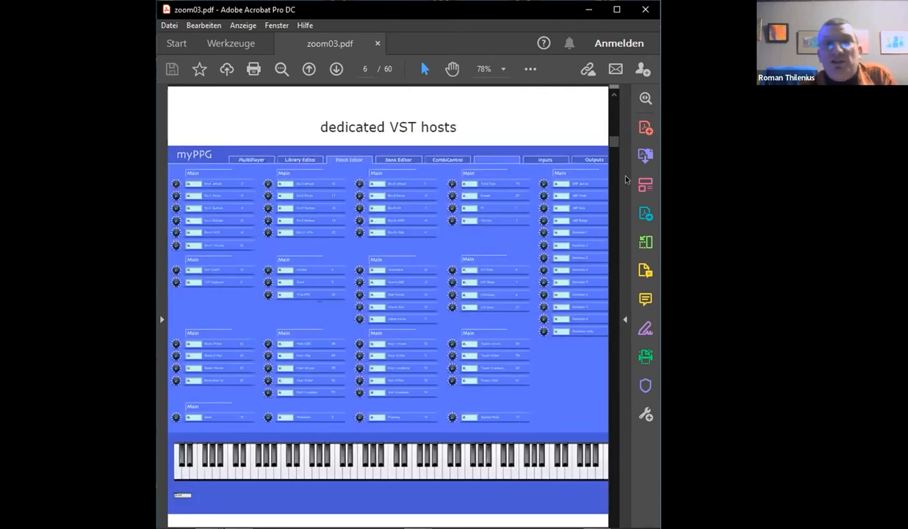
mouse_move(645, 156)
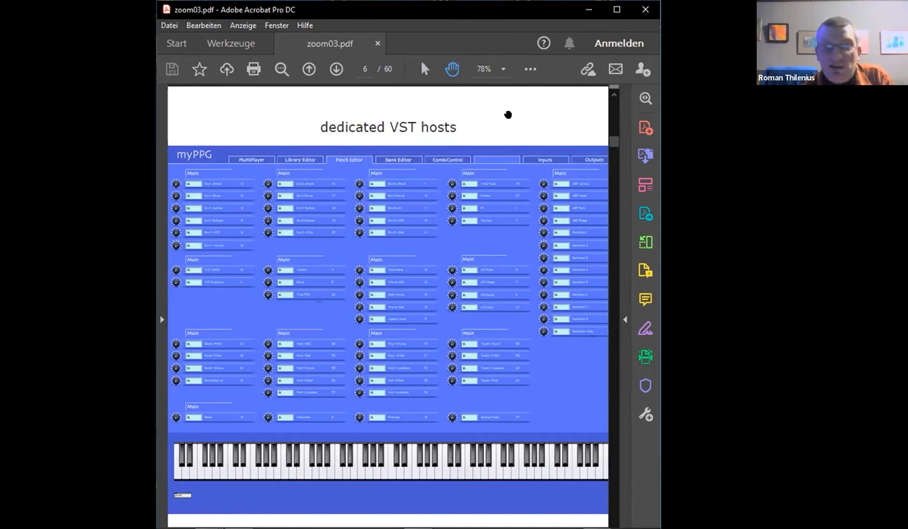
Step: Advance to page 8, the 'What Is Modular?' slide
click(337, 69)
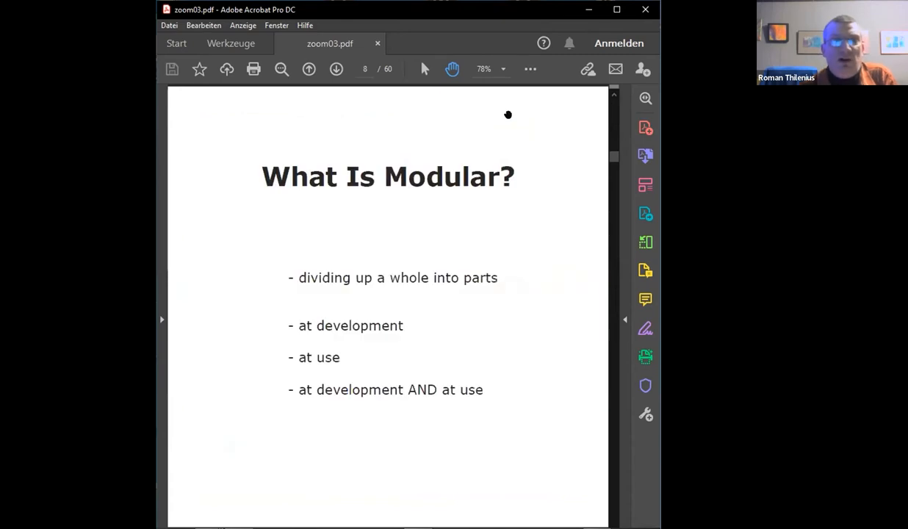
mouse_move(522, 174)
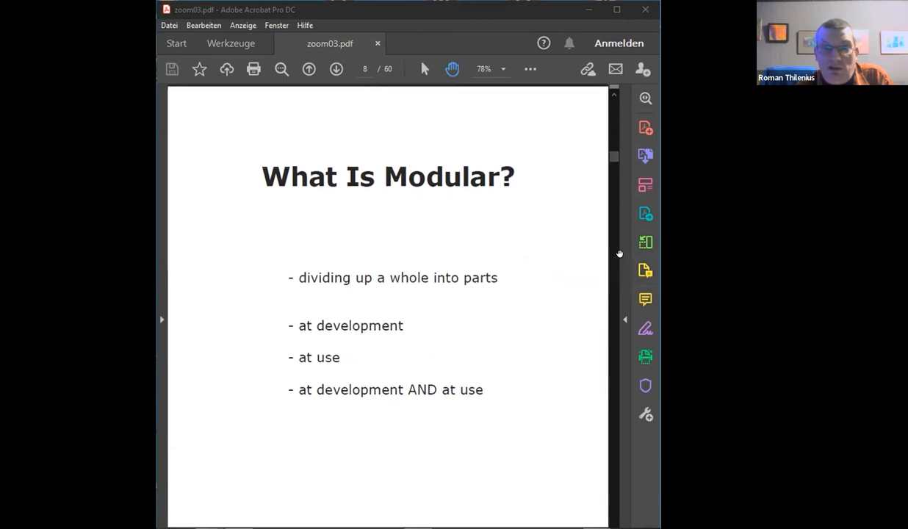
mouse_move(409, 315)
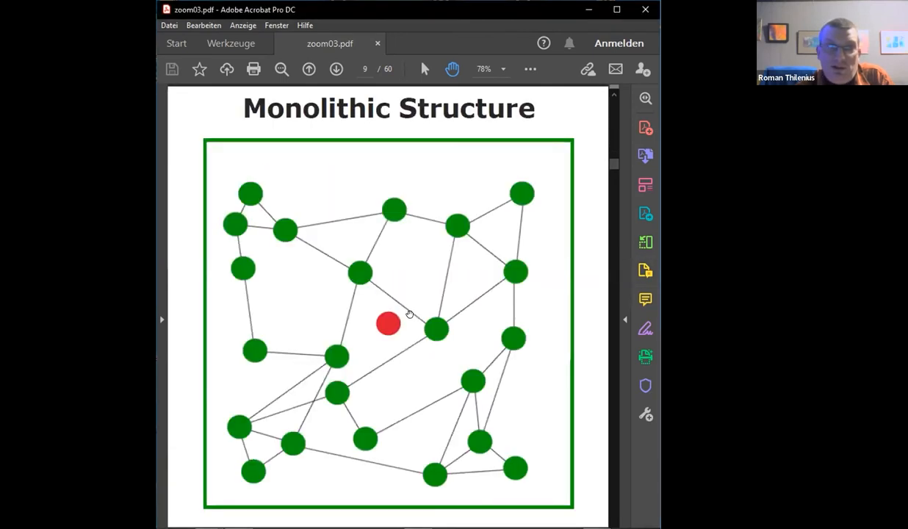
mouse_move(645, 213)
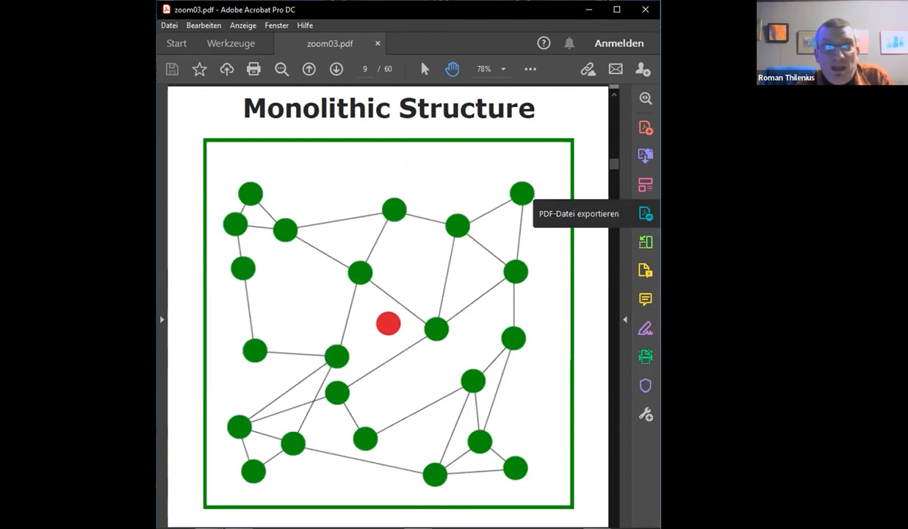
mouse_move(511, 9)
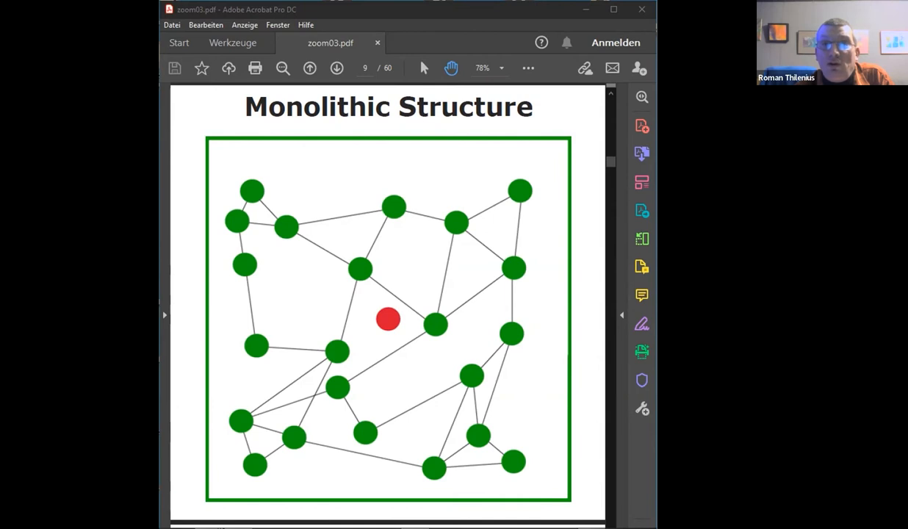
mouse_move(641, 182)
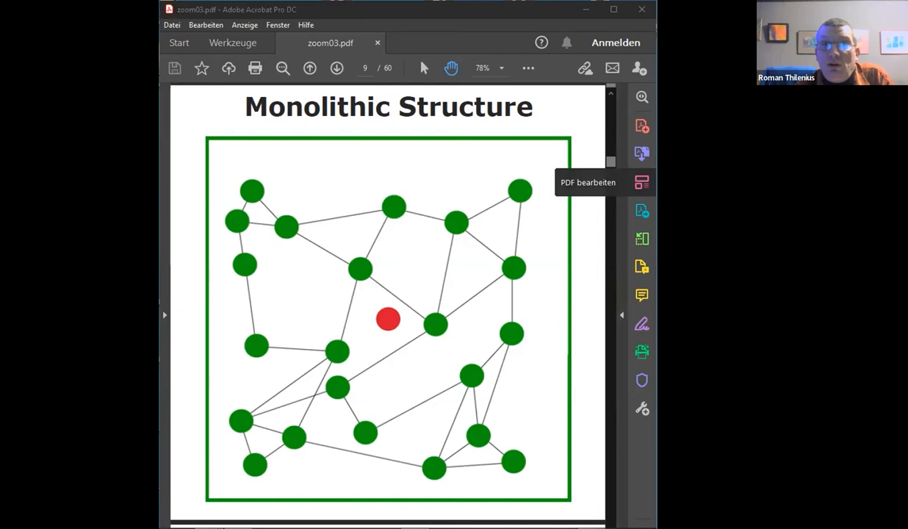
mouse_move(486, 15)
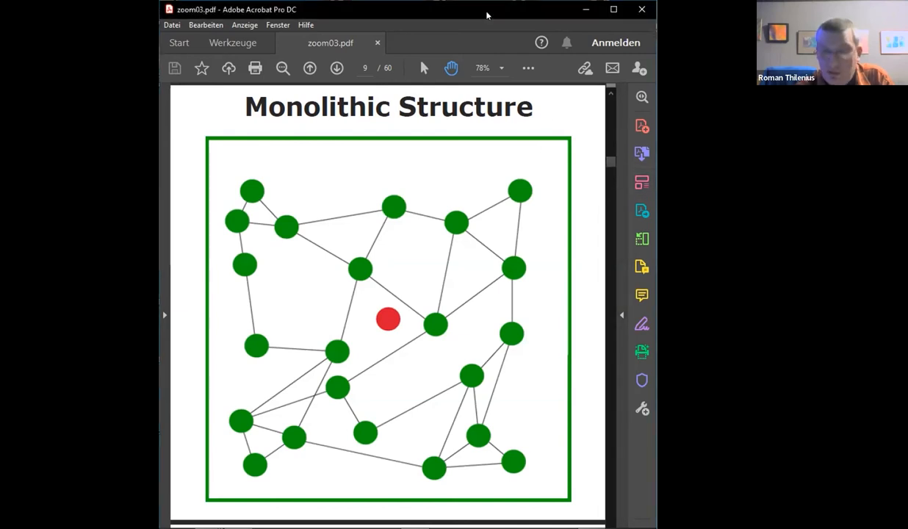
Step: Advance through the 'Integrated Modular' slide to the 'Modular' slide of four separate blocks
click(337, 67)
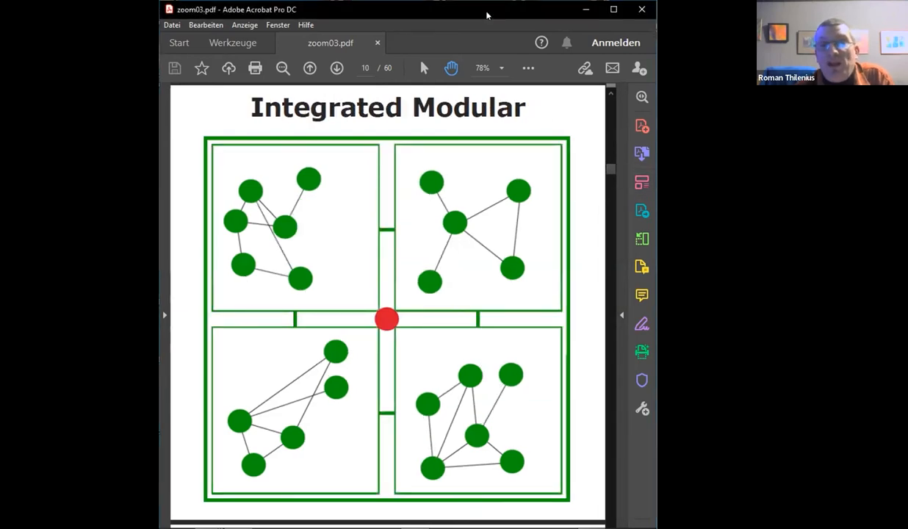
mouse_move(370, 101)
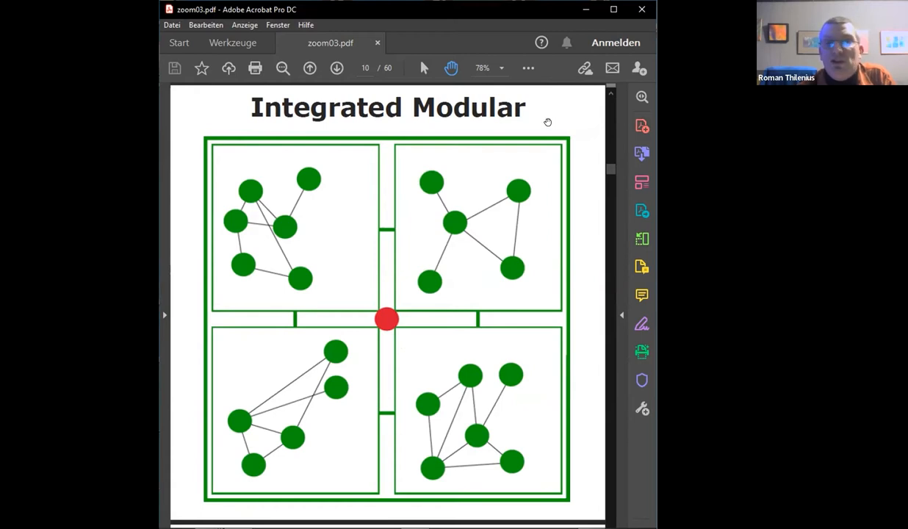
mouse_move(462, 330)
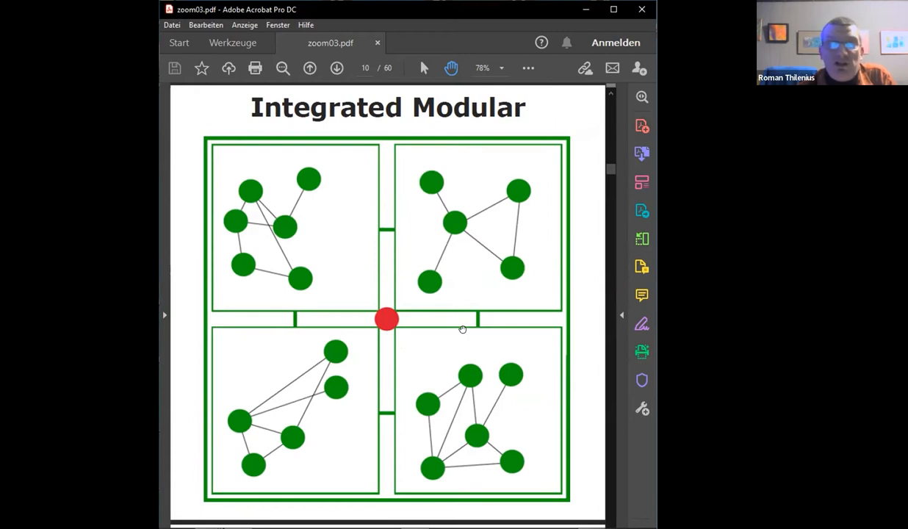
mouse_move(447, 312)
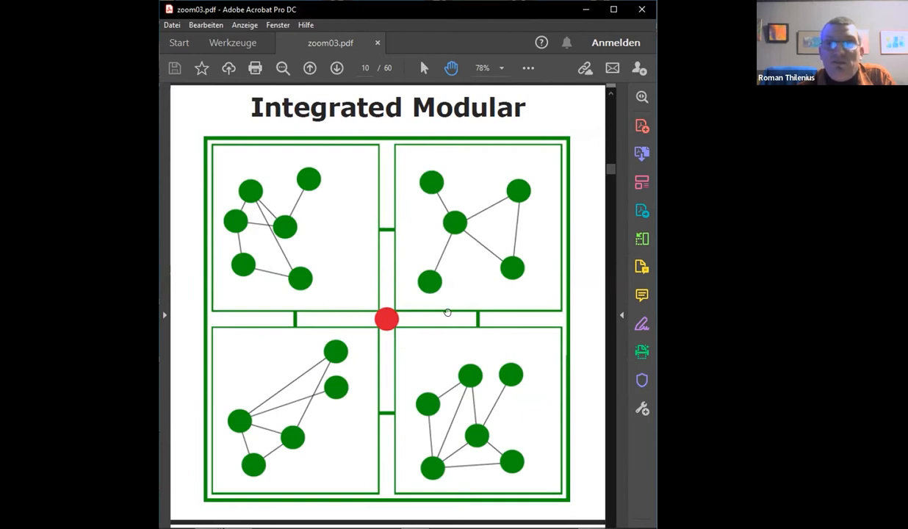
mouse_move(467, 160)
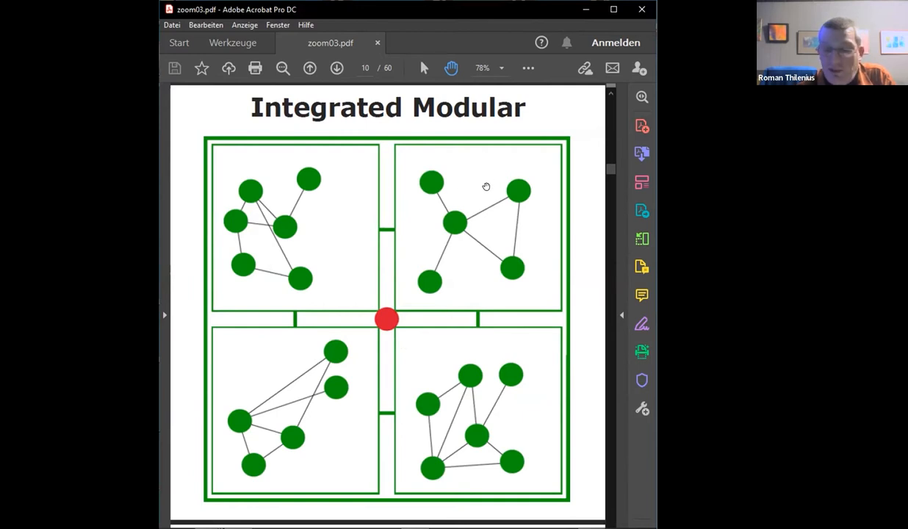
click(337, 67)
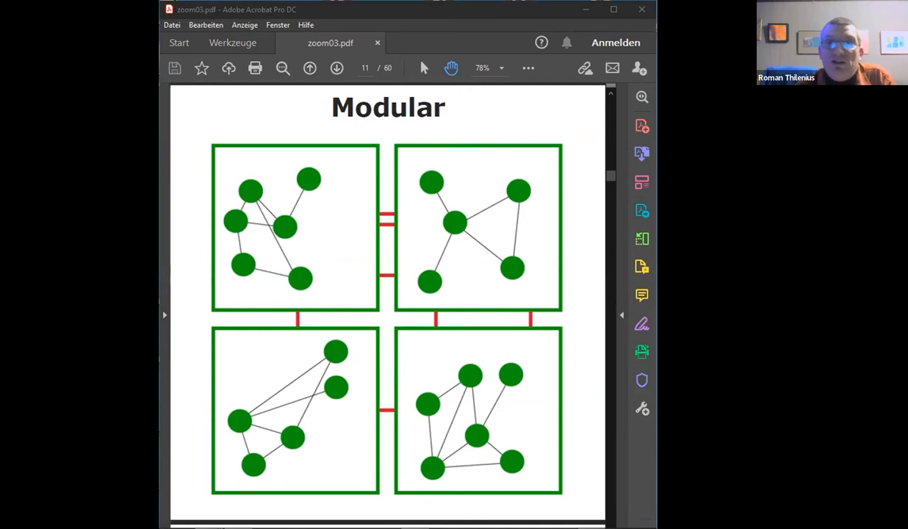
mouse_move(457, 240)
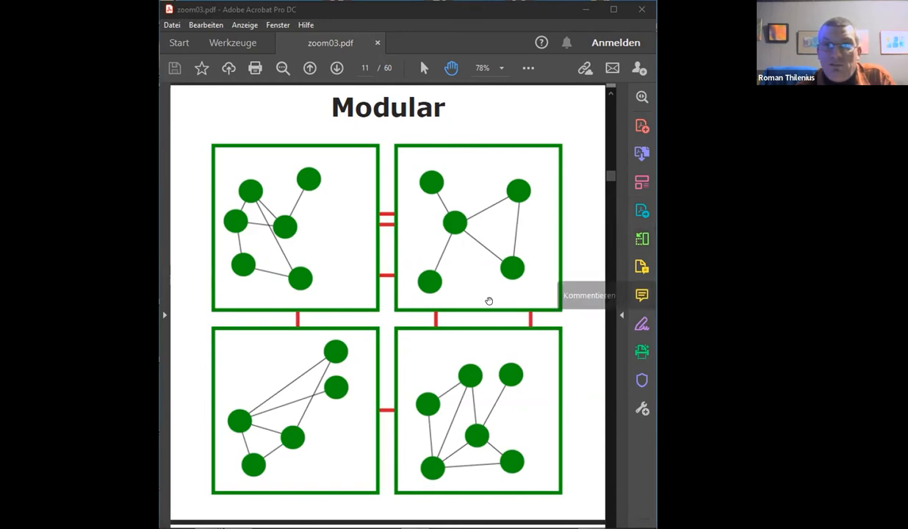
mouse_move(518, 244)
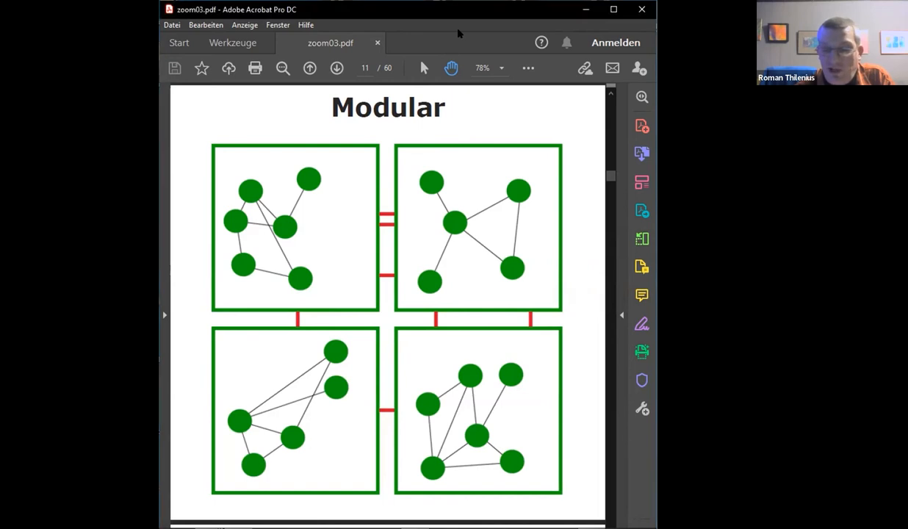
Step: Advance to page 12, the 'Traditional Max Patch' slide with its tangled diagram
click(336, 68)
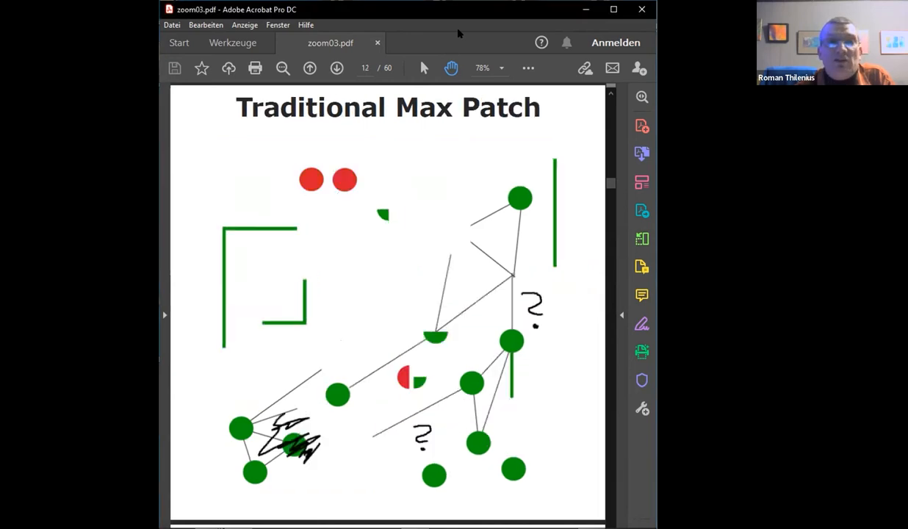
mouse_move(552, 170)
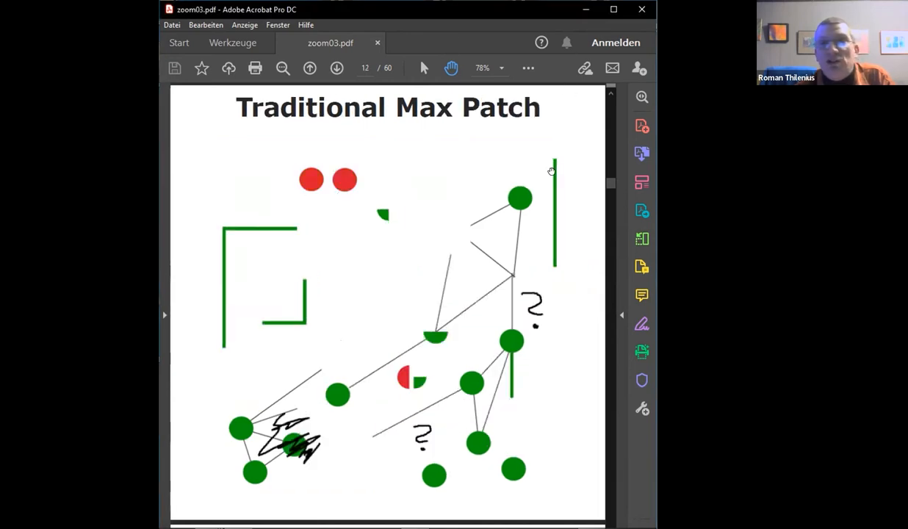
mouse_move(557, 136)
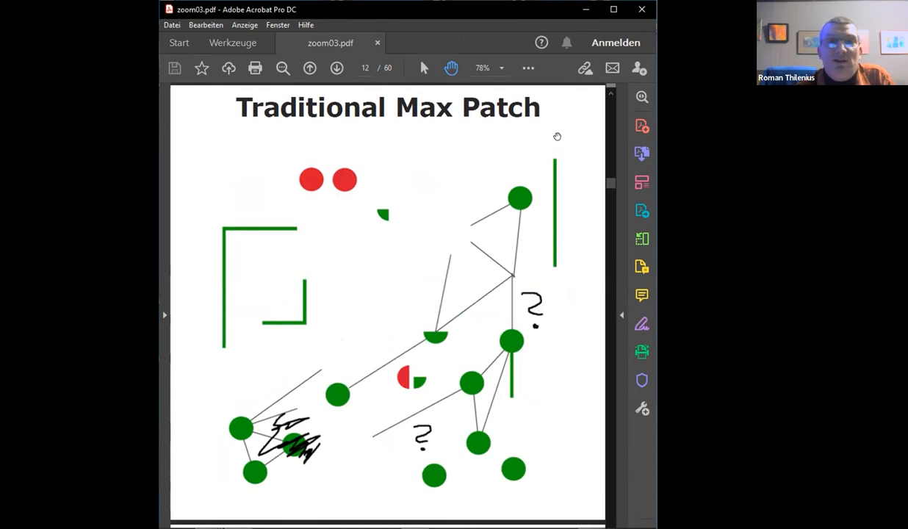
mouse_move(567, 125)
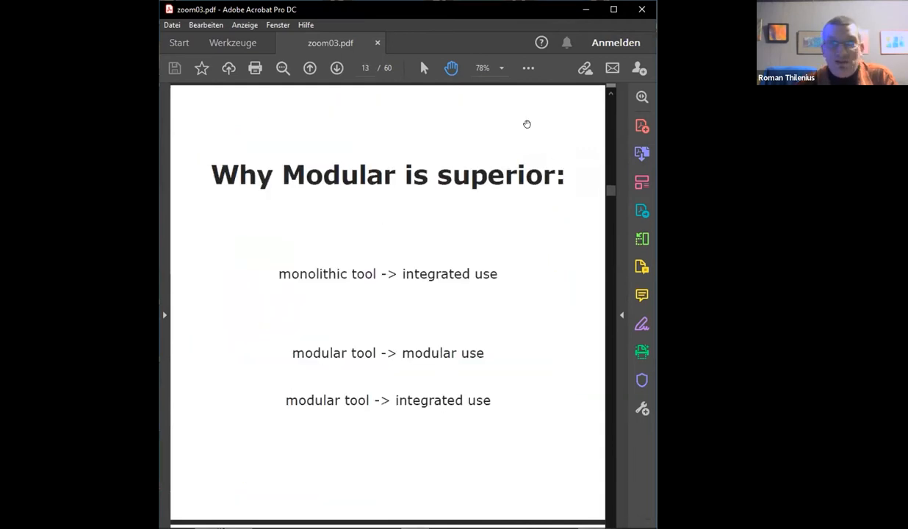
mouse_move(467, 124)
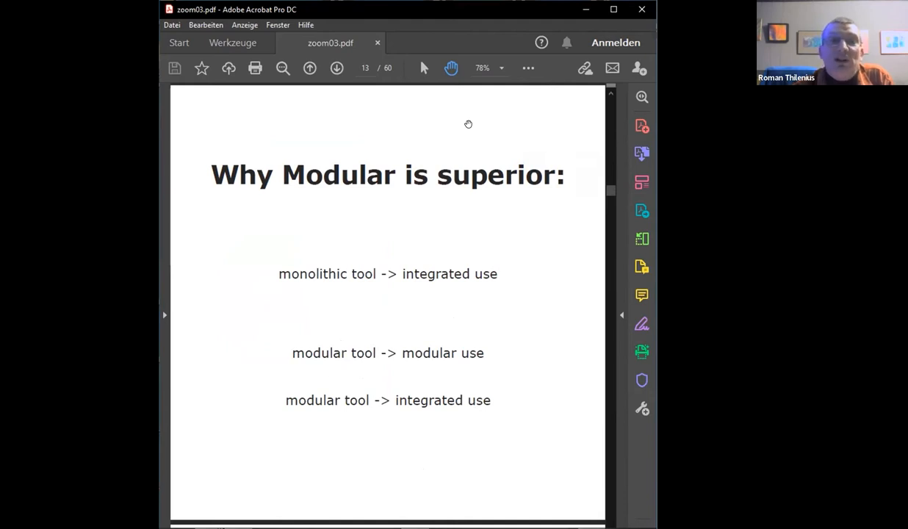
mouse_move(460, 206)
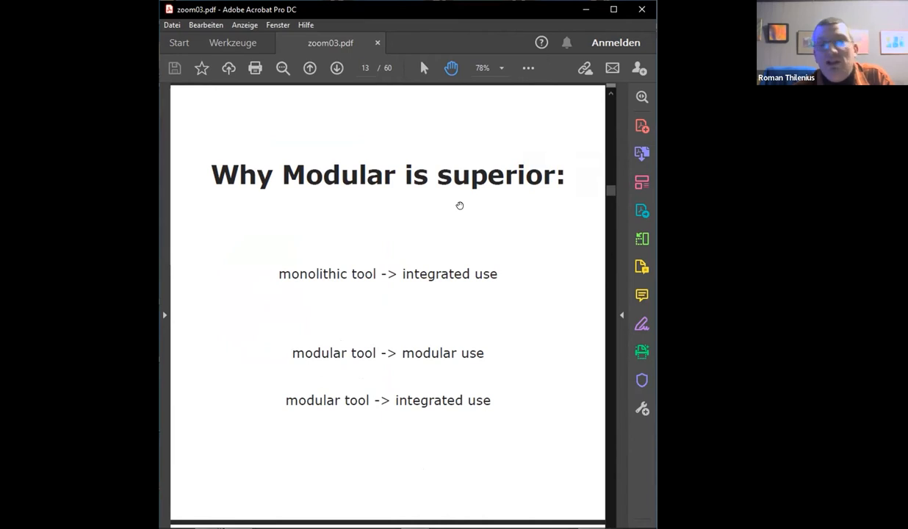
mouse_move(481, 164)
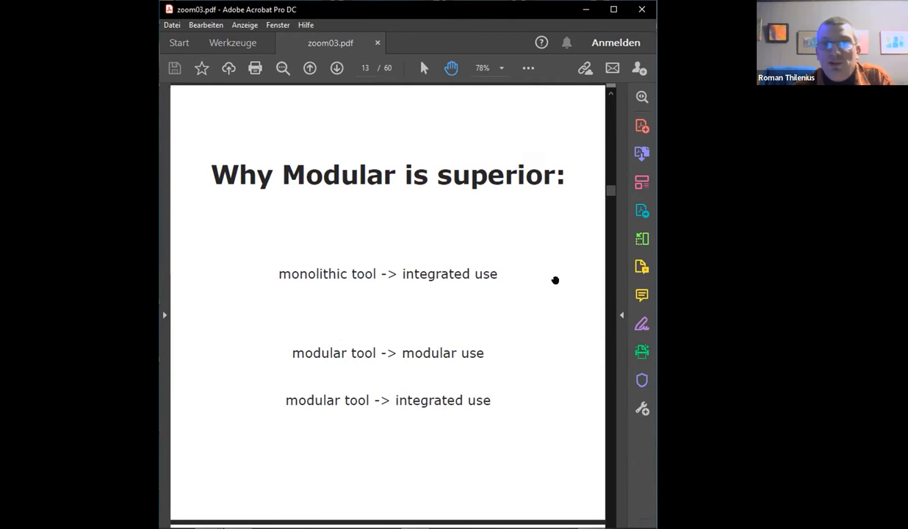
mouse_move(517, 282)
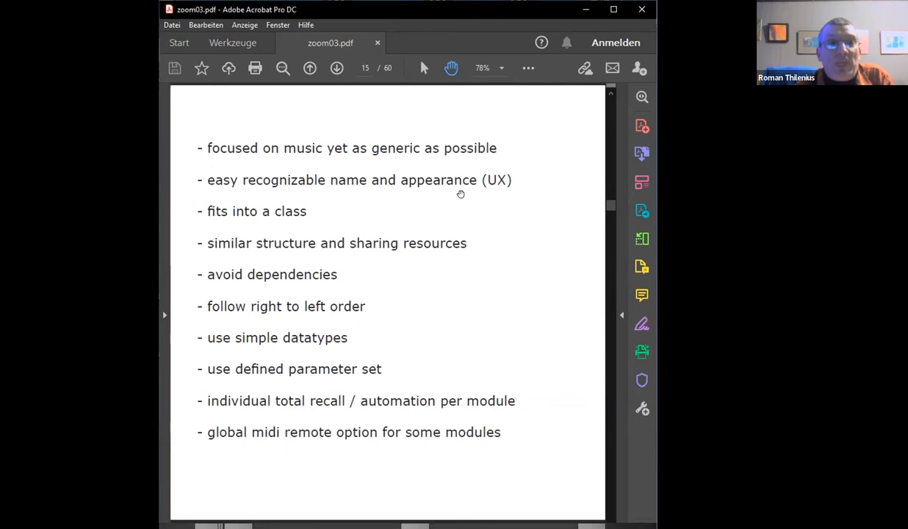
mouse_move(518, 215)
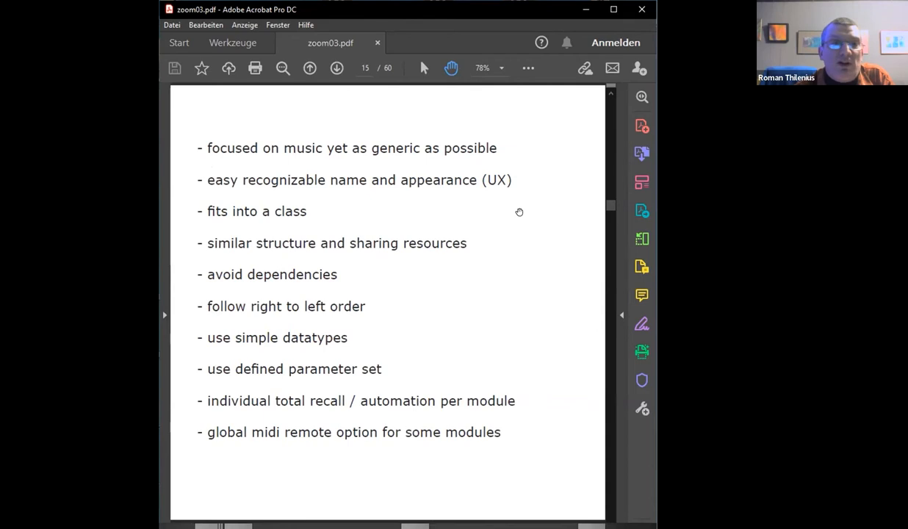
mouse_move(199, 235)
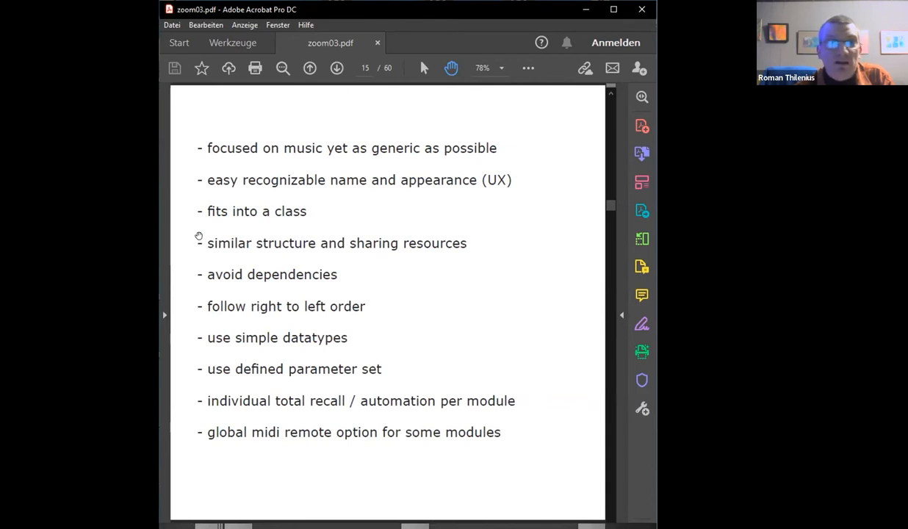
mouse_move(311, 219)
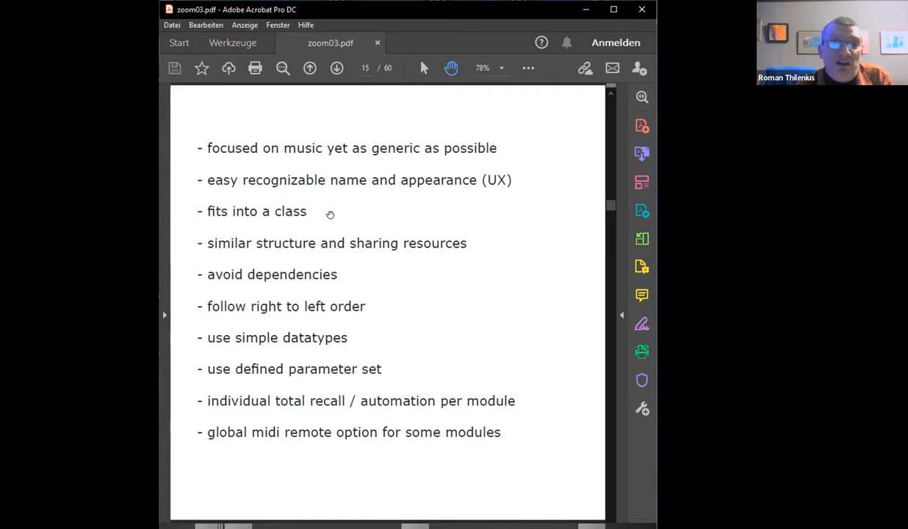
mouse_move(511, 213)
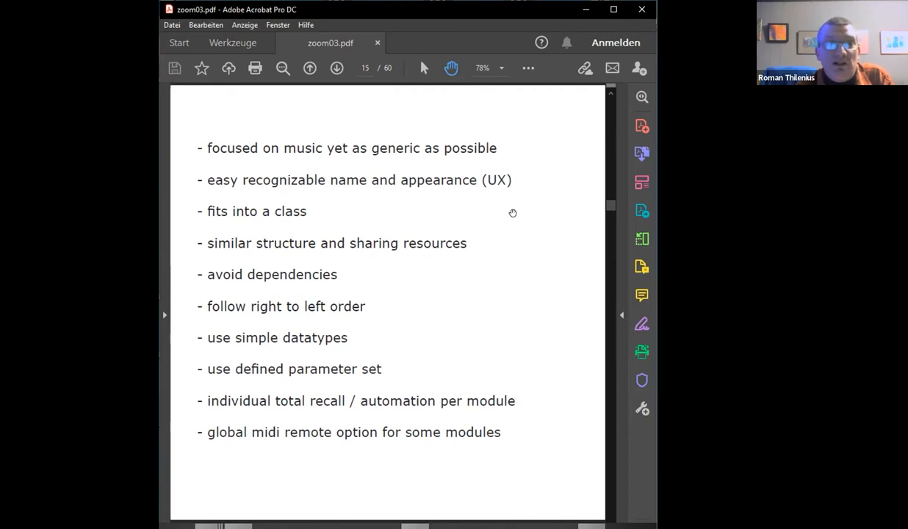
mouse_move(511, 224)
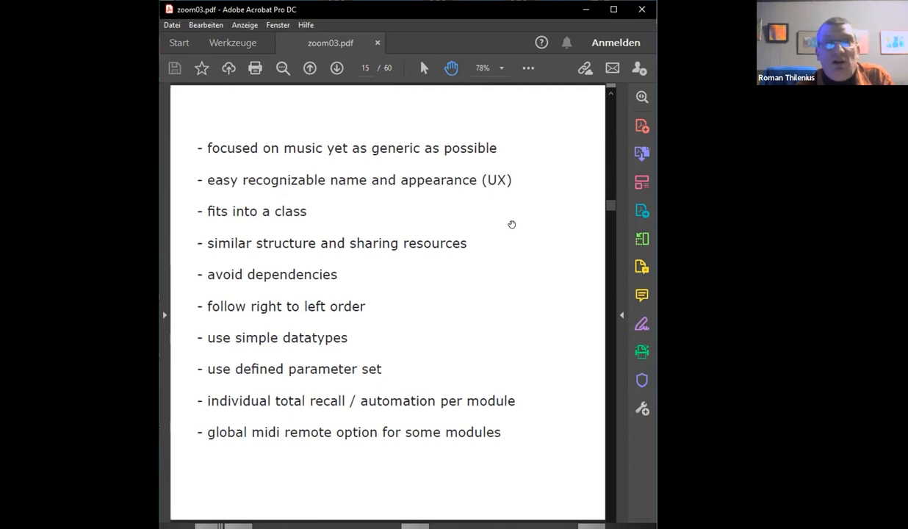
mouse_move(518, 239)
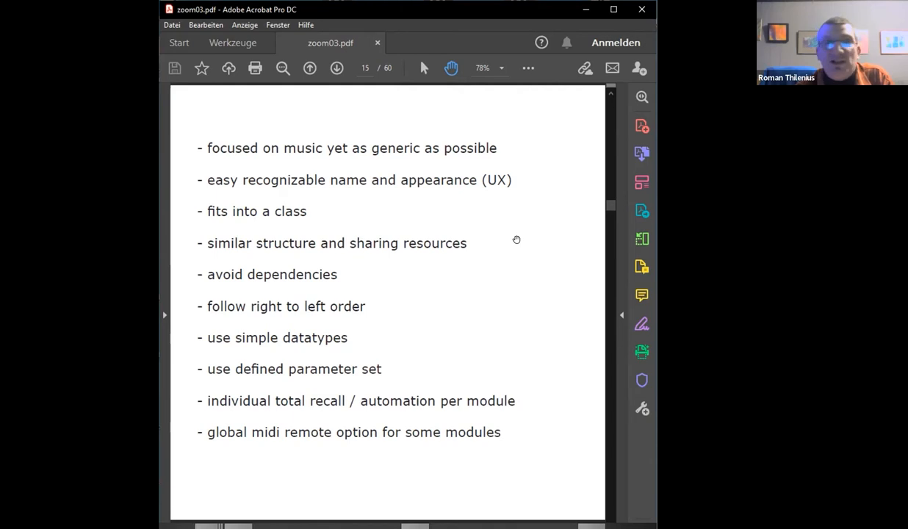
mouse_move(487, 300)
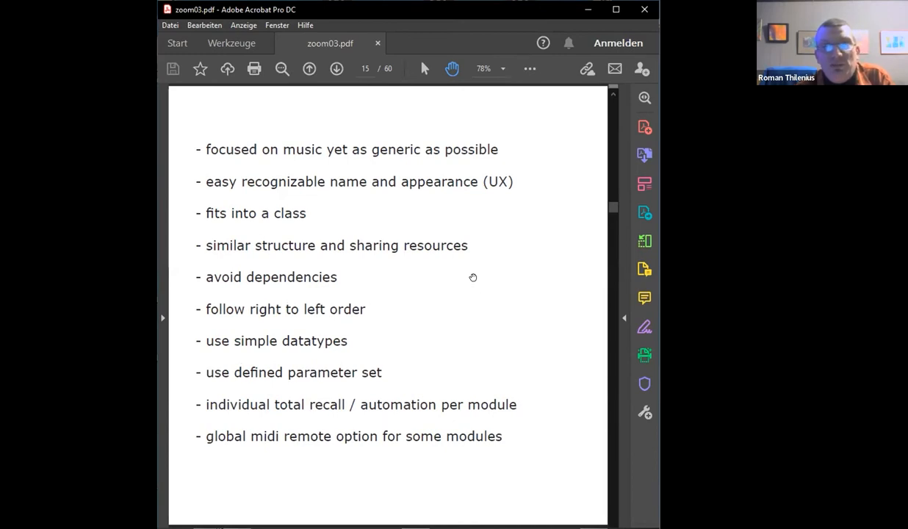
mouse_move(424, 294)
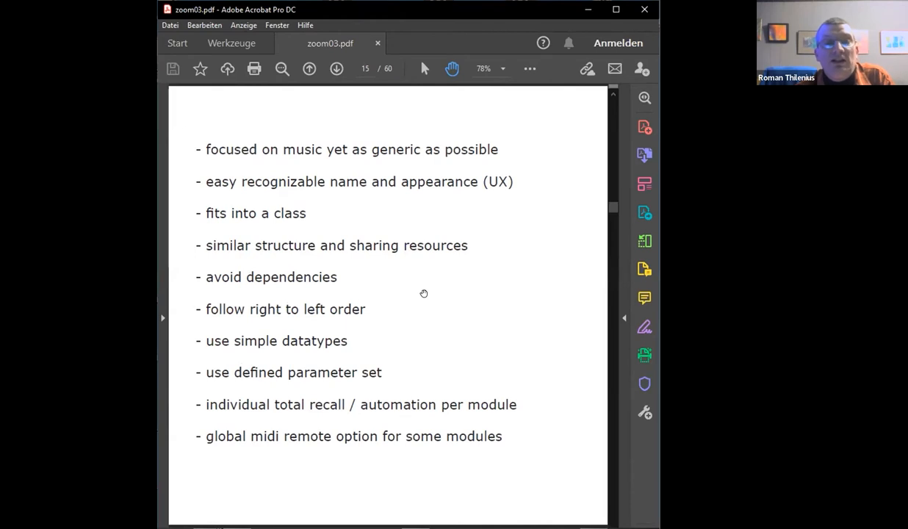
mouse_move(429, 285)
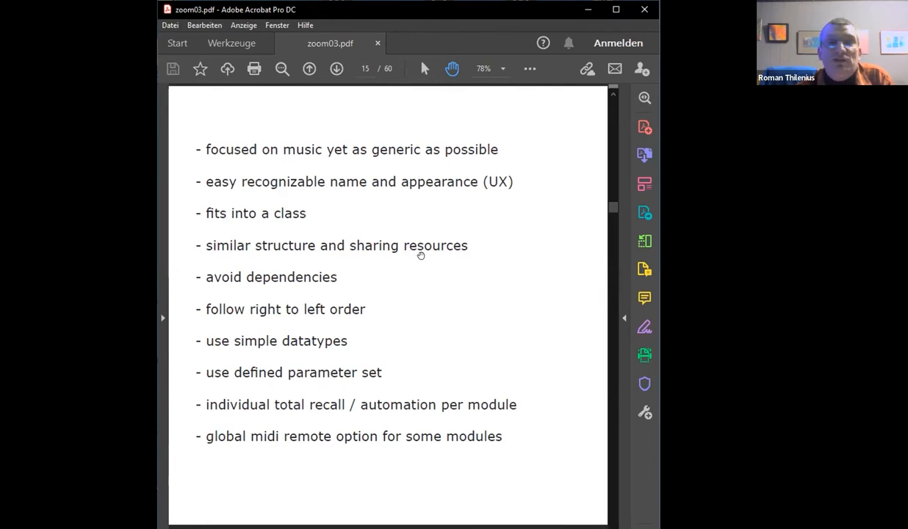
mouse_move(432, 316)
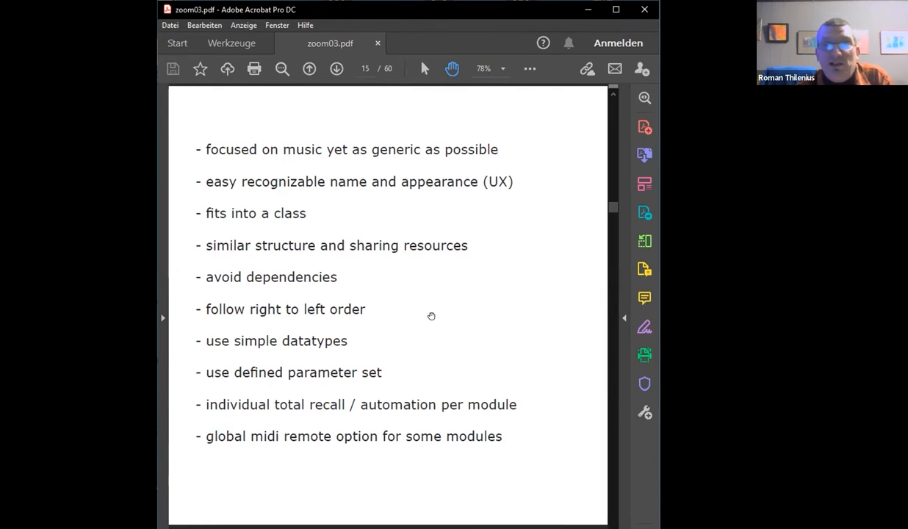
mouse_move(417, 341)
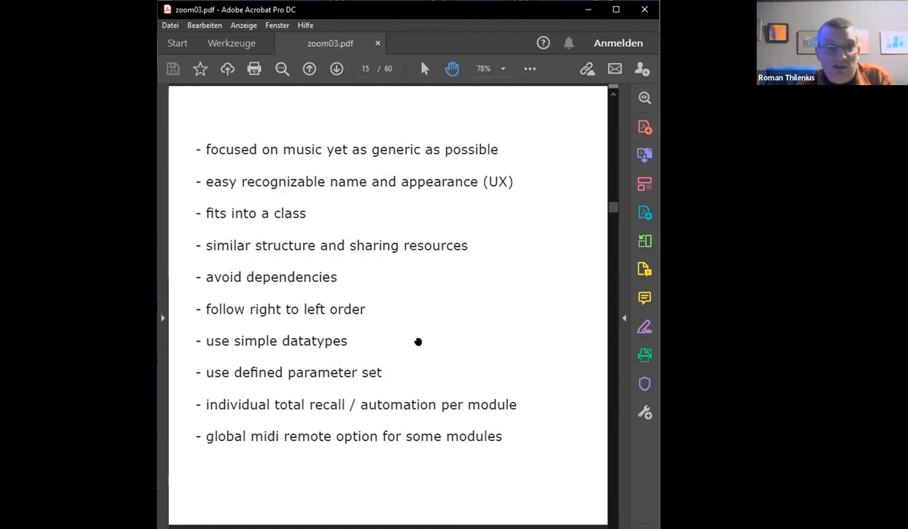
mouse_move(441, 406)
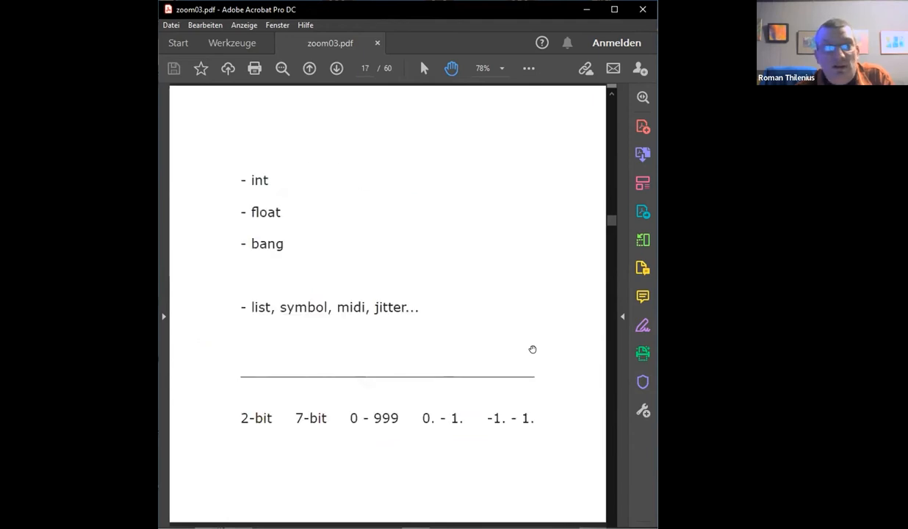
mouse_move(505, 221)
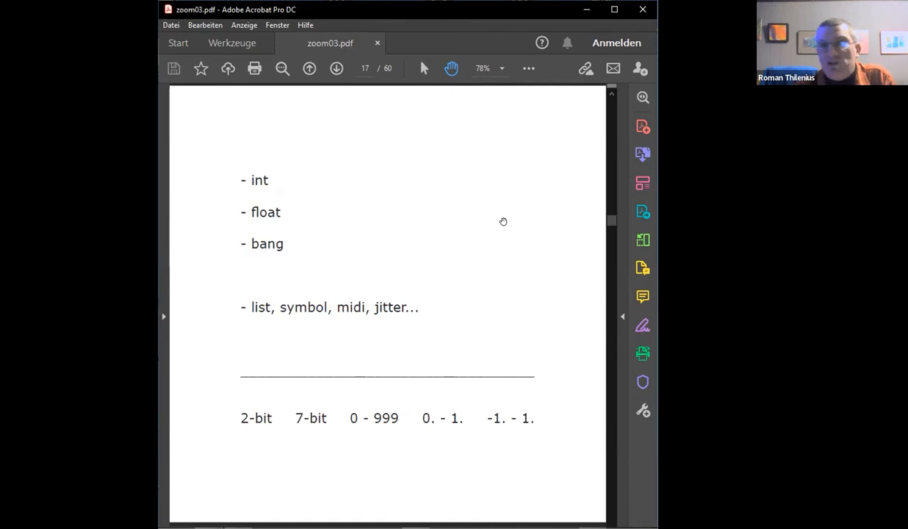
mouse_move(510, 222)
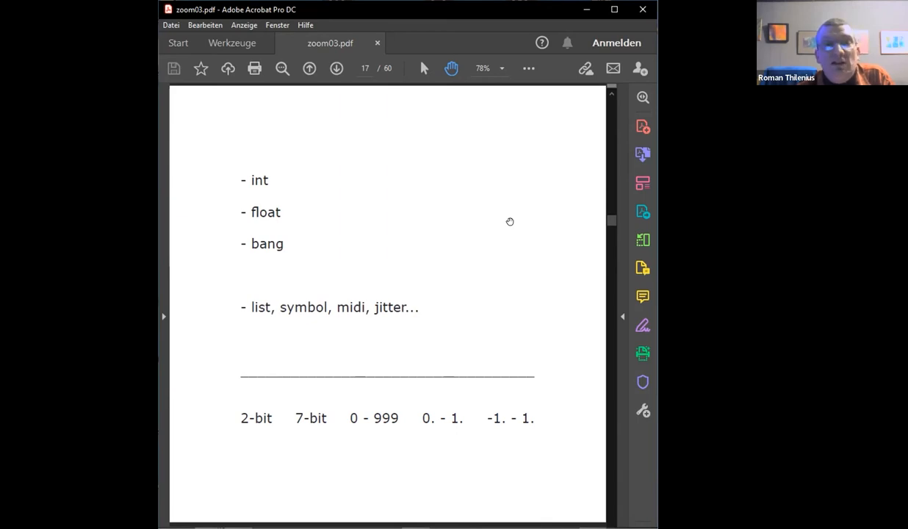
mouse_move(520, 213)
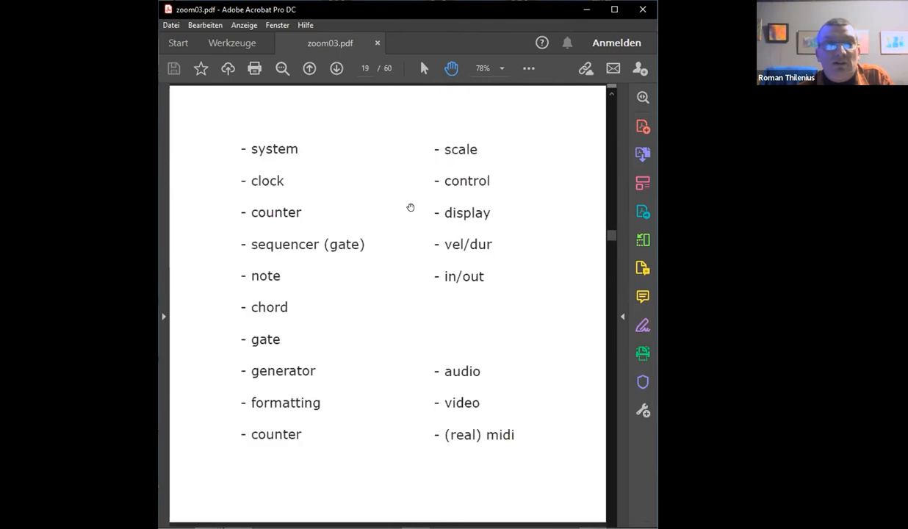
mouse_move(214, 116)
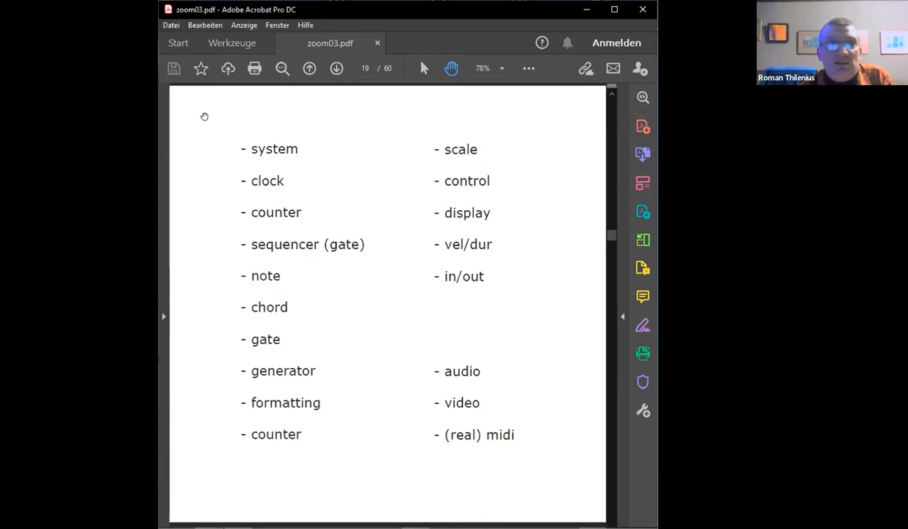
mouse_move(194, 194)
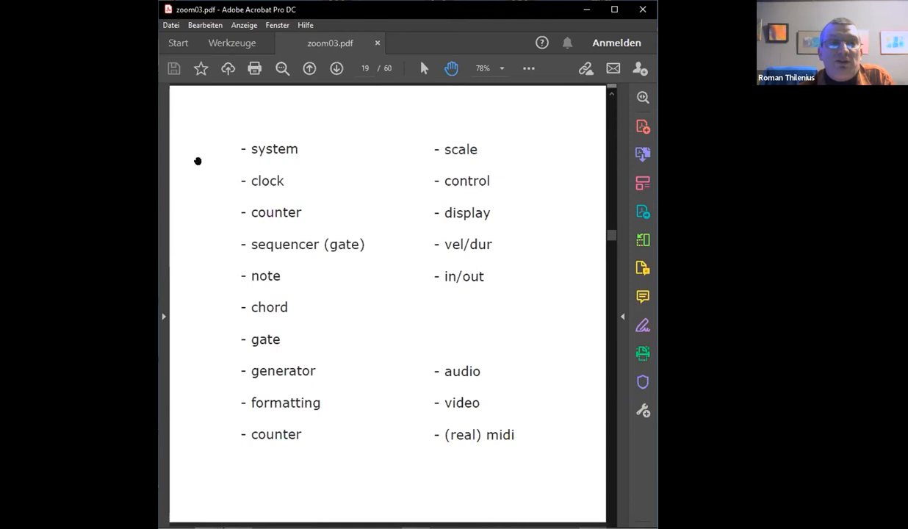
mouse_move(197, 161)
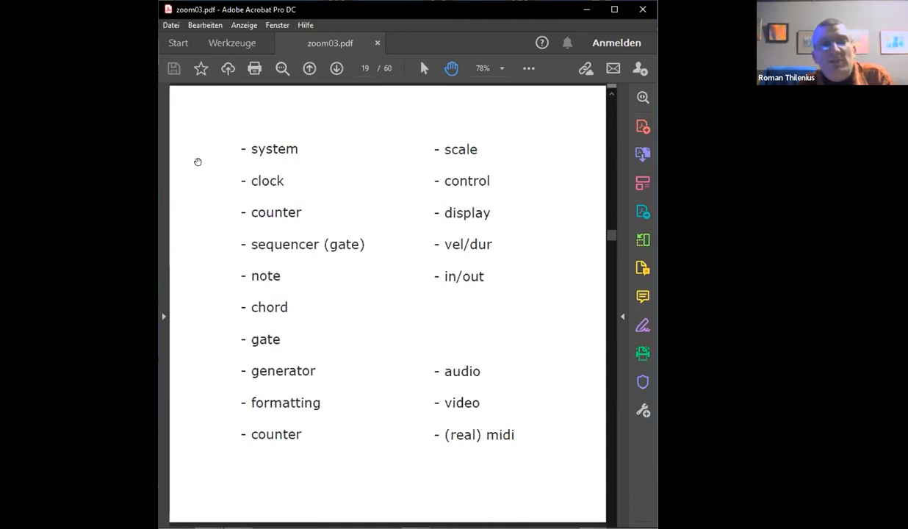
mouse_move(432, 154)
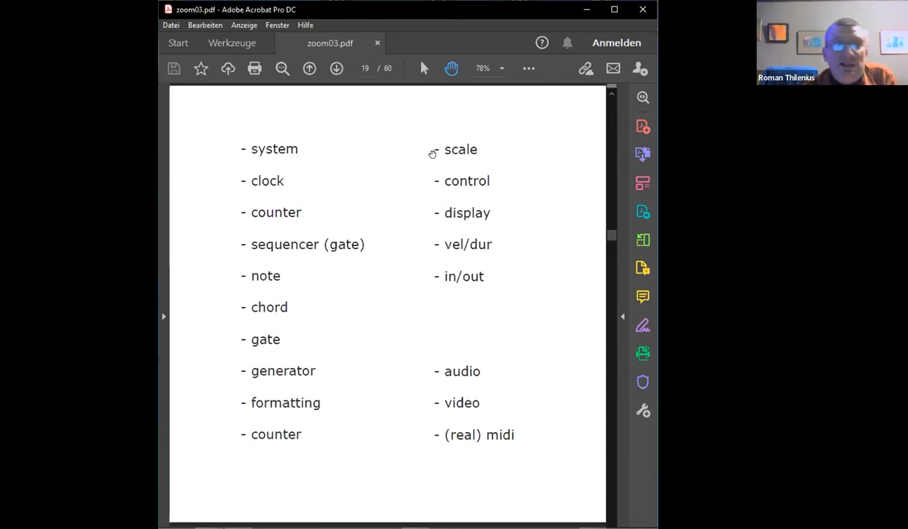
mouse_move(305, 302)
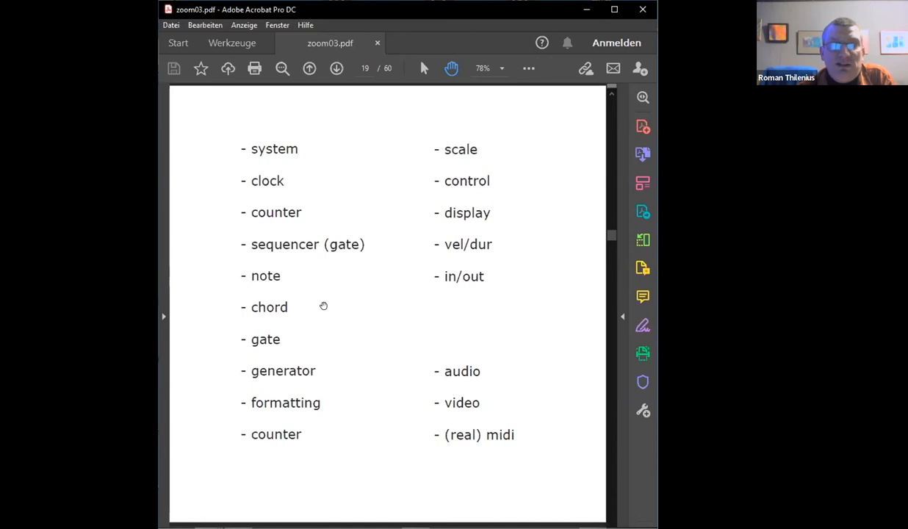
mouse_move(323, 338)
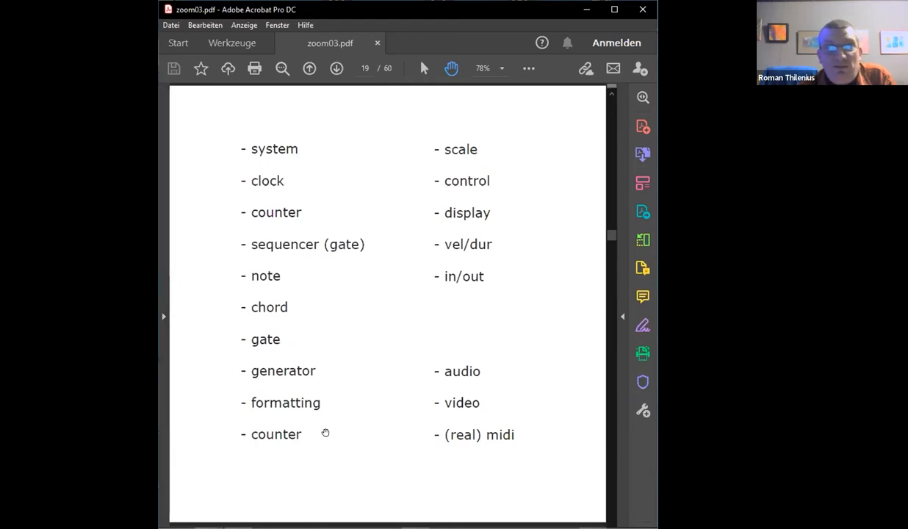
mouse_move(528, 410)
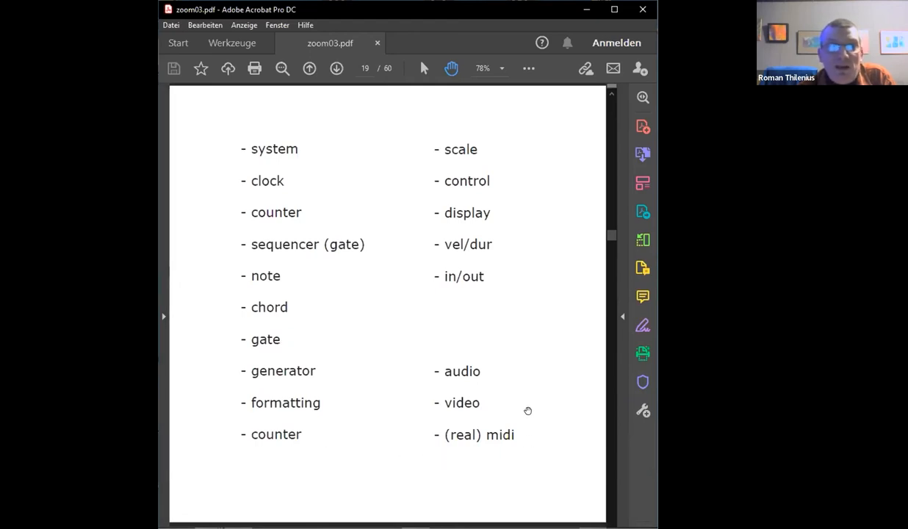
mouse_move(529, 275)
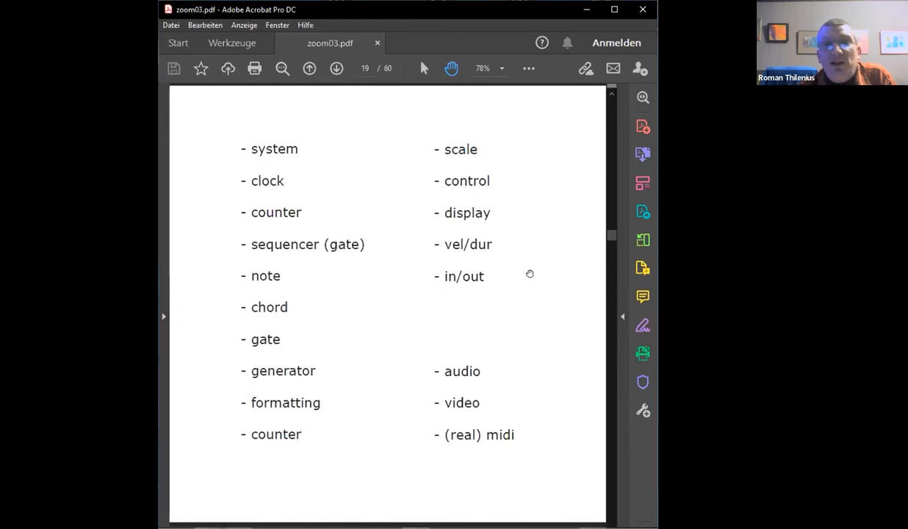
mouse_move(523, 241)
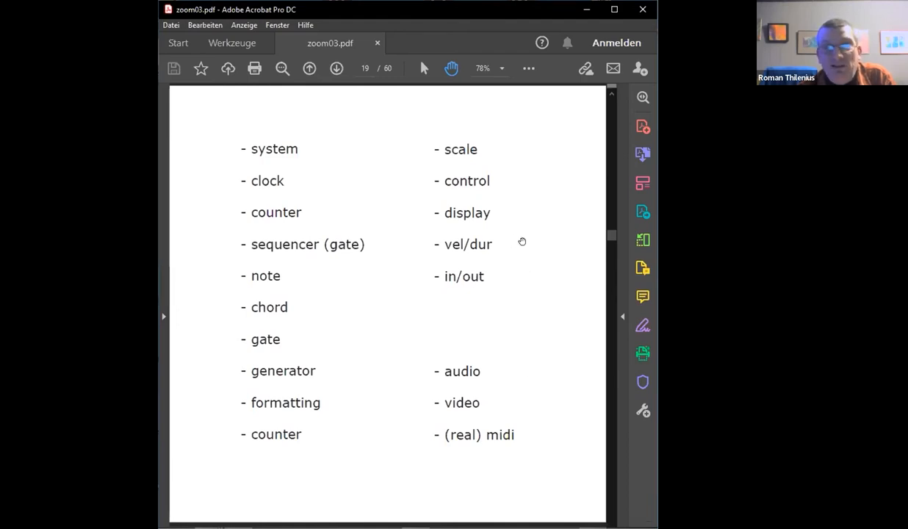
mouse_move(566, 415)
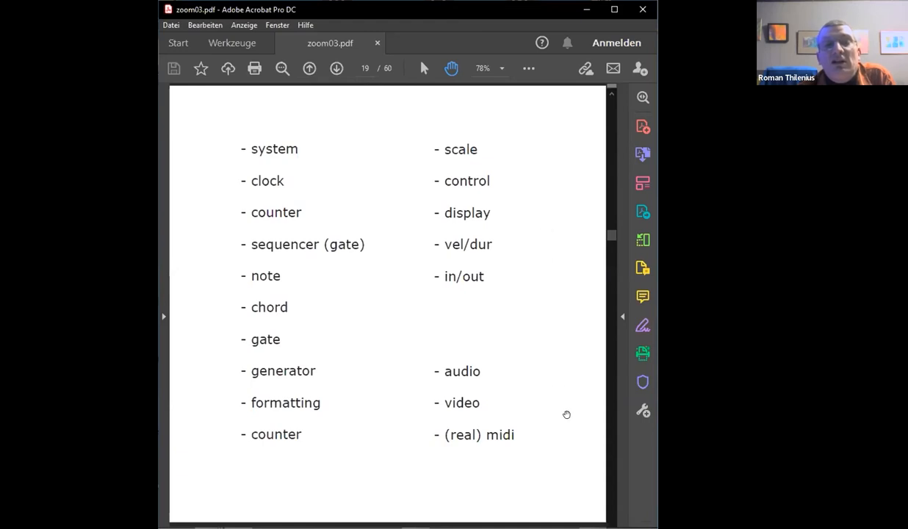
Step: Scroll past the module-categories list from page 19 through to page 22
scroll(down, 3)
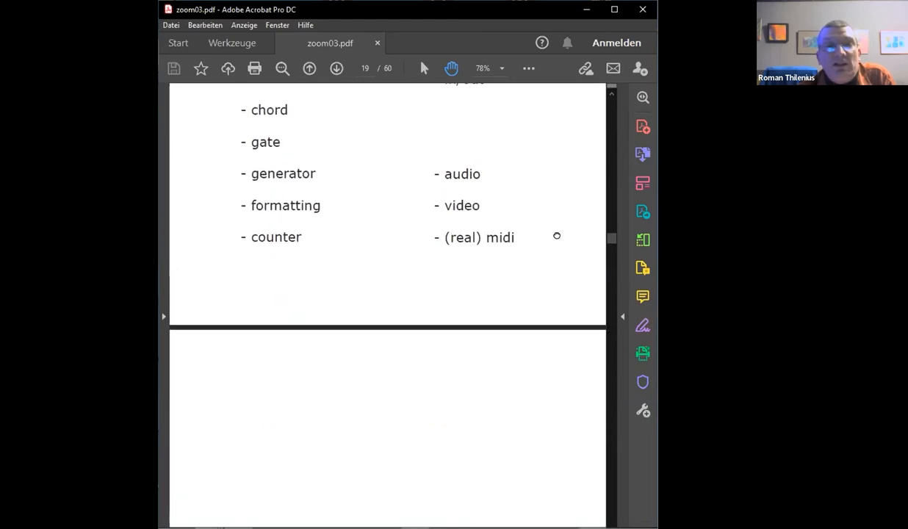
scroll(down, 3)
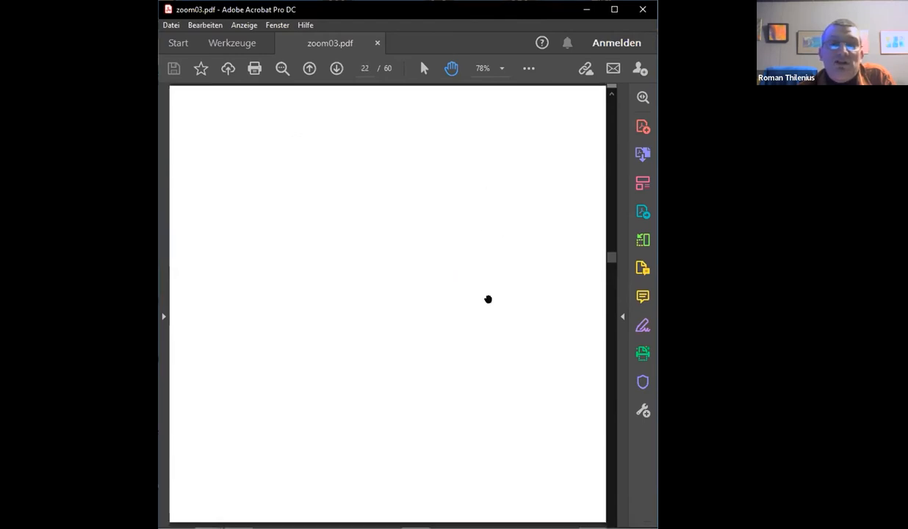
scroll(down, 3)
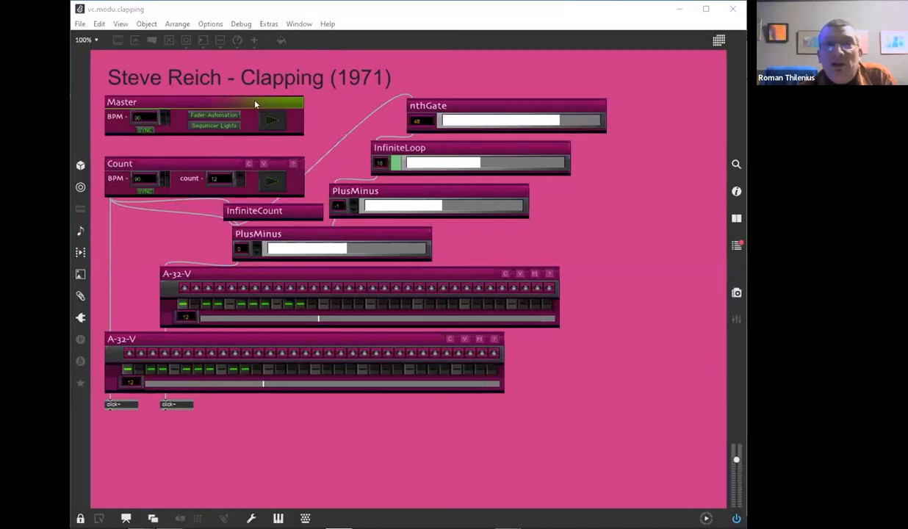
mouse_move(650, 161)
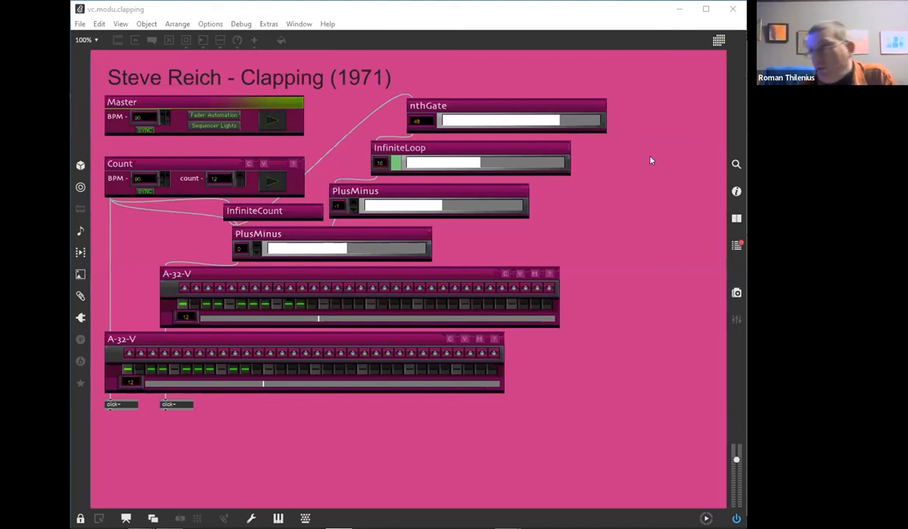
mouse_move(645, 165)
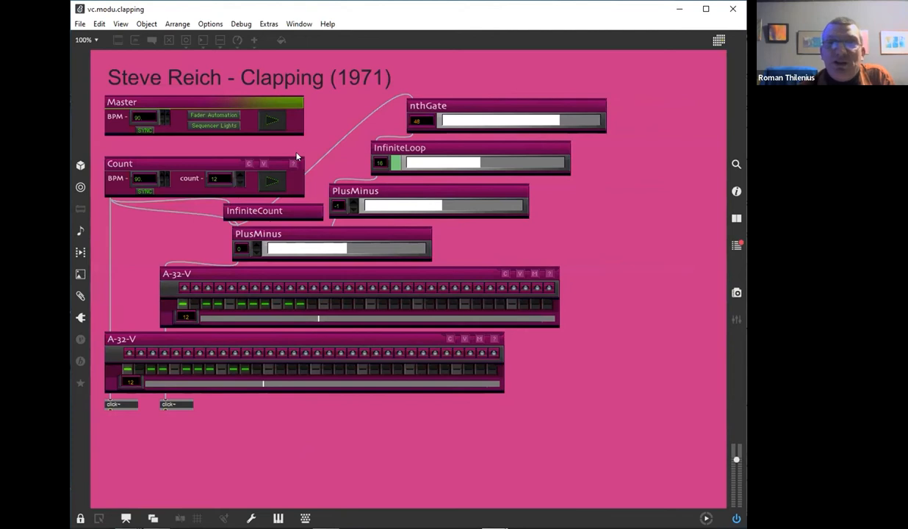
mouse_move(297, 130)
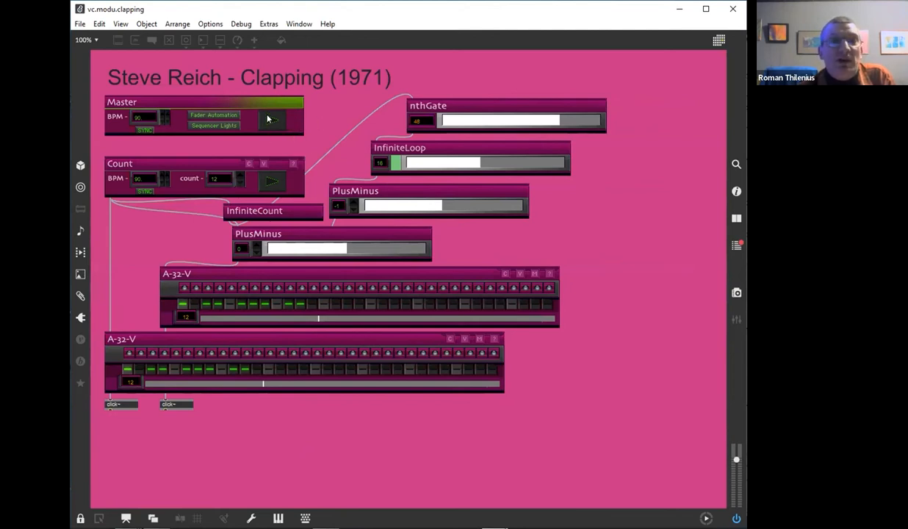
Step: Start the Master module's clock so the Clapping patch's sequencers step
click(270, 119)
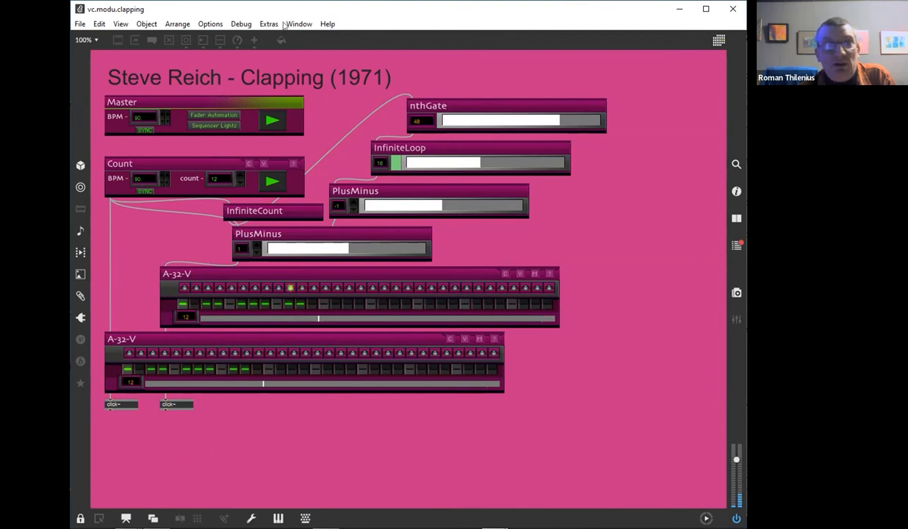
mouse_move(244, 9)
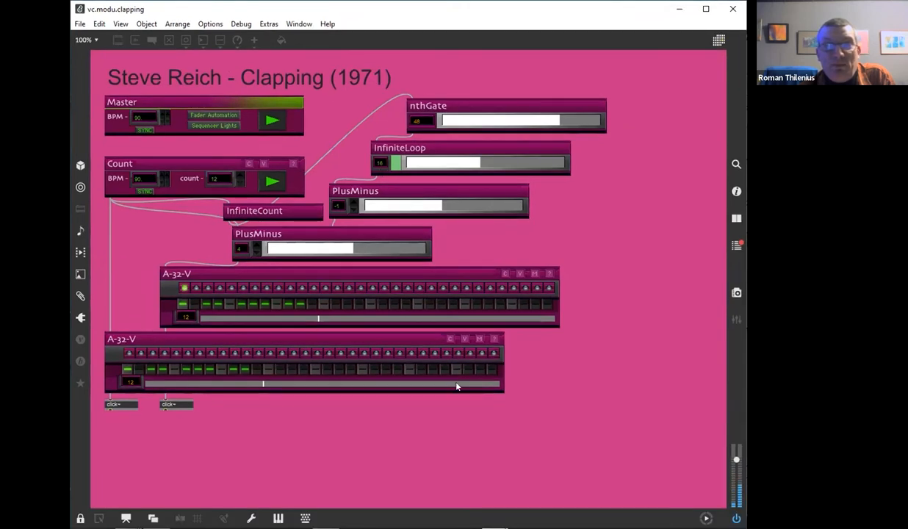
mouse_move(738, 488)
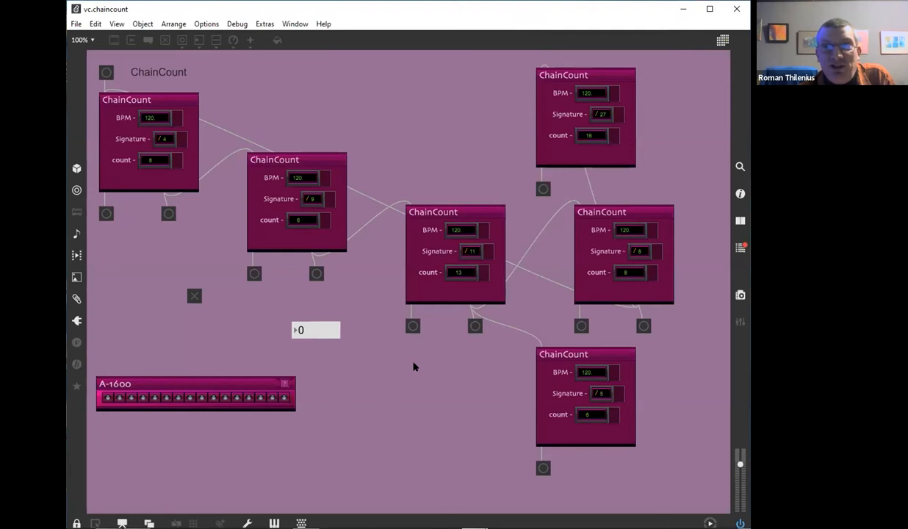
mouse_move(258, 398)
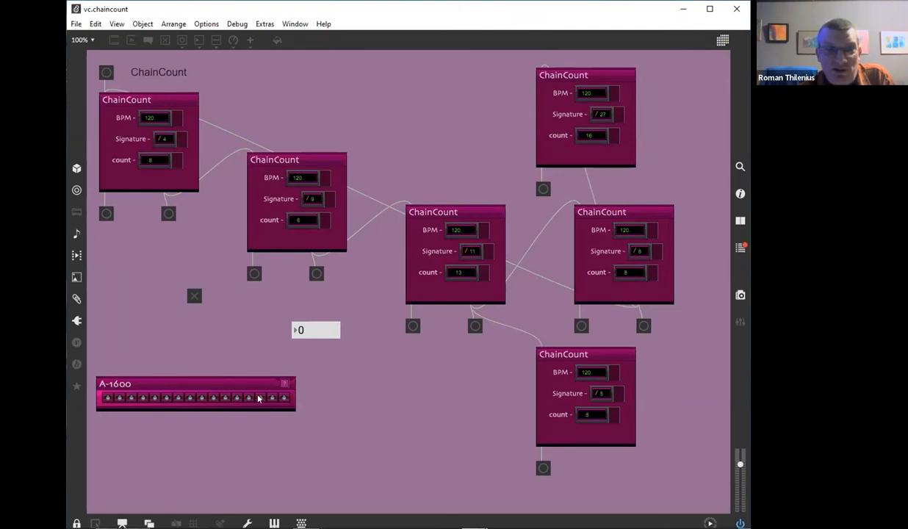
mouse_move(461, 461)
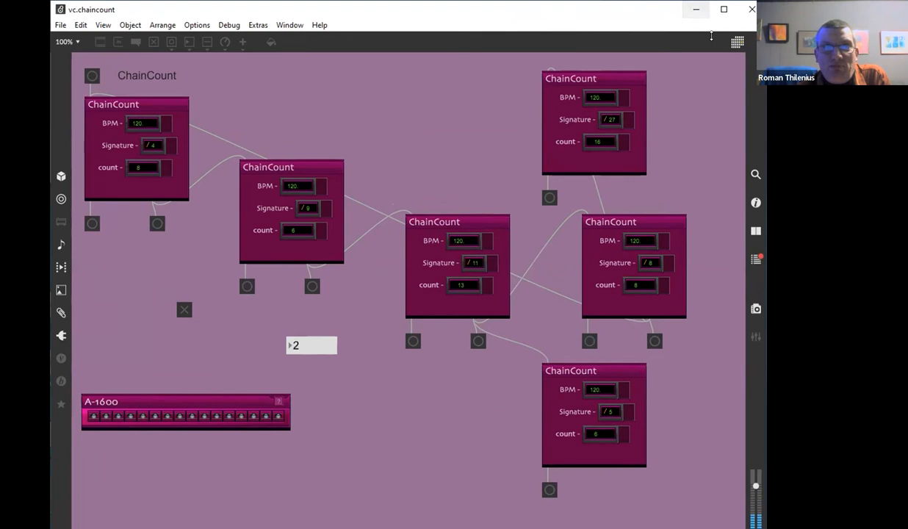
mouse_move(154, 17)
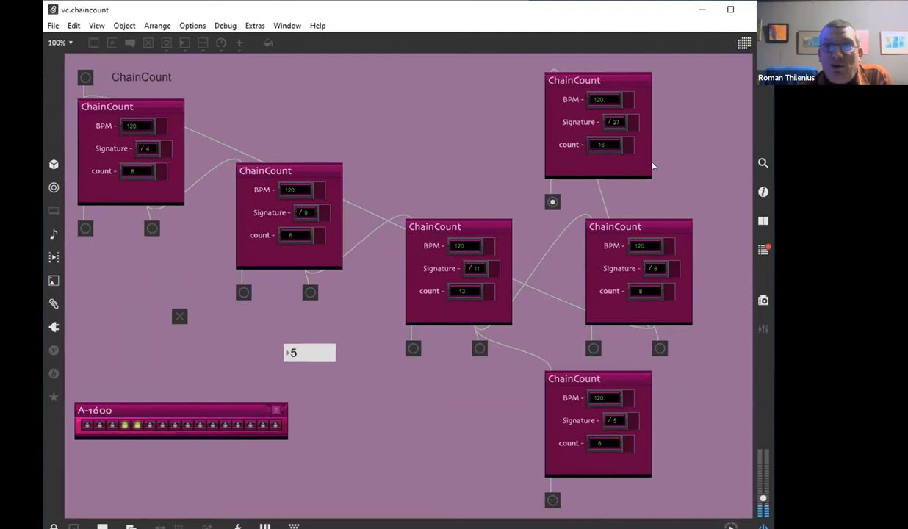
mouse_move(734, 59)
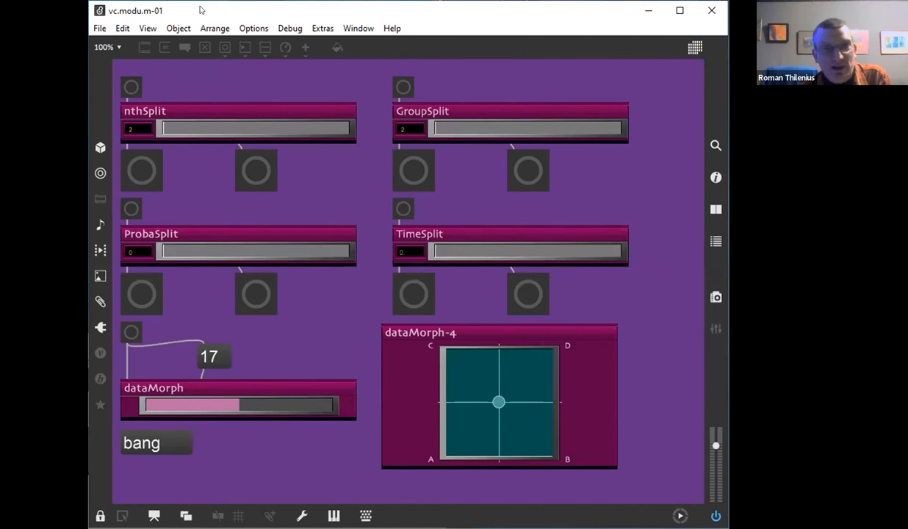
mouse_move(180, 85)
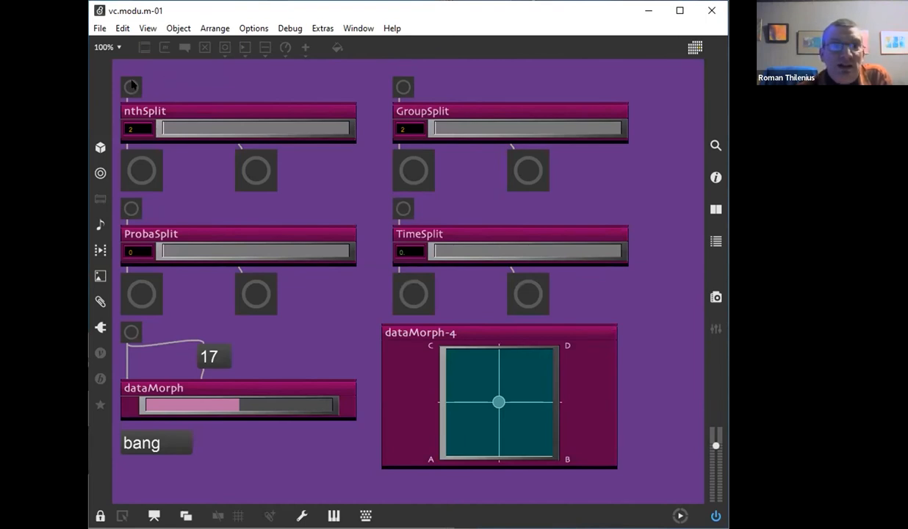
Step: Start nthSplit, then adjust GroupSplit's group size and start it running
click(142, 170)
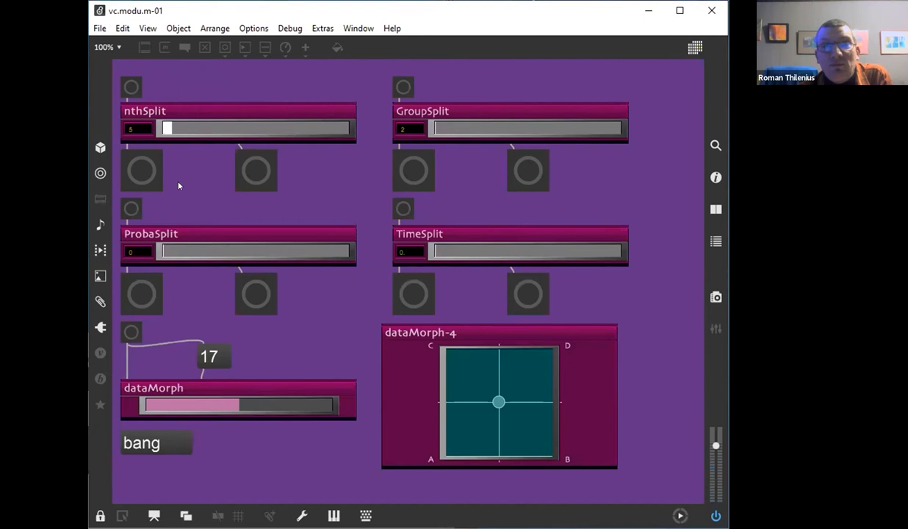
mouse_move(377, 110)
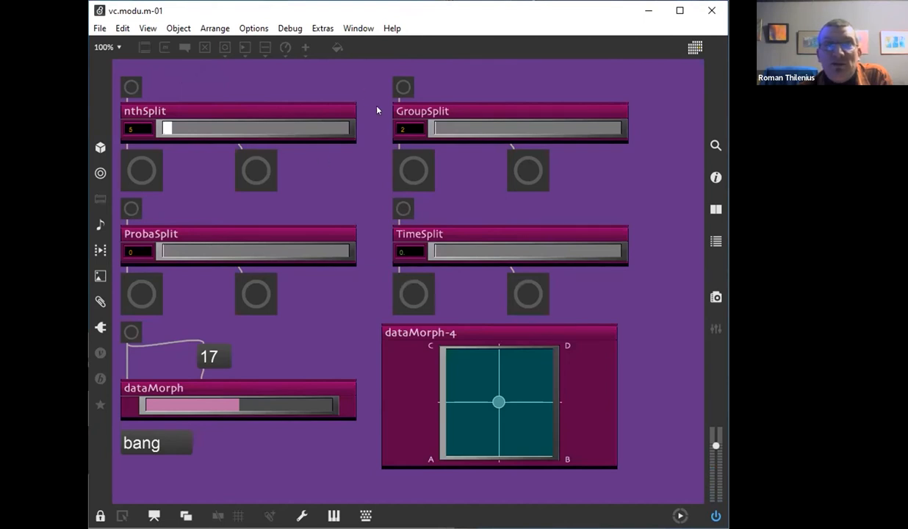
click(435, 129)
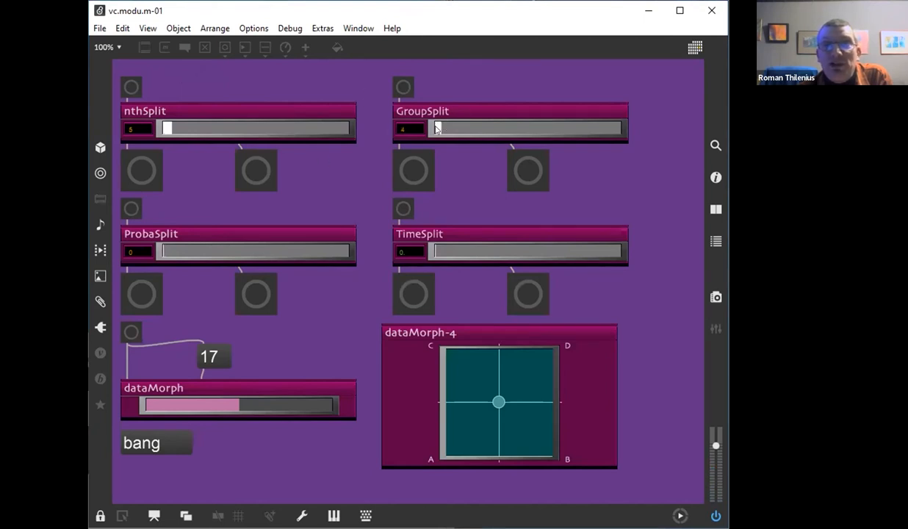
drag(435, 129, 440, 125)
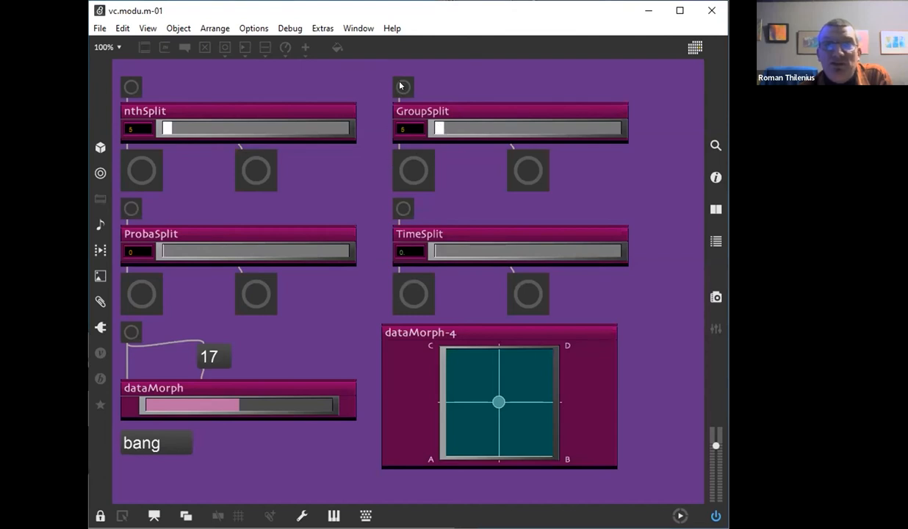
click(527, 171)
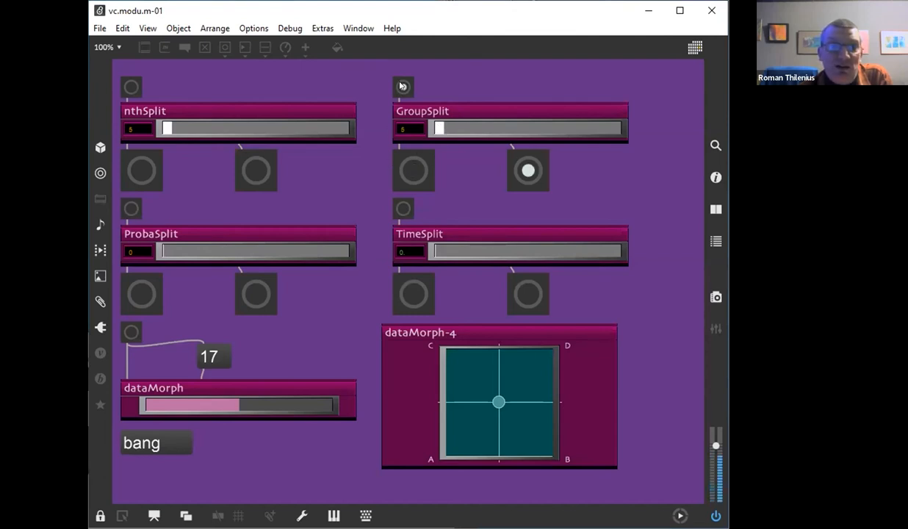
mouse_move(256, 228)
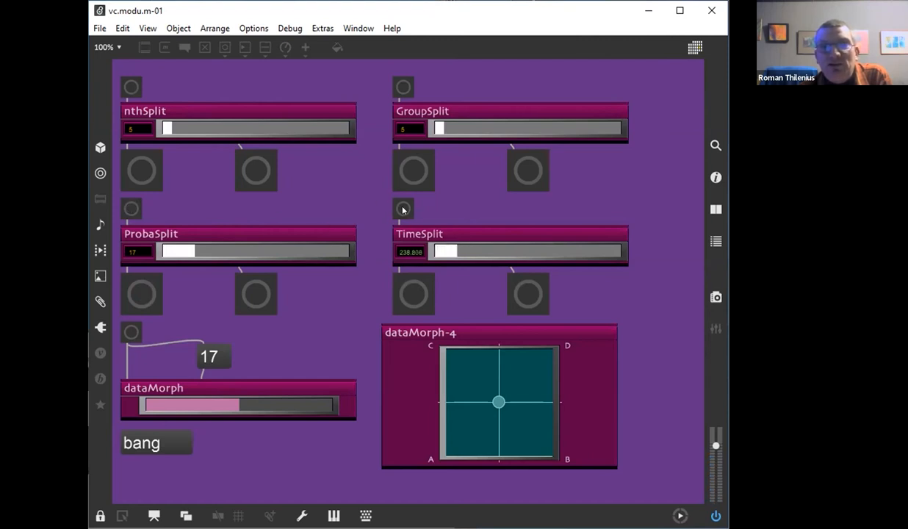
Step: Start the TimeSplit module and set dataMorph sending out values
click(413, 294)
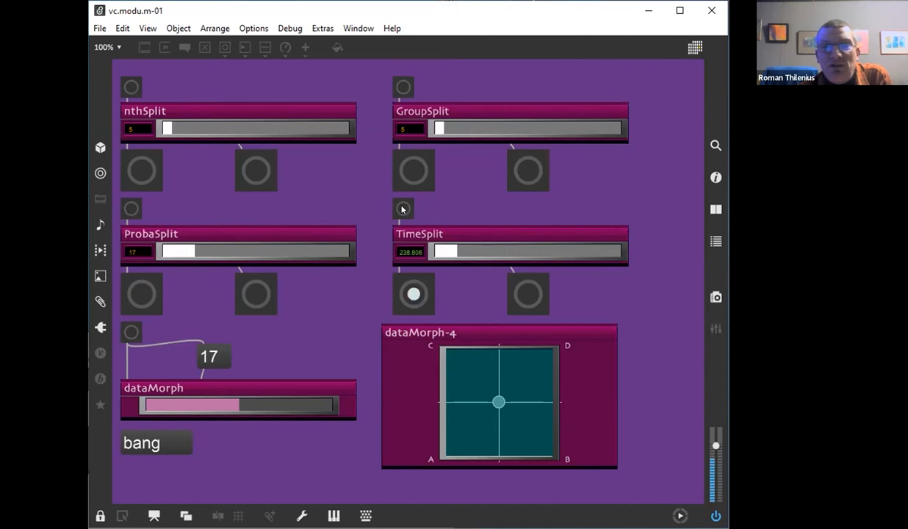
click(414, 293)
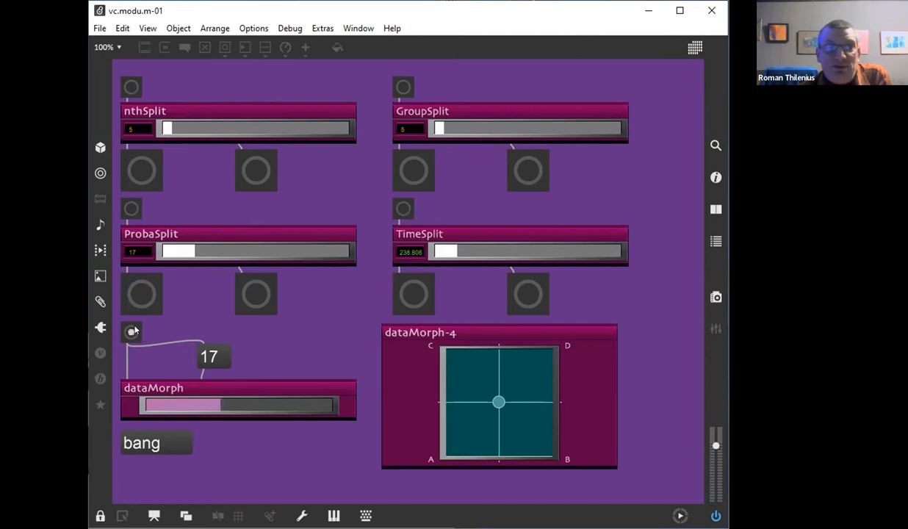
click(130, 332)
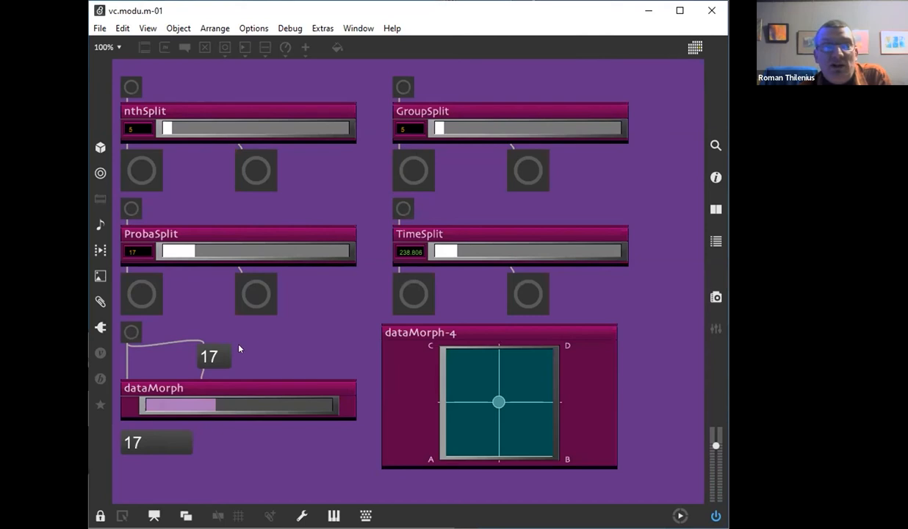
mouse_move(262, 350)
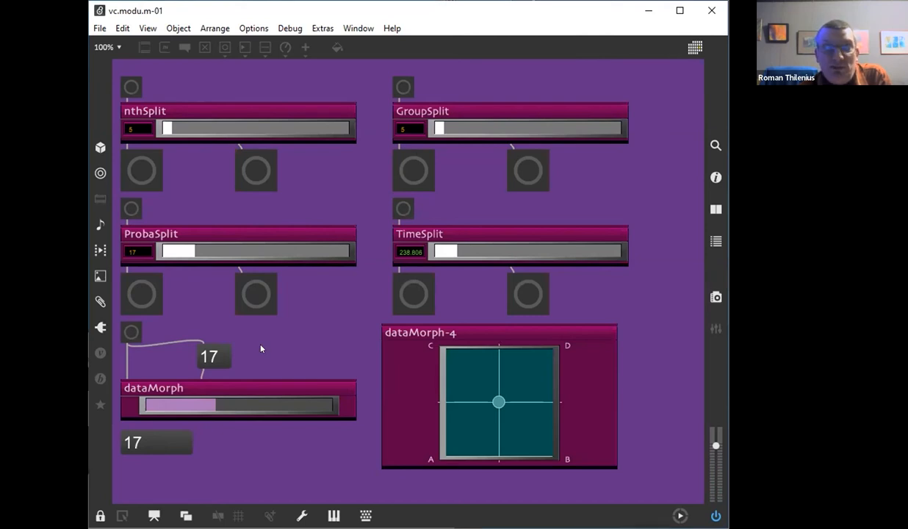
mouse_move(258, 360)
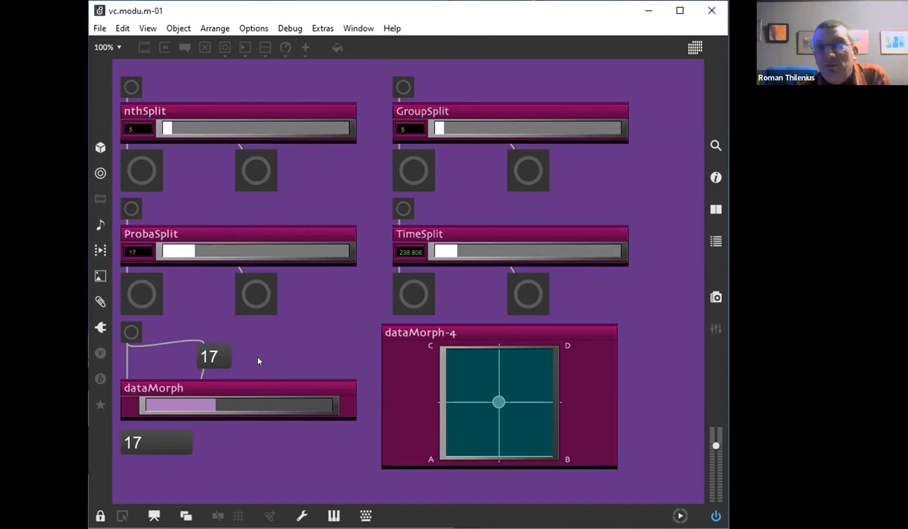
mouse_move(267, 358)
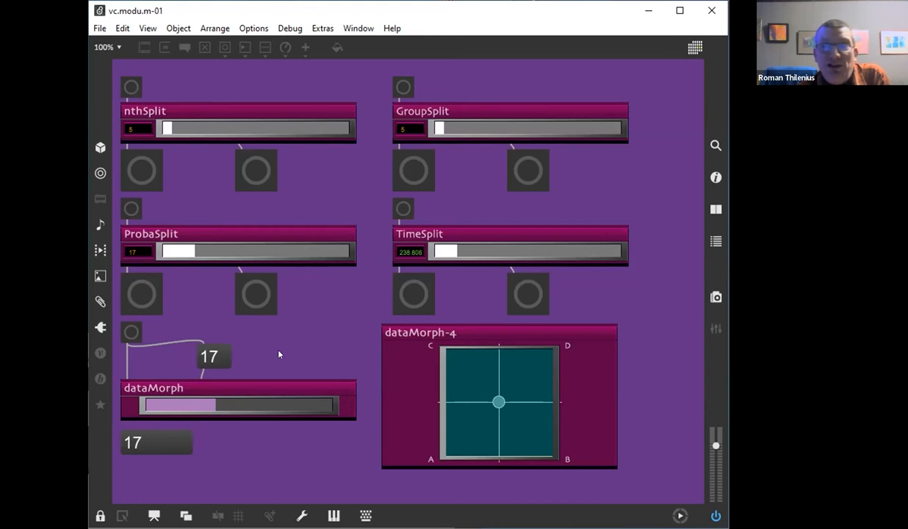
mouse_move(625, 361)
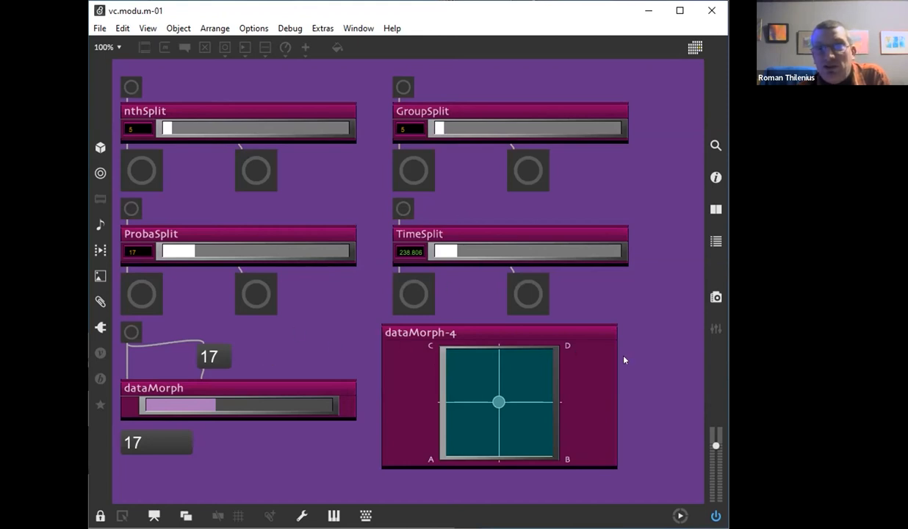
mouse_move(557, 388)
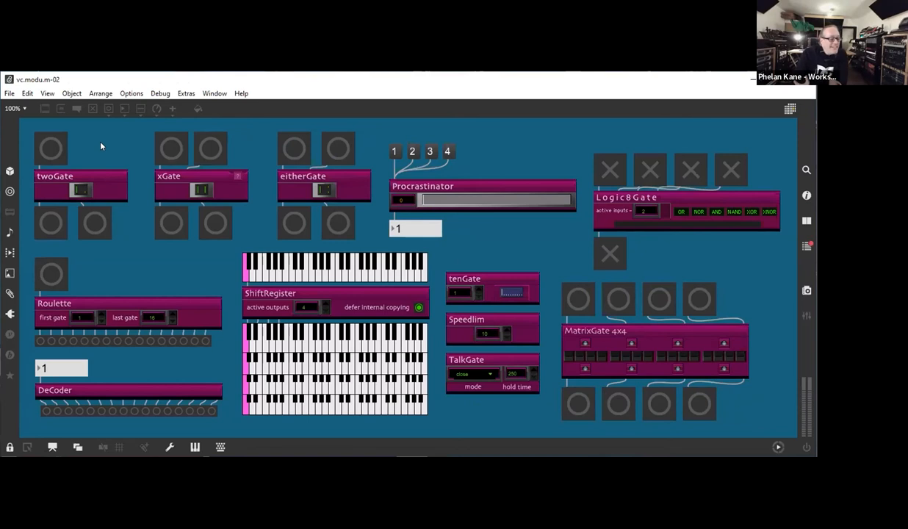
Step: Switch on twoGate's gate and trigger both of xGate's inputs
click(50, 223)
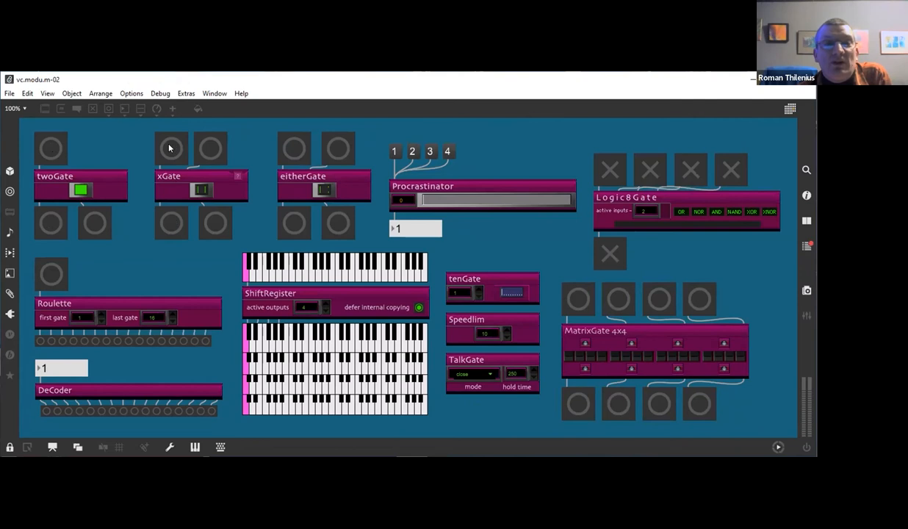
mouse_move(220, 155)
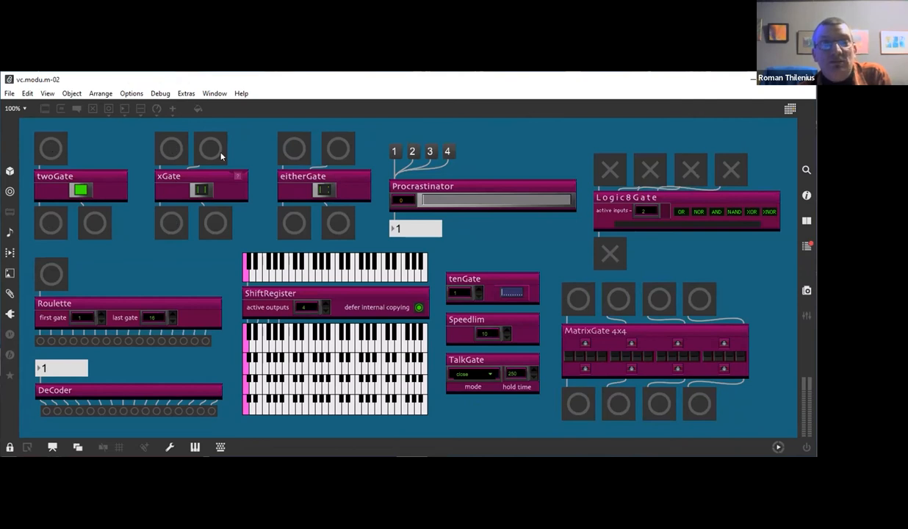
mouse_move(205, 154)
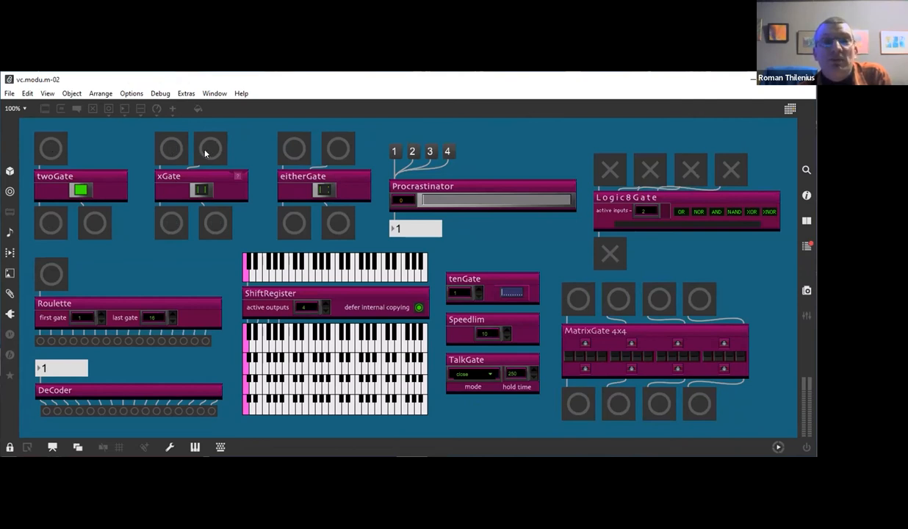
click(171, 224)
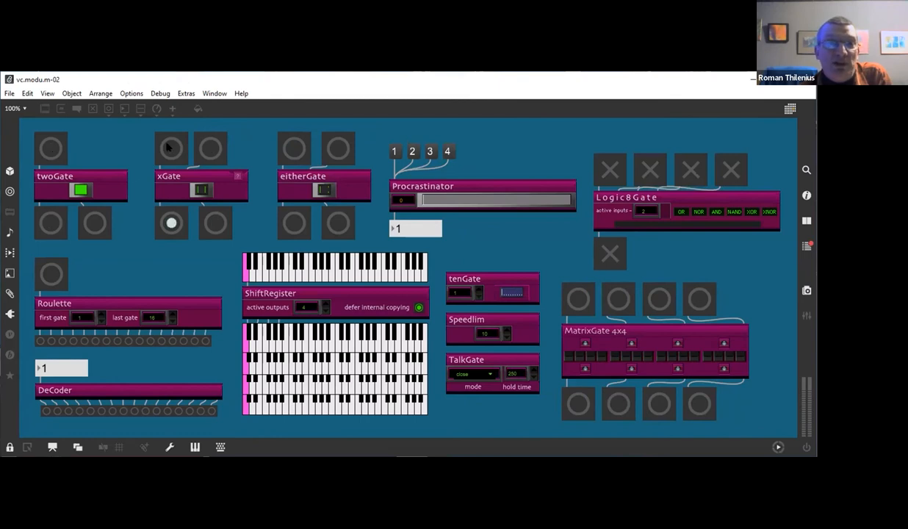
click(171, 149)
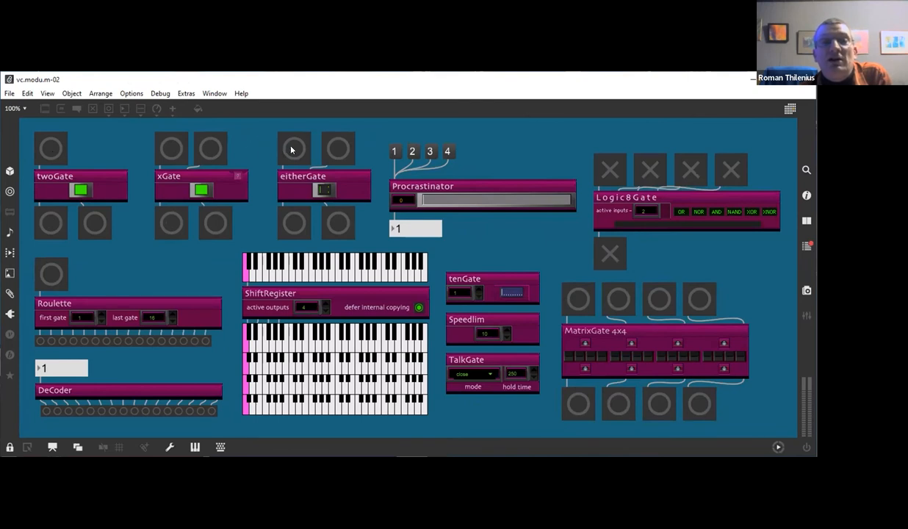
mouse_move(309, 156)
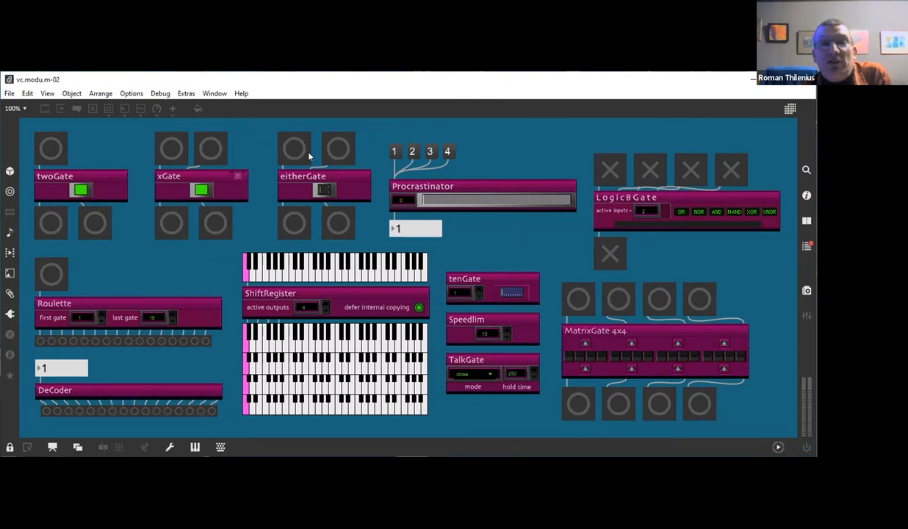
Step: Trigger both inputs of the eitherGate module so its gate turns on
click(324, 189)
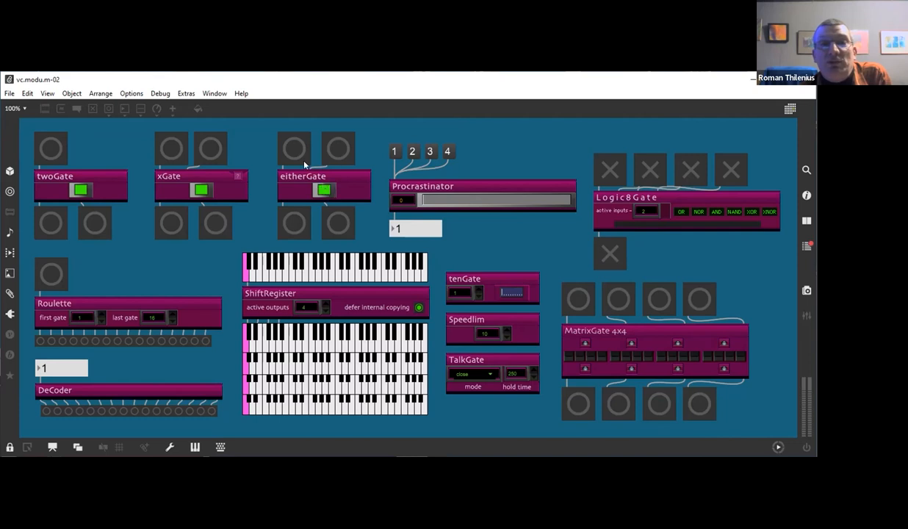
mouse_move(320, 151)
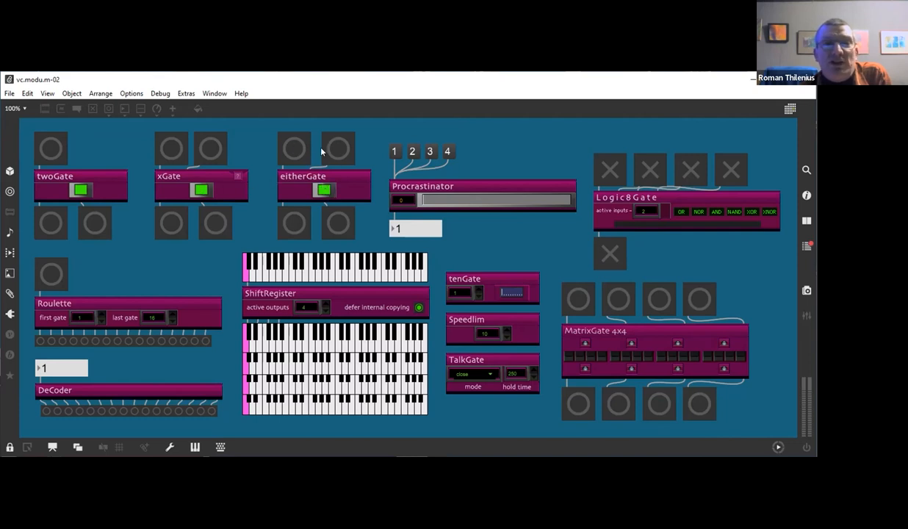
mouse_move(297, 150)
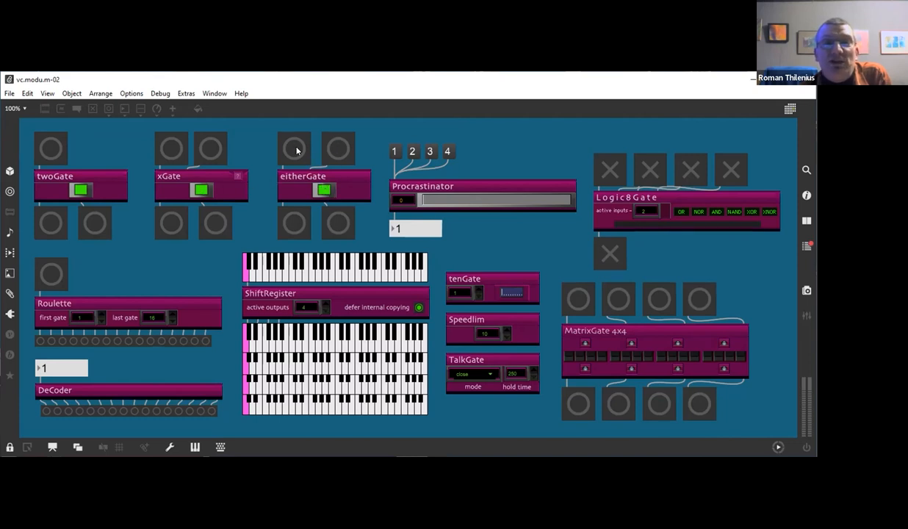
mouse_move(350, 165)
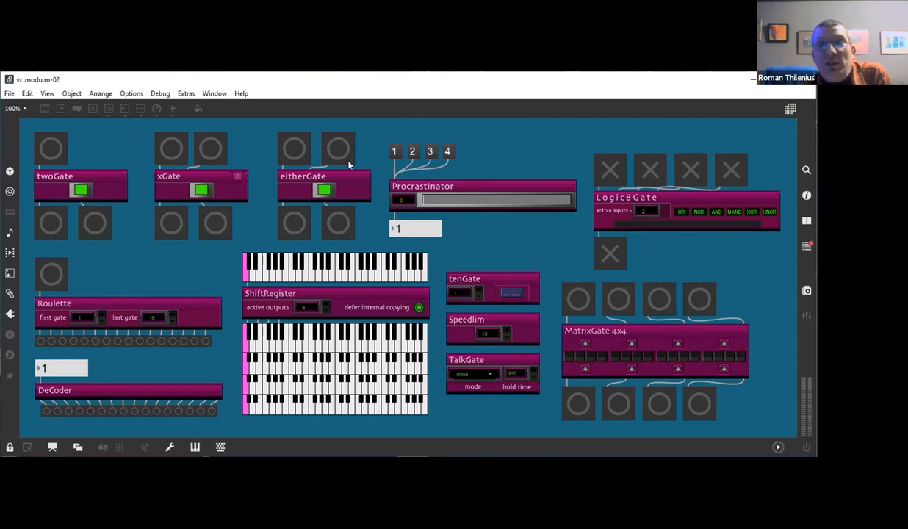
click(428, 200)
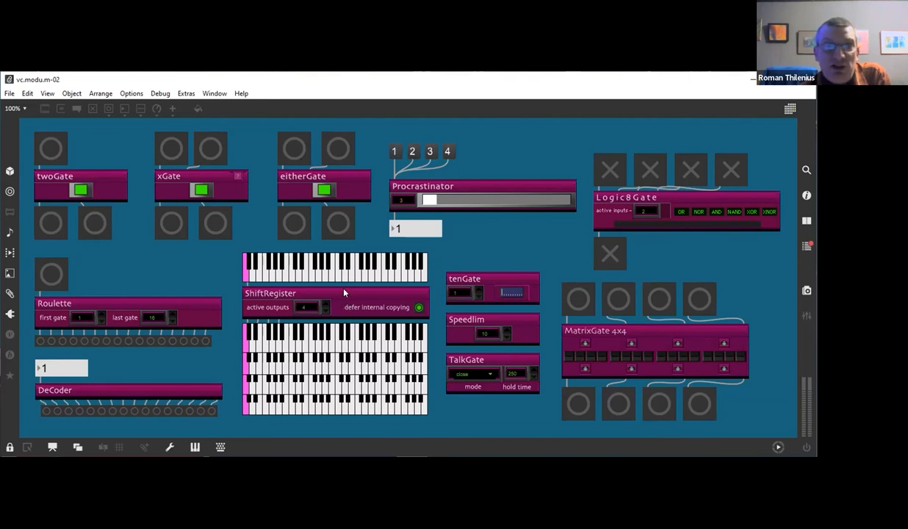
Step: Start the ShiftRegister stepping so notes light across both its keyboards
click(364, 271)
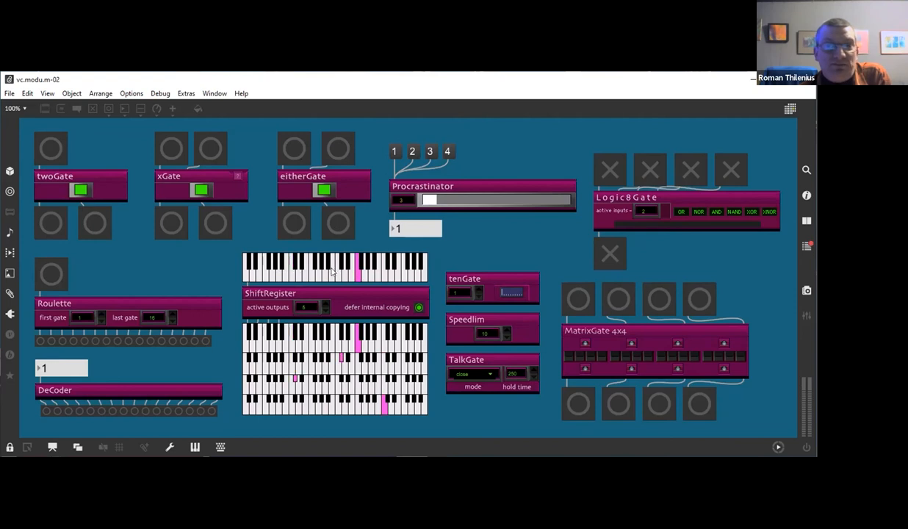
mouse_move(50, 279)
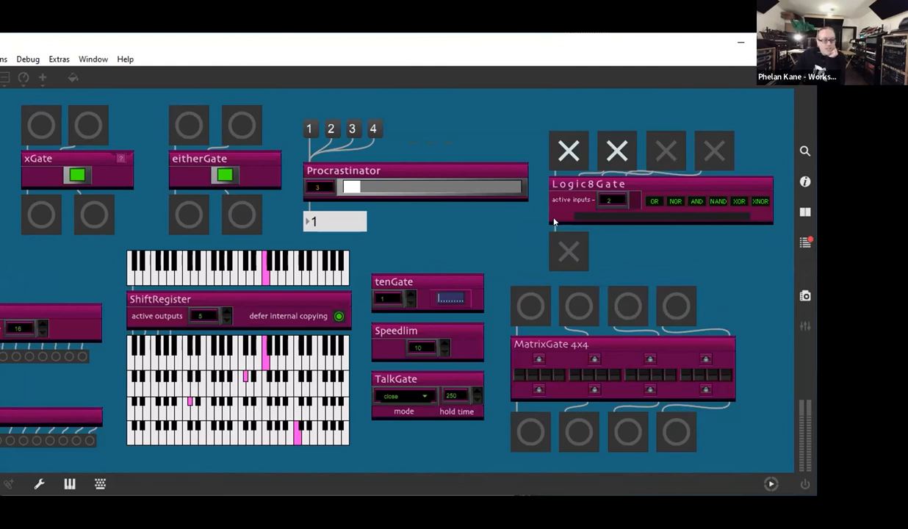
mouse_move(511, 62)
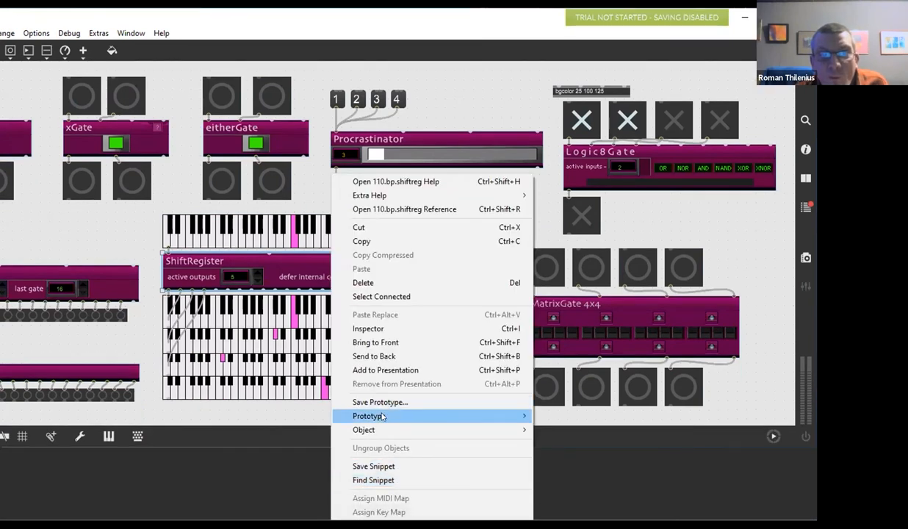
mouse_move(365, 429)
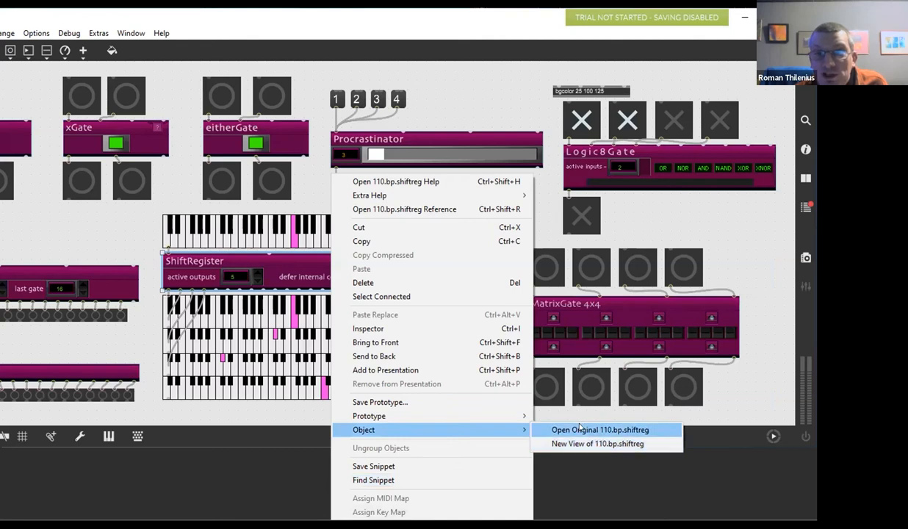
mouse_move(576, 432)
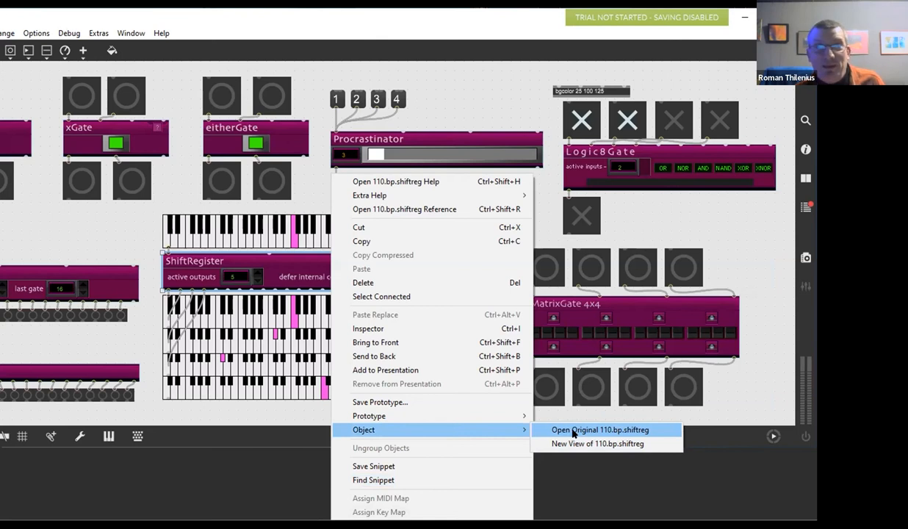
Step: Reveal the ShiftRegister module's original 110.bp.shiftreg patcher and its internal objects
click(600, 430)
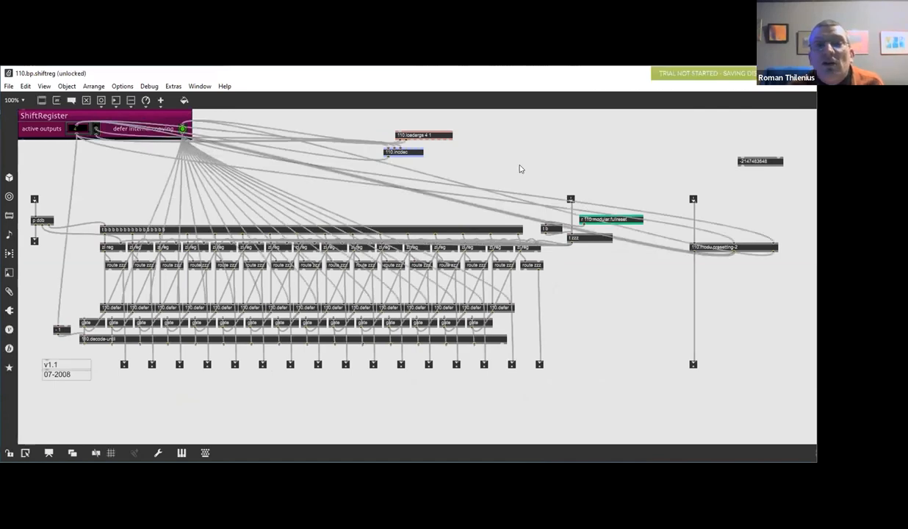
Step: Rearrange the small message objects near the top of 110.bp.shiftreg, moving them rightwards
click(423, 135)
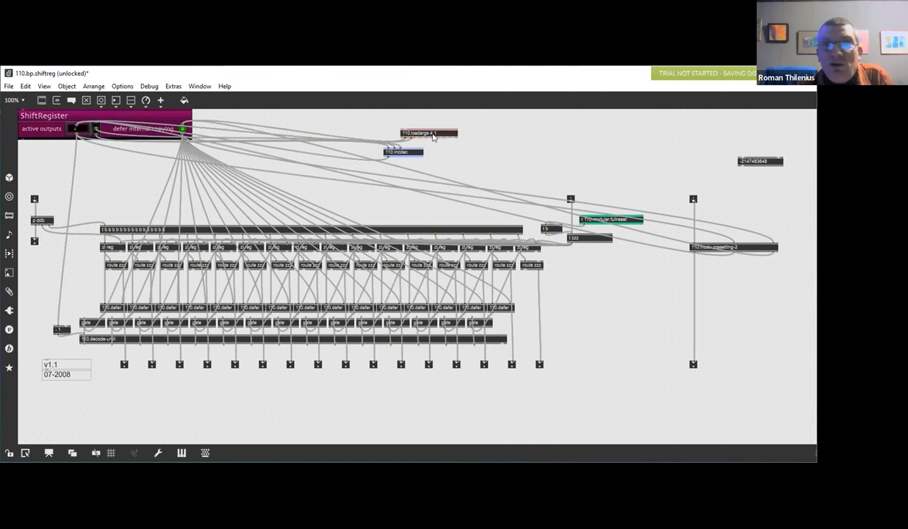
drag(429, 132, 492, 124)
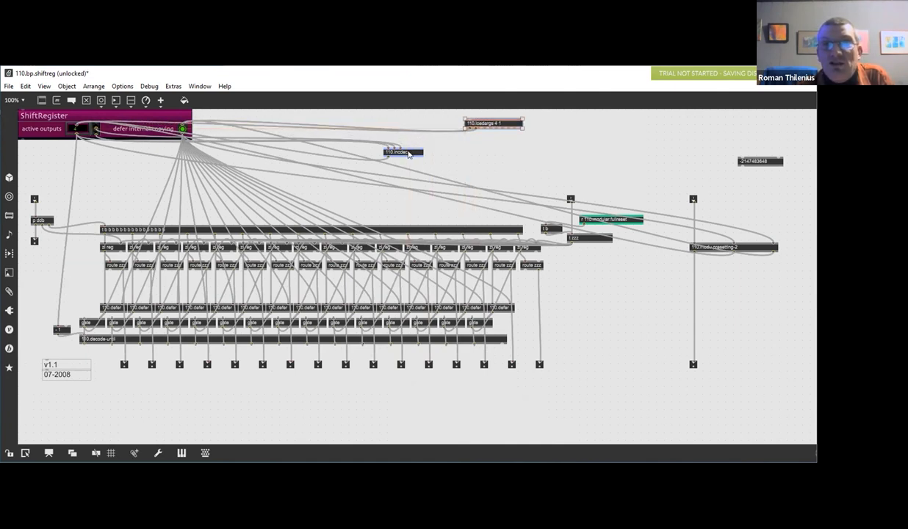
drag(403, 151, 455, 153)
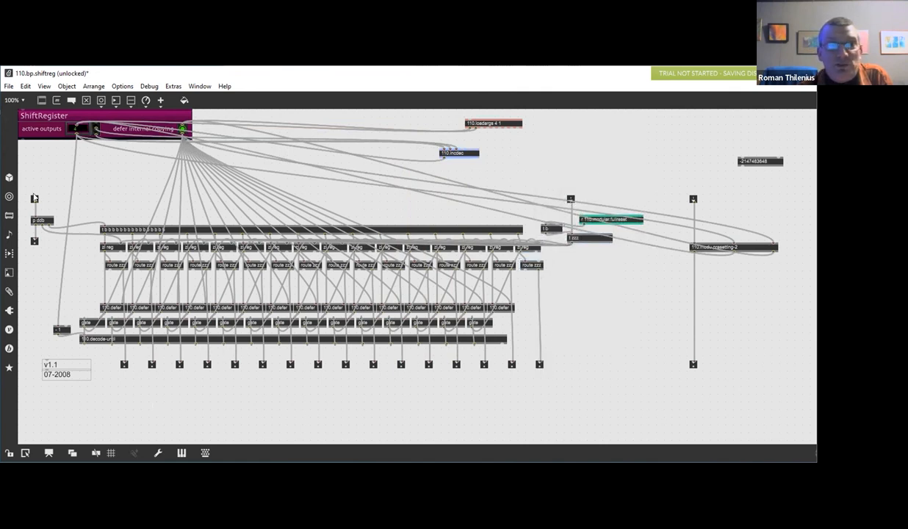
mouse_move(79, 146)
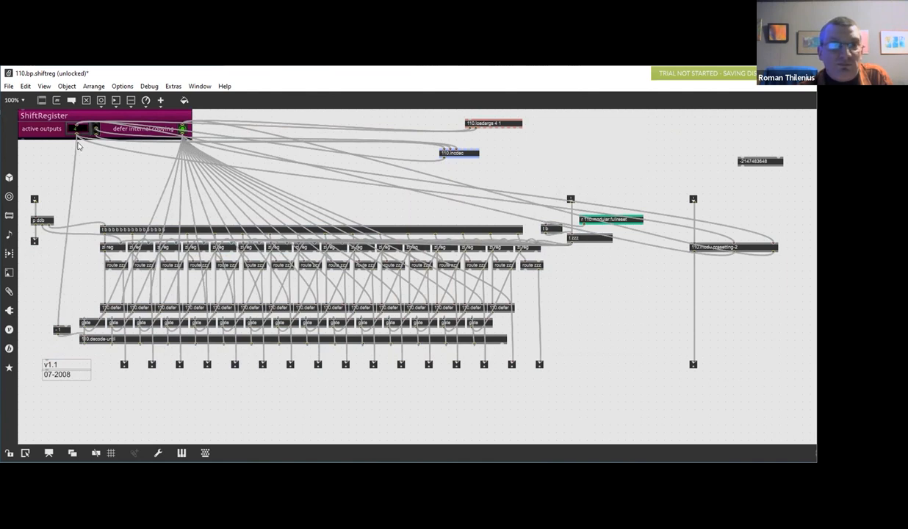
mouse_move(117, 187)
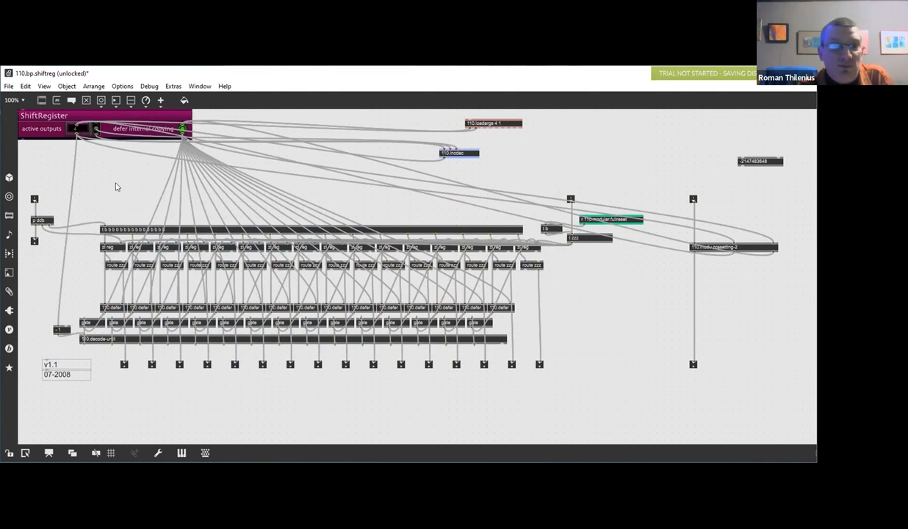
mouse_move(515, 144)
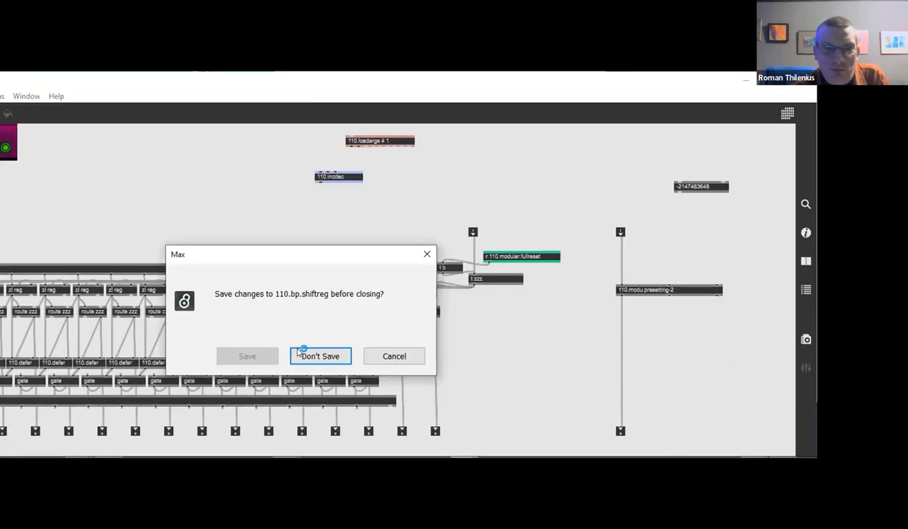
click(319, 356)
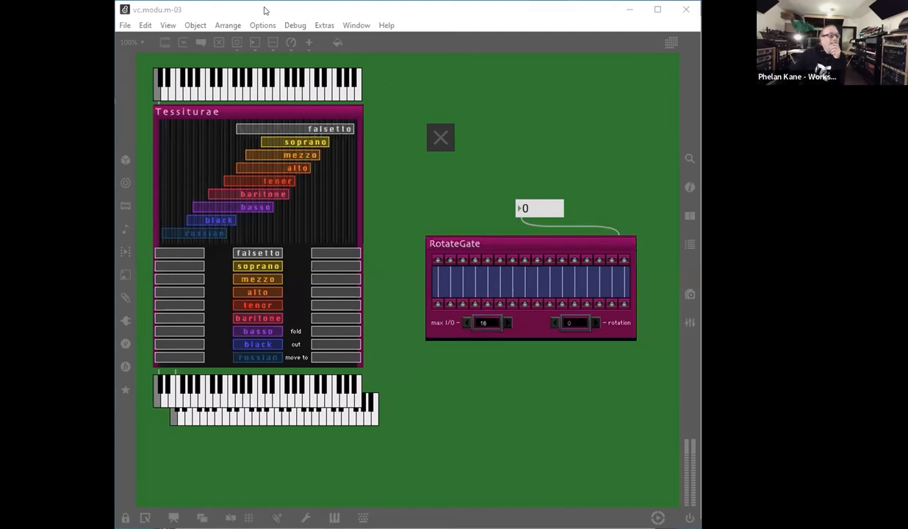
mouse_move(289, 32)
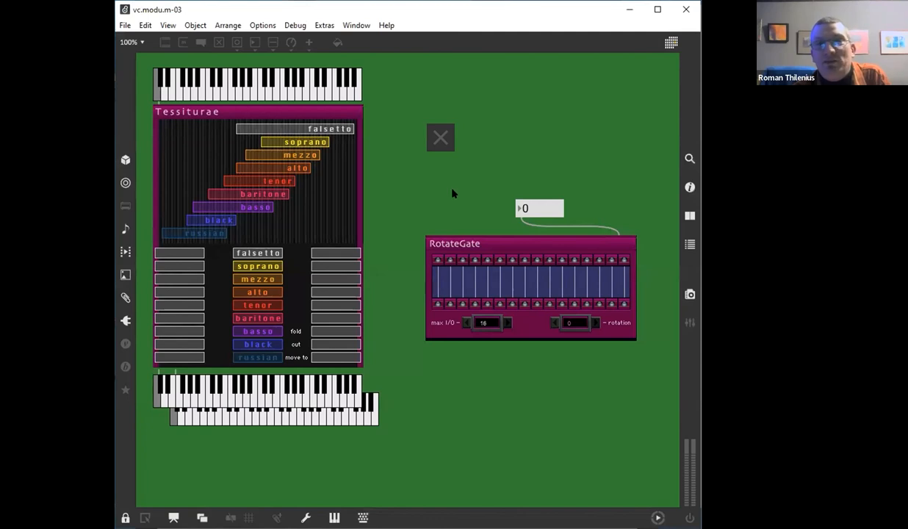
mouse_move(464, 176)
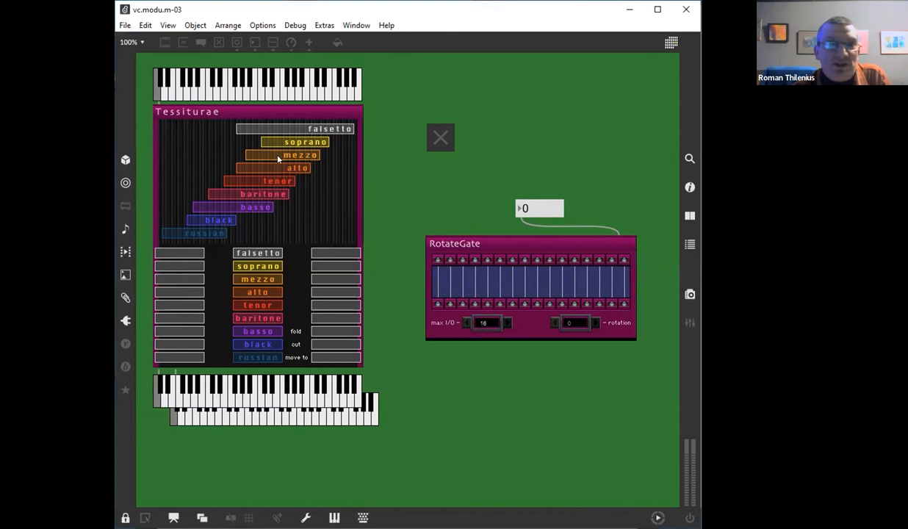
mouse_move(409, 23)
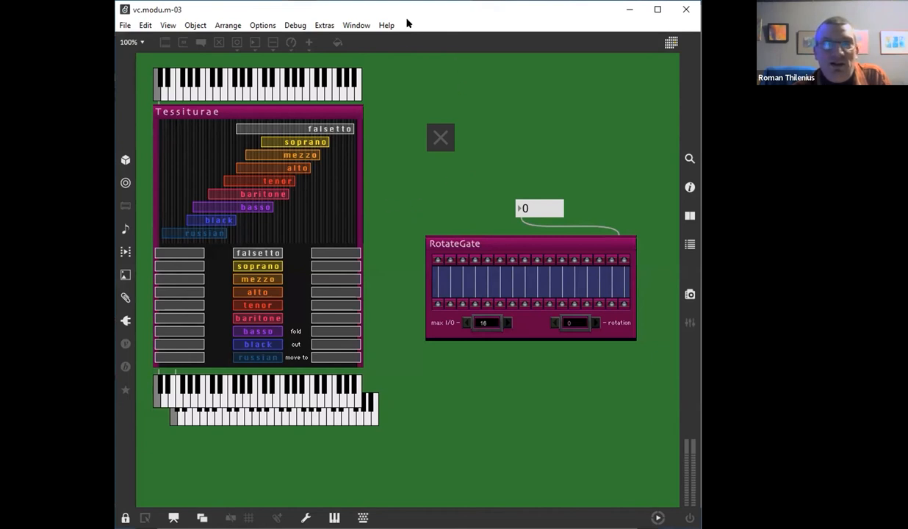
mouse_move(209, 82)
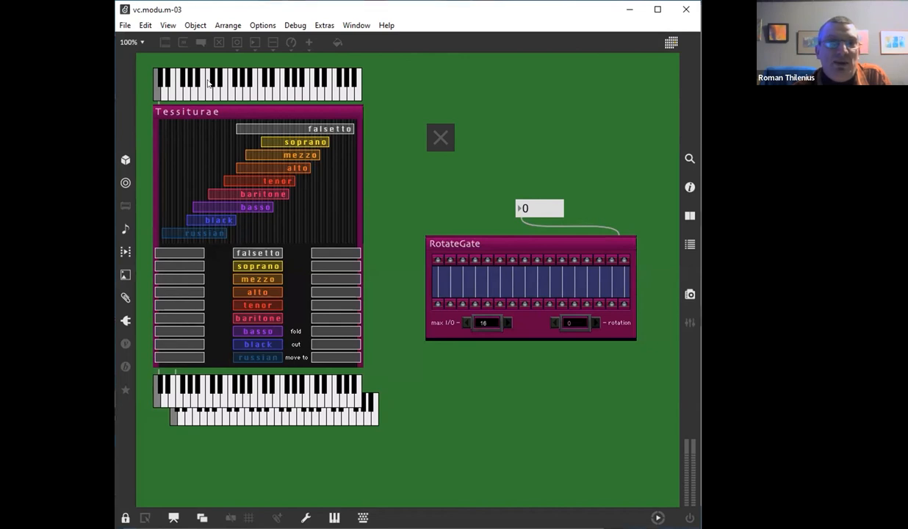
mouse_move(261, 88)
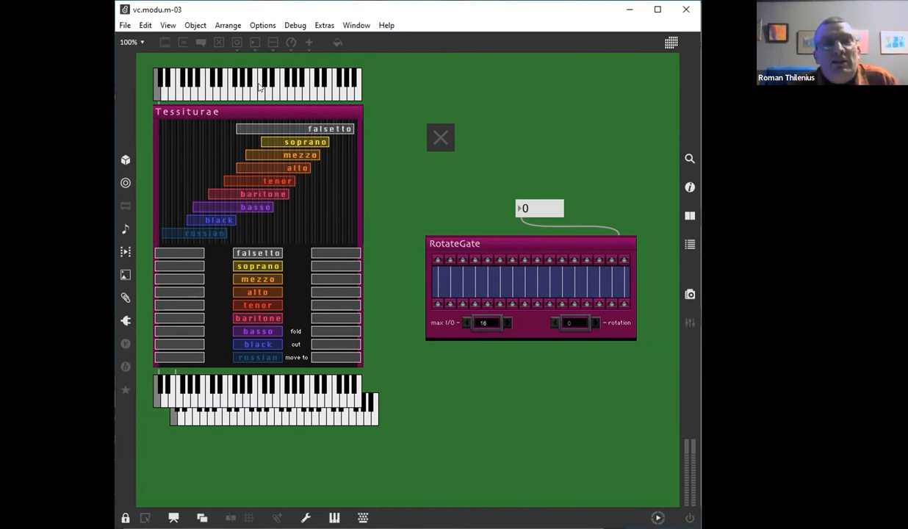
mouse_move(344, 112)
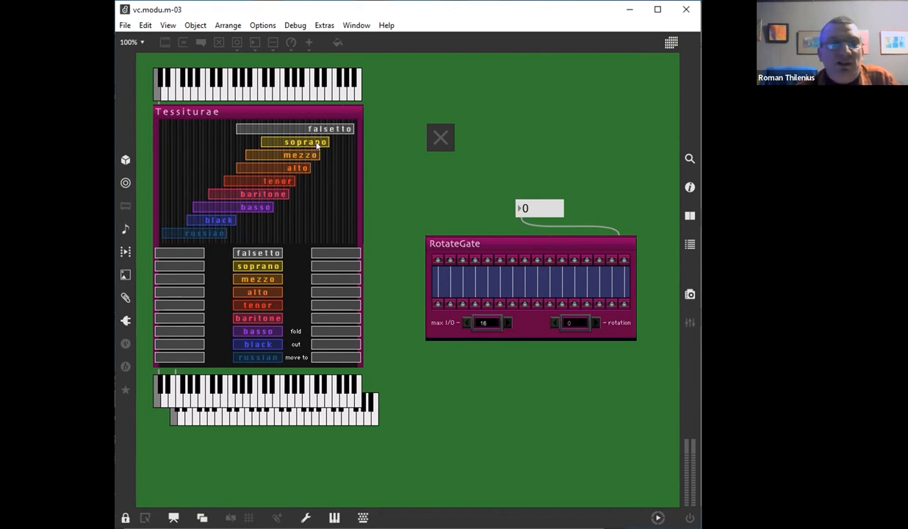
mouse_move(247, 147)
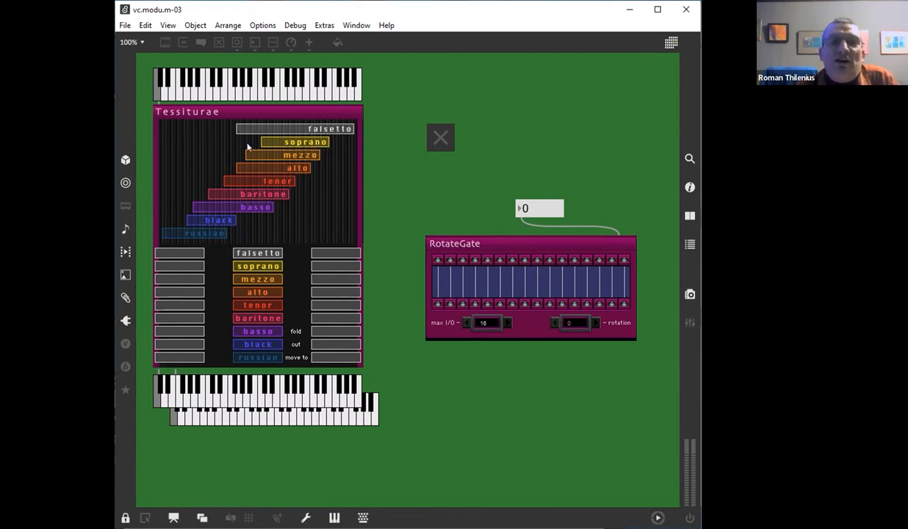
mouse_move(297, 334)
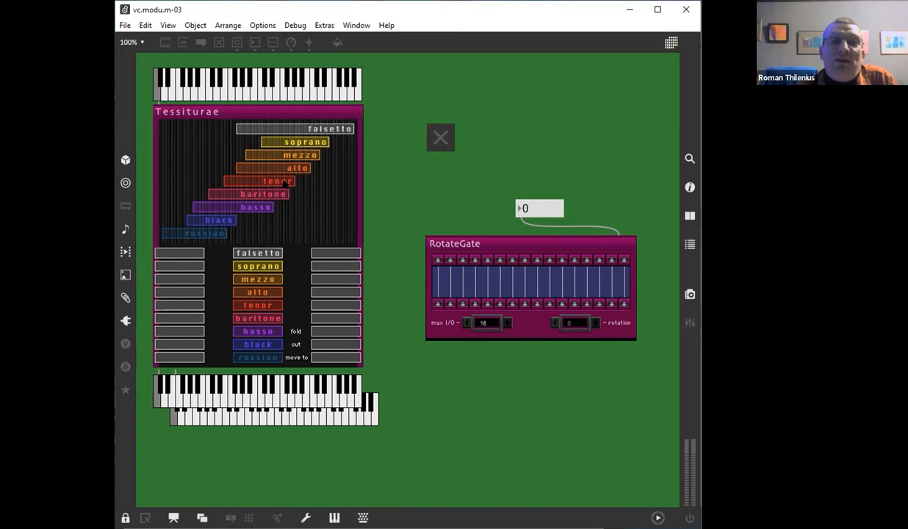
mouse_move(287, 183)
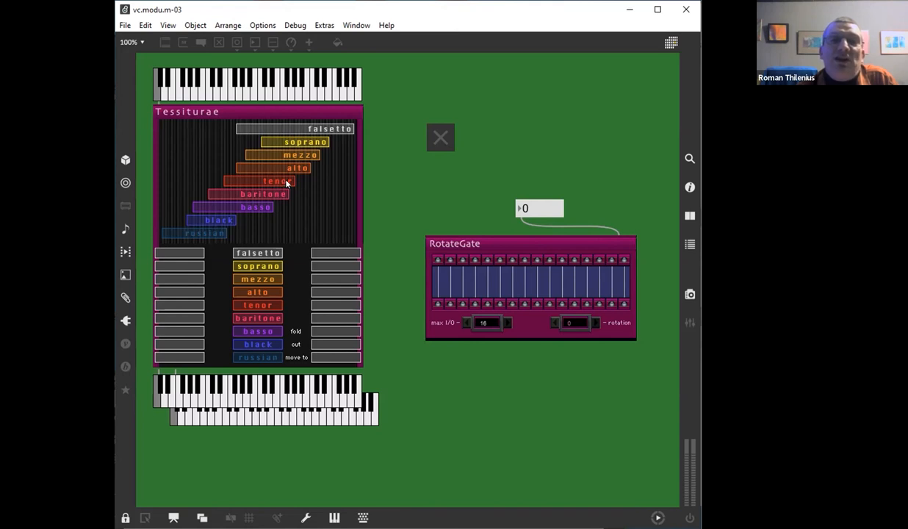
mouse_move(285, 186)
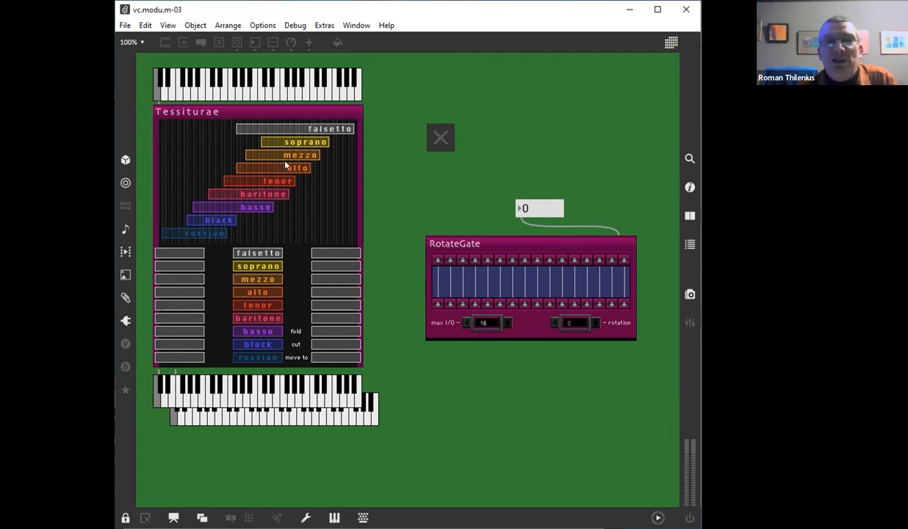
mouse_move(238, 224)
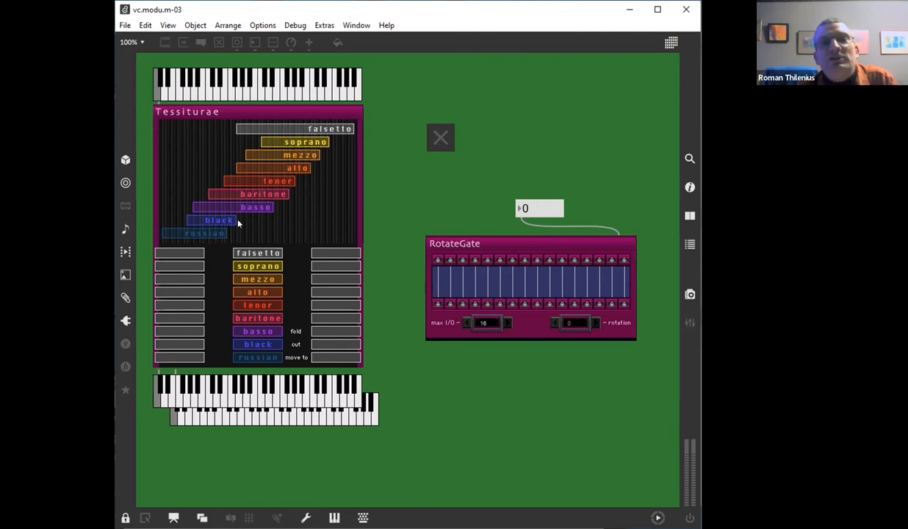
mouse_move(397, 184)
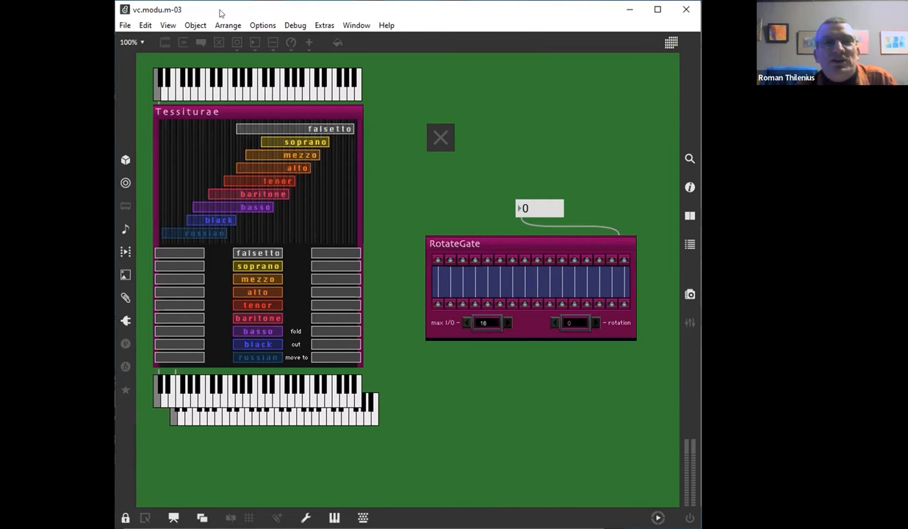
mouse_move(458, 228)
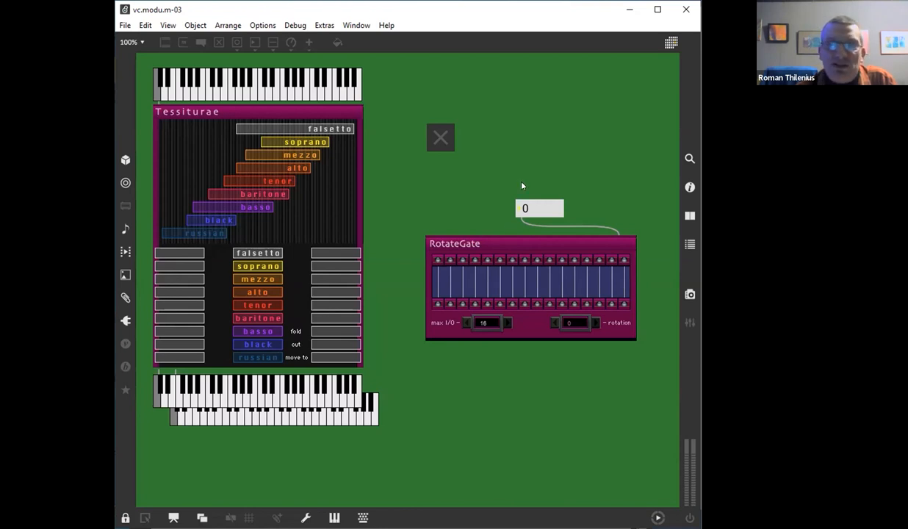
Step: Bring up the vc.patternseq patch with its A-1600, Count, P-1001 and Master modules
click(541, 209)
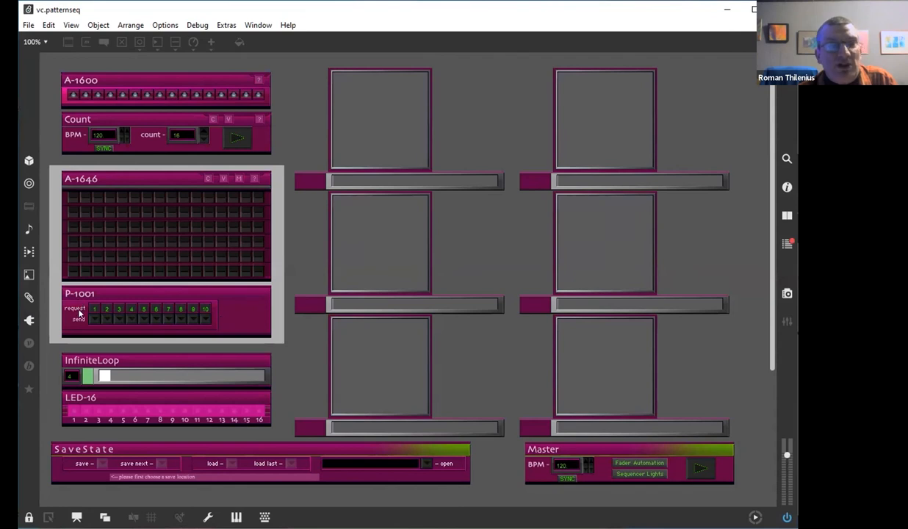
mouse_move(164, 100)
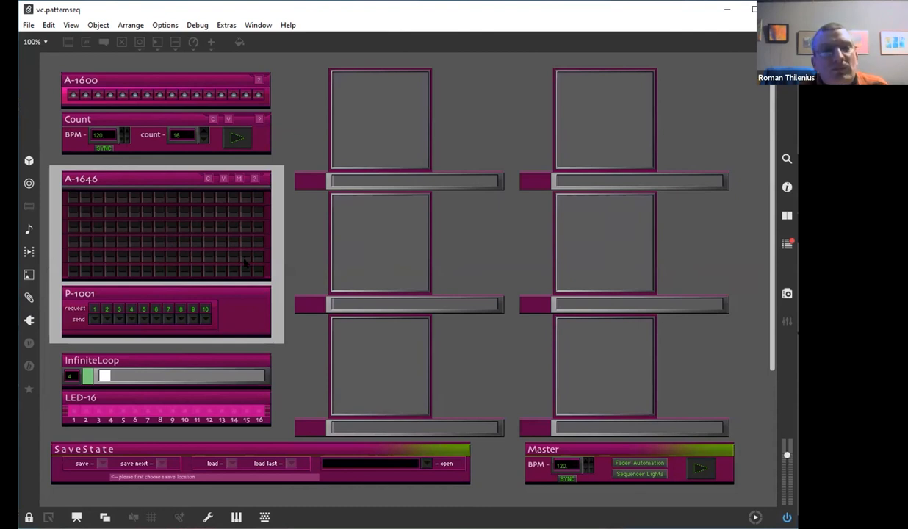
mouse_move(73, 194)
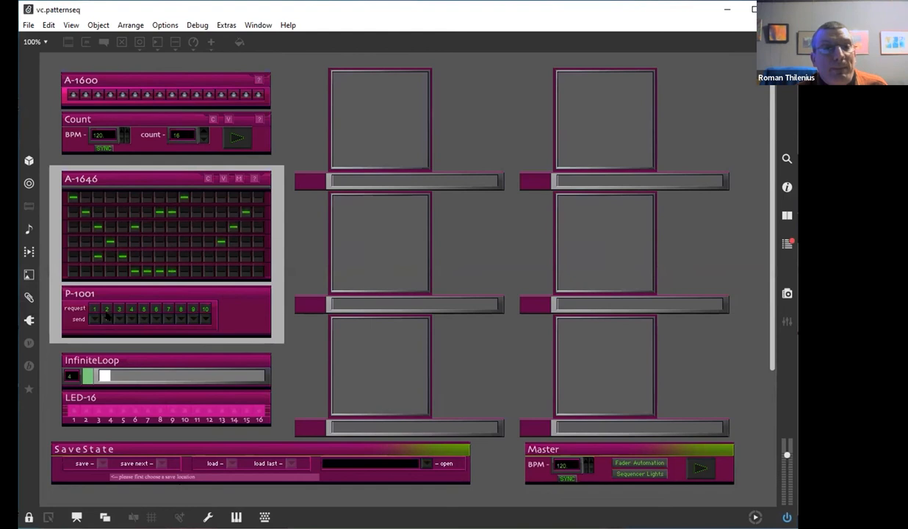
Step: Start the Count module playing so the XY pads and faders follow the pattern
click(94, 309)
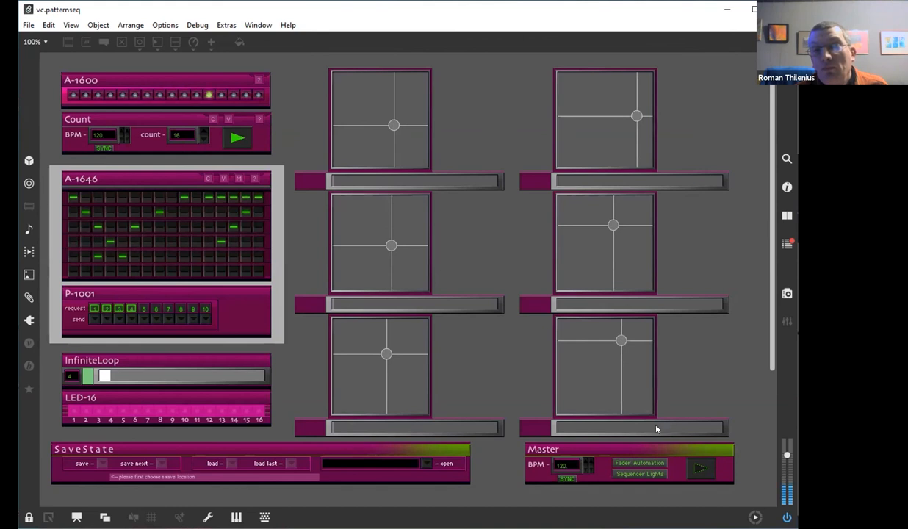
click(656, 182)
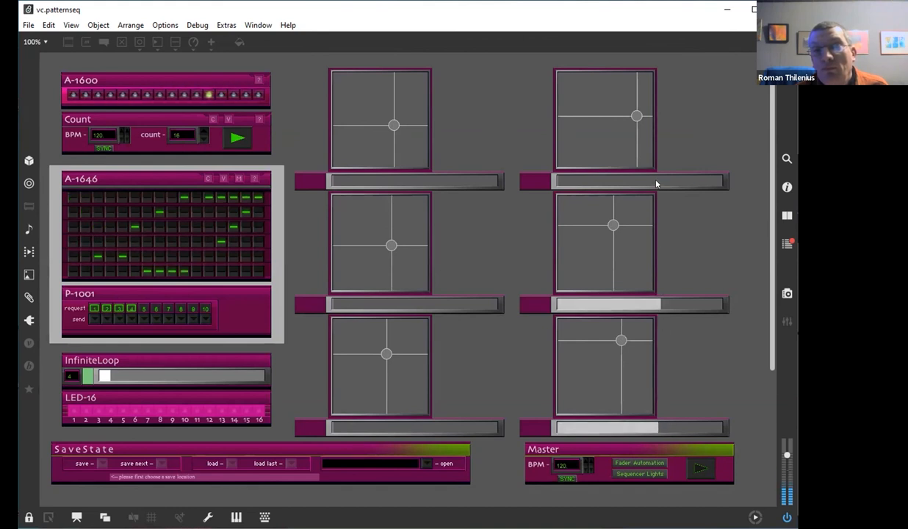